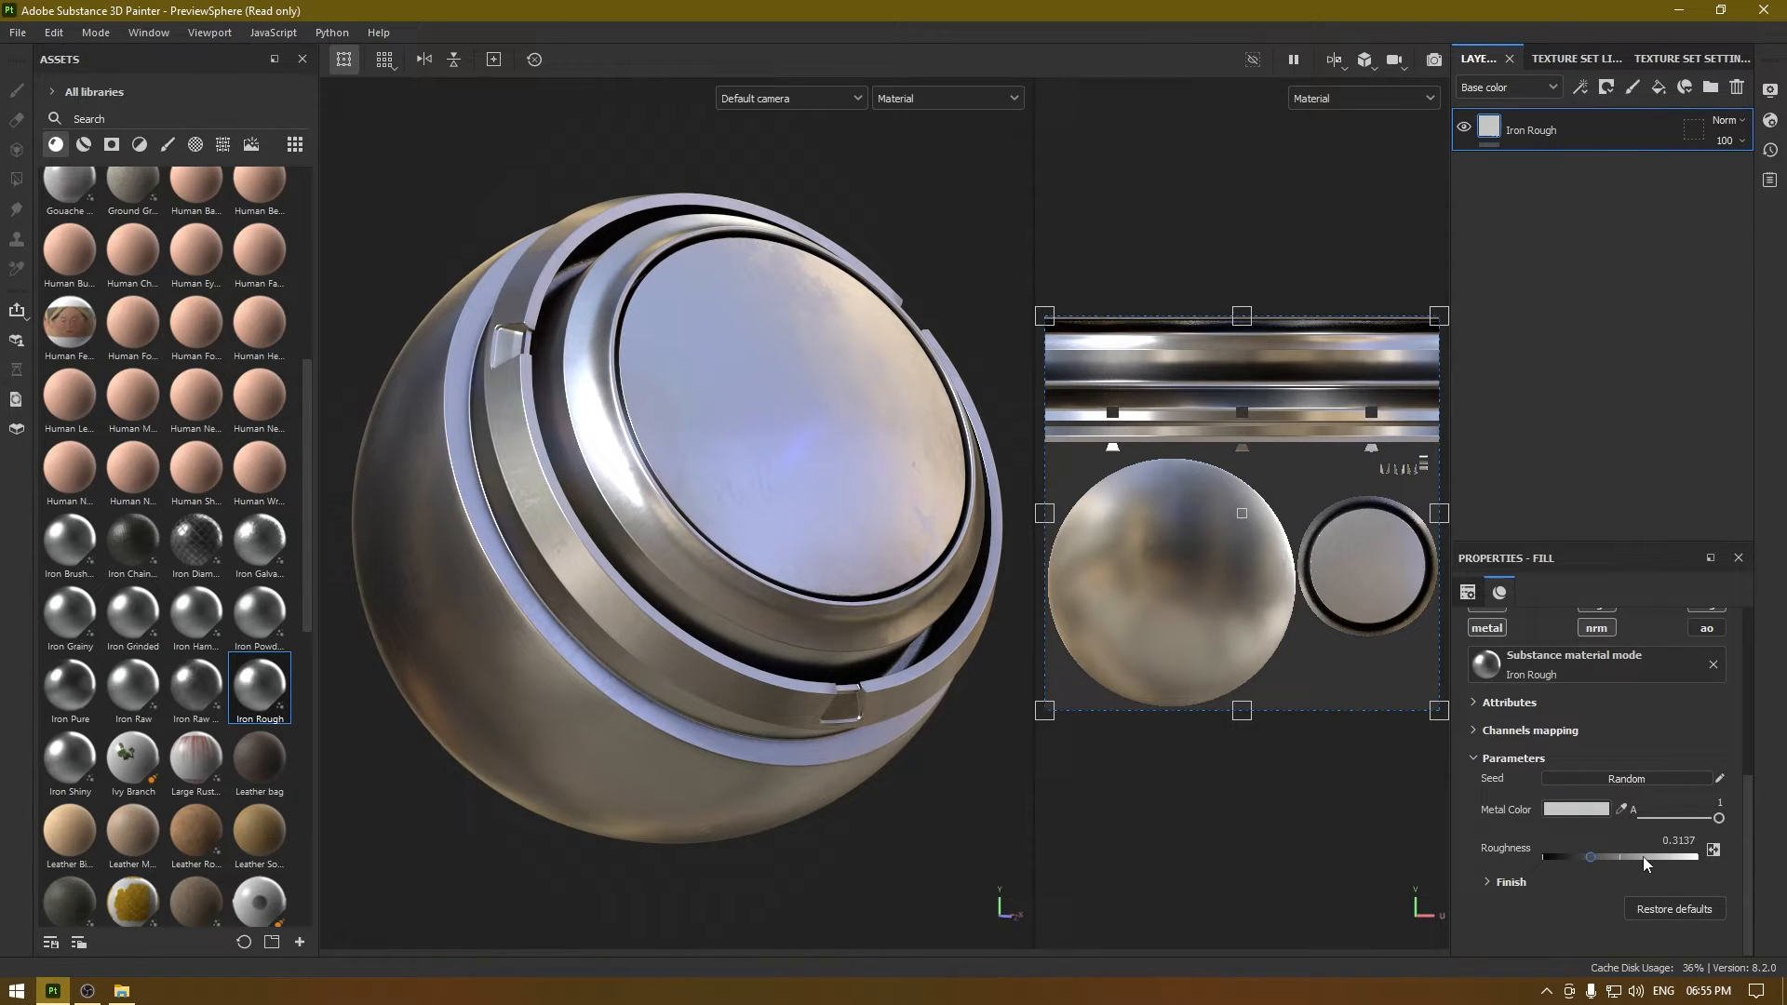
Darken the Iron Rough metal color and set Brushing Warp to ~33 and Roughness to ~0.61
click(1577, 809)
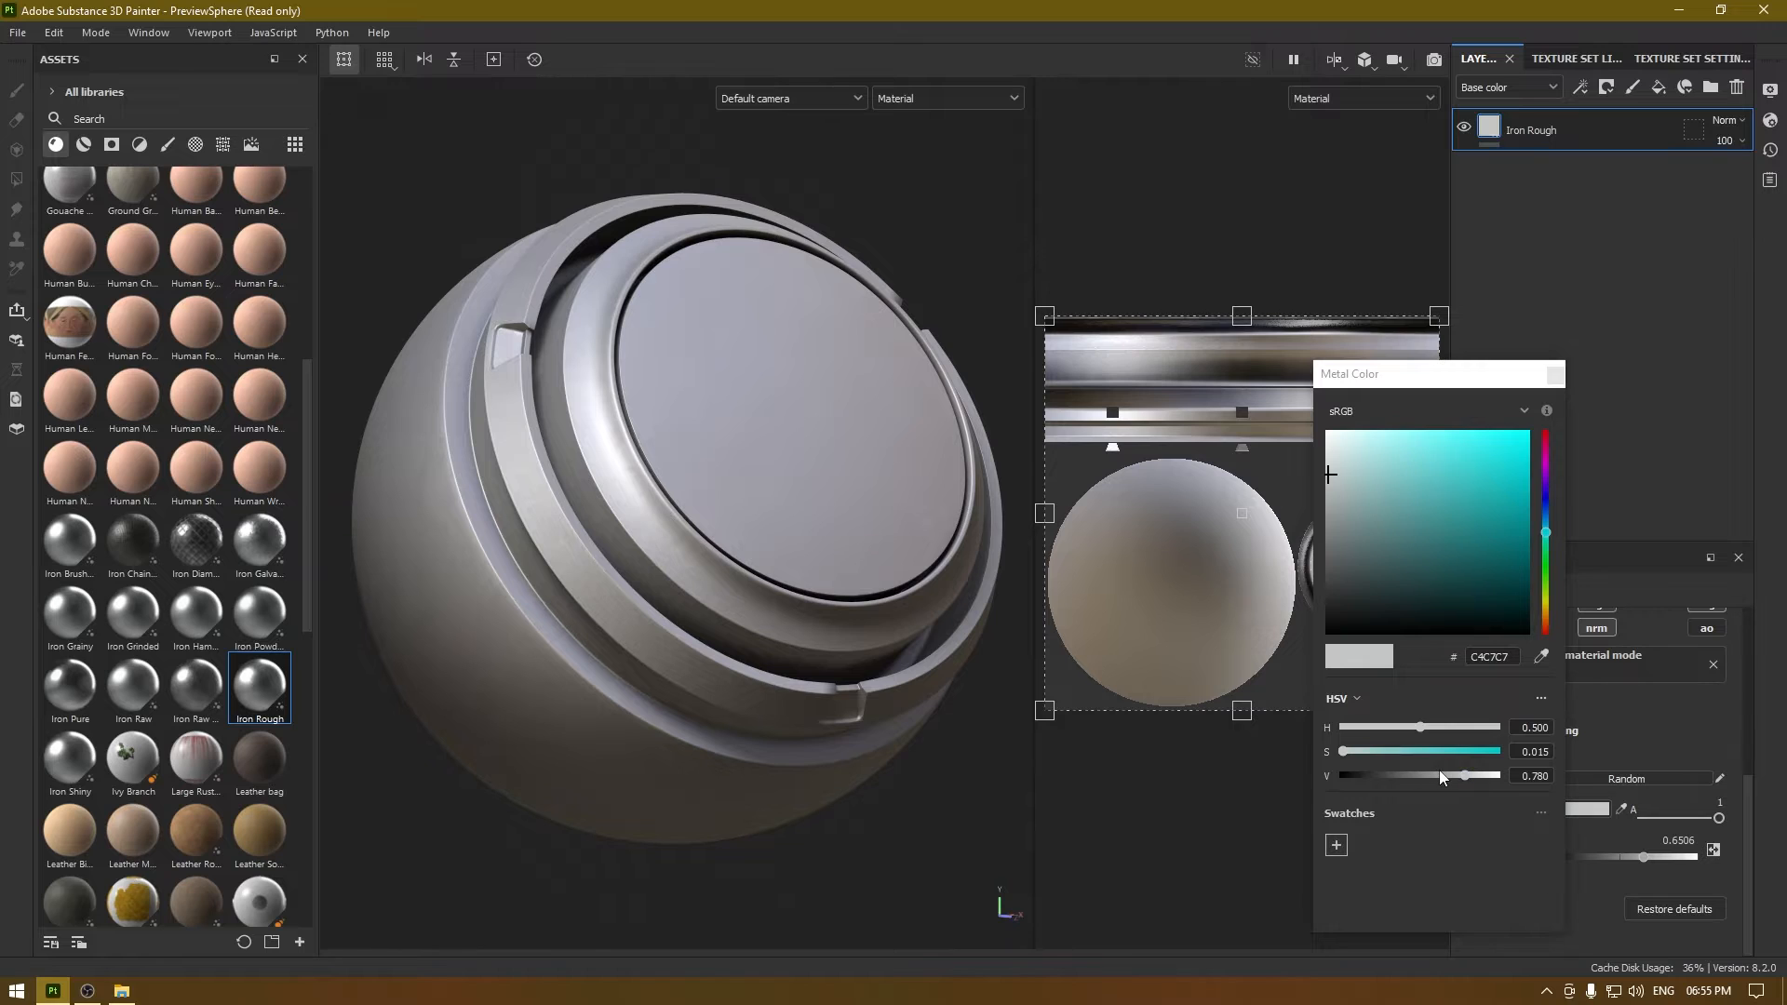
drag(1547, 532, 1548, 615)
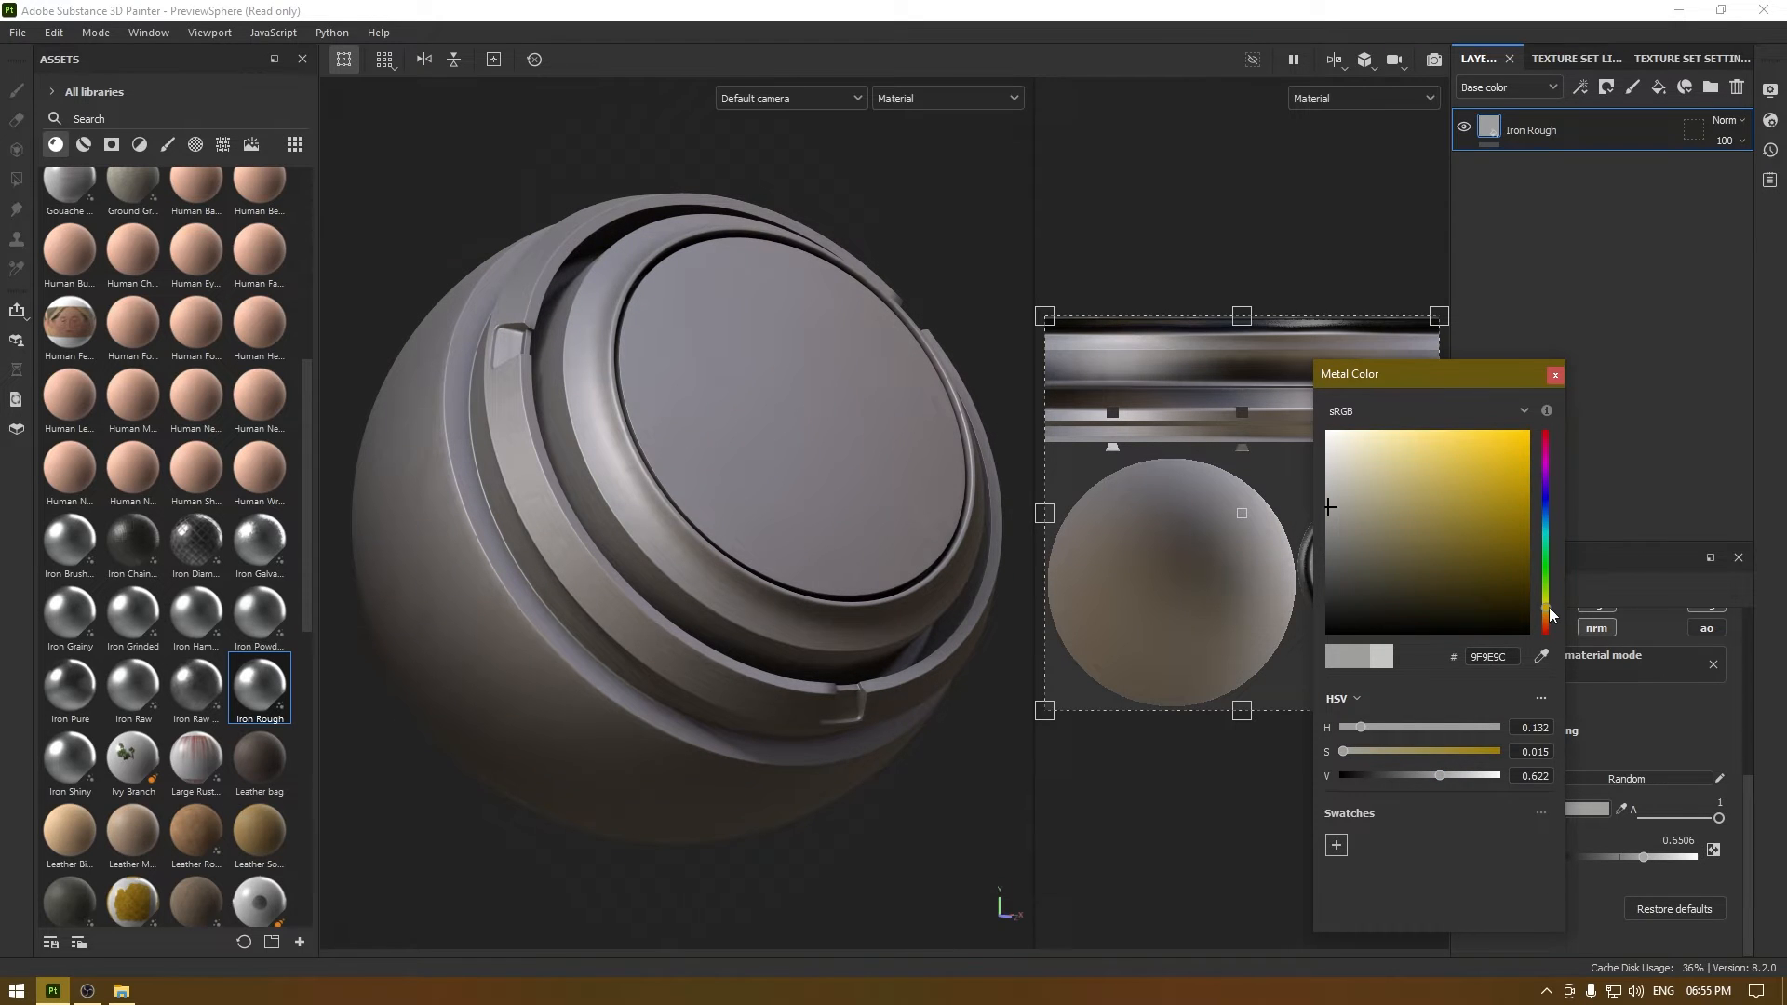
click(1554, 374)
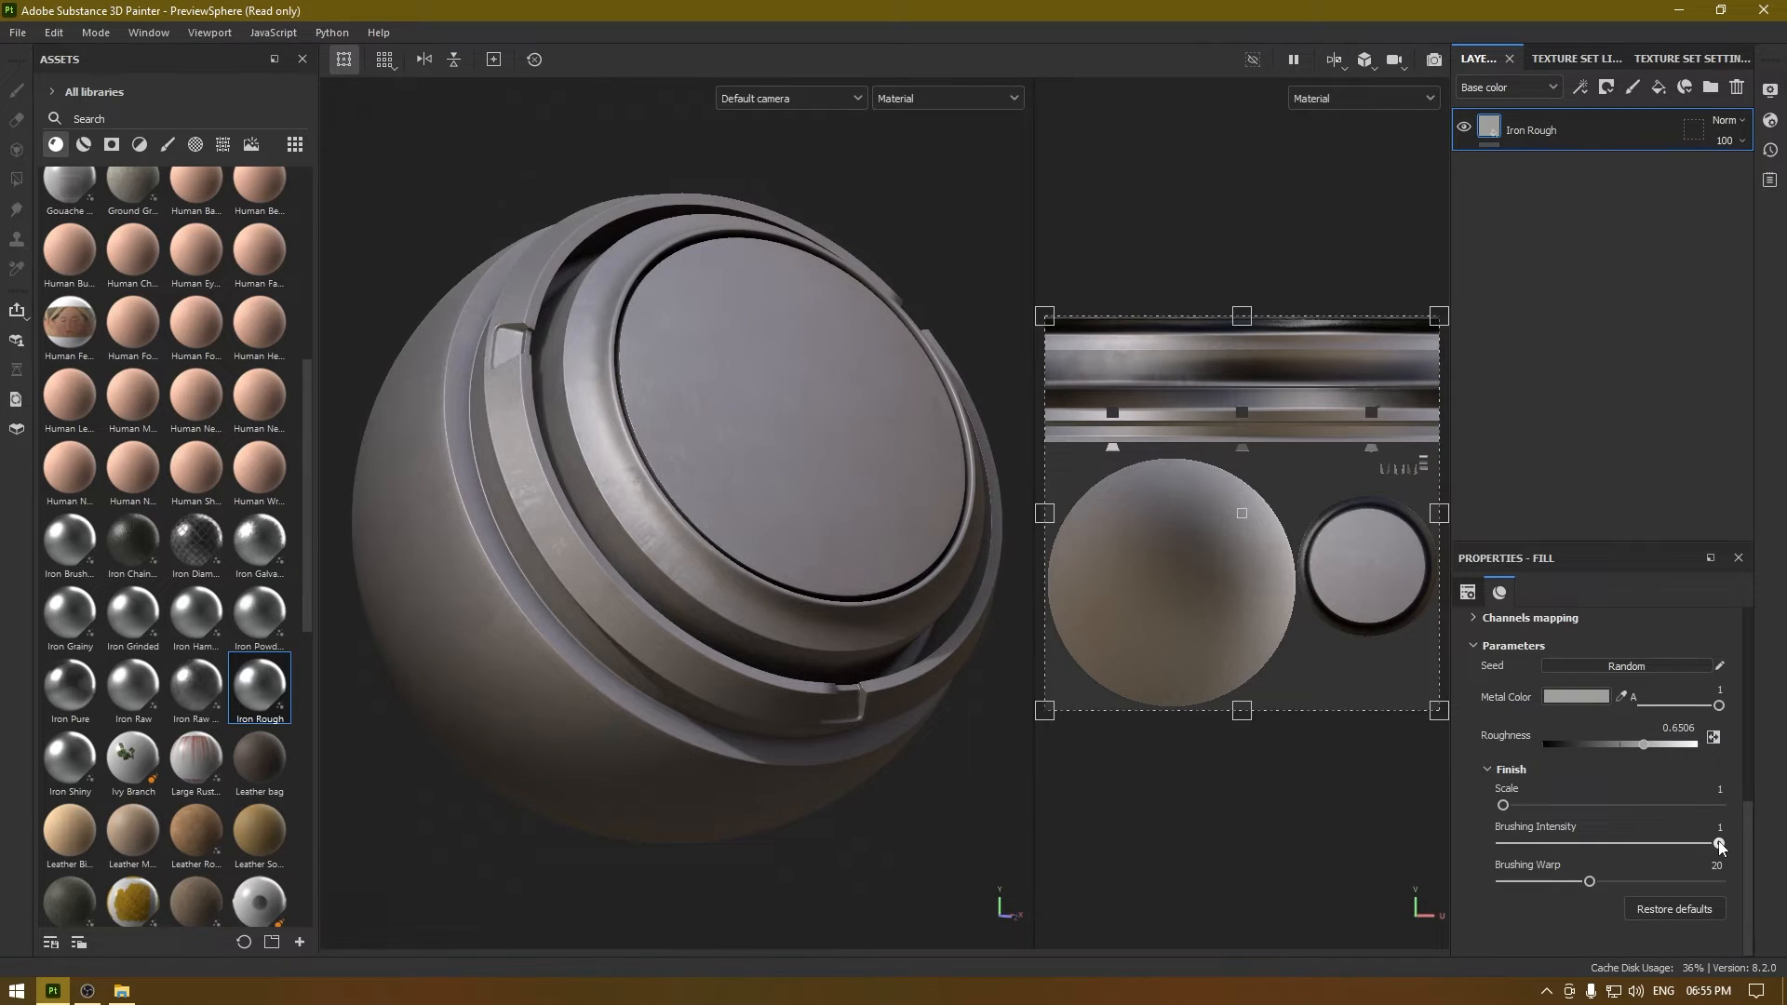
drag(1588, 881, 1647, 882)
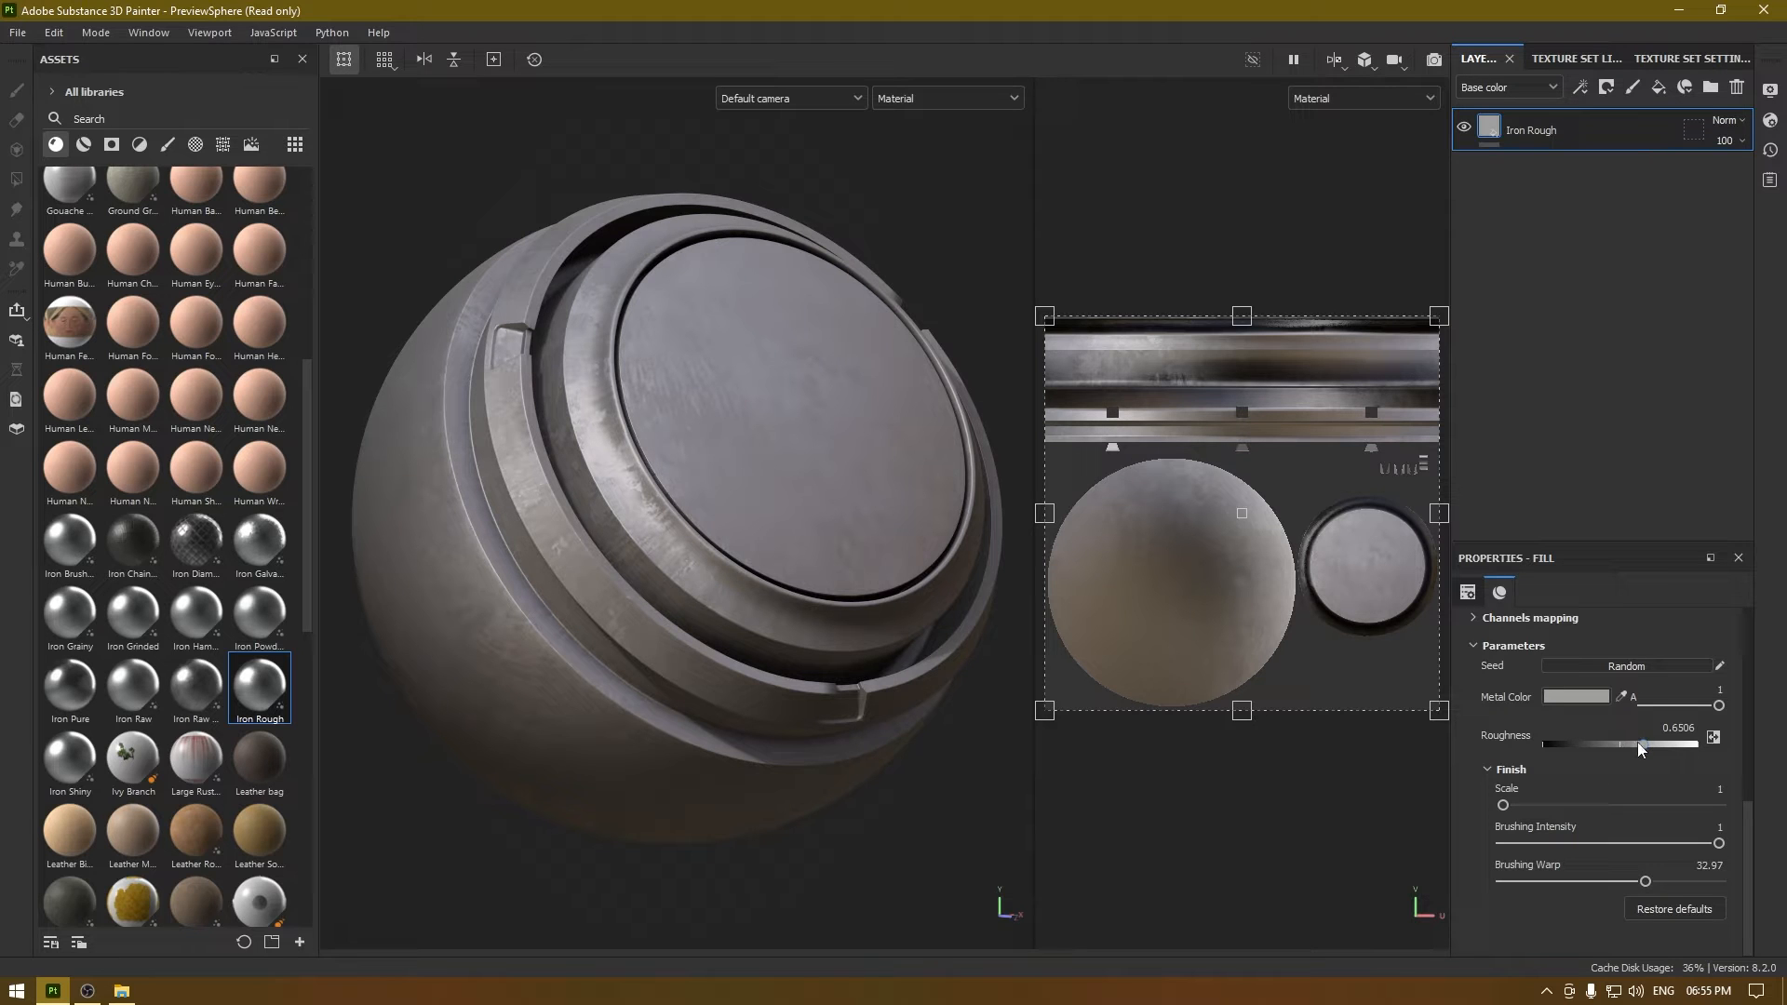
drag(1641, 743, 1670, 743)
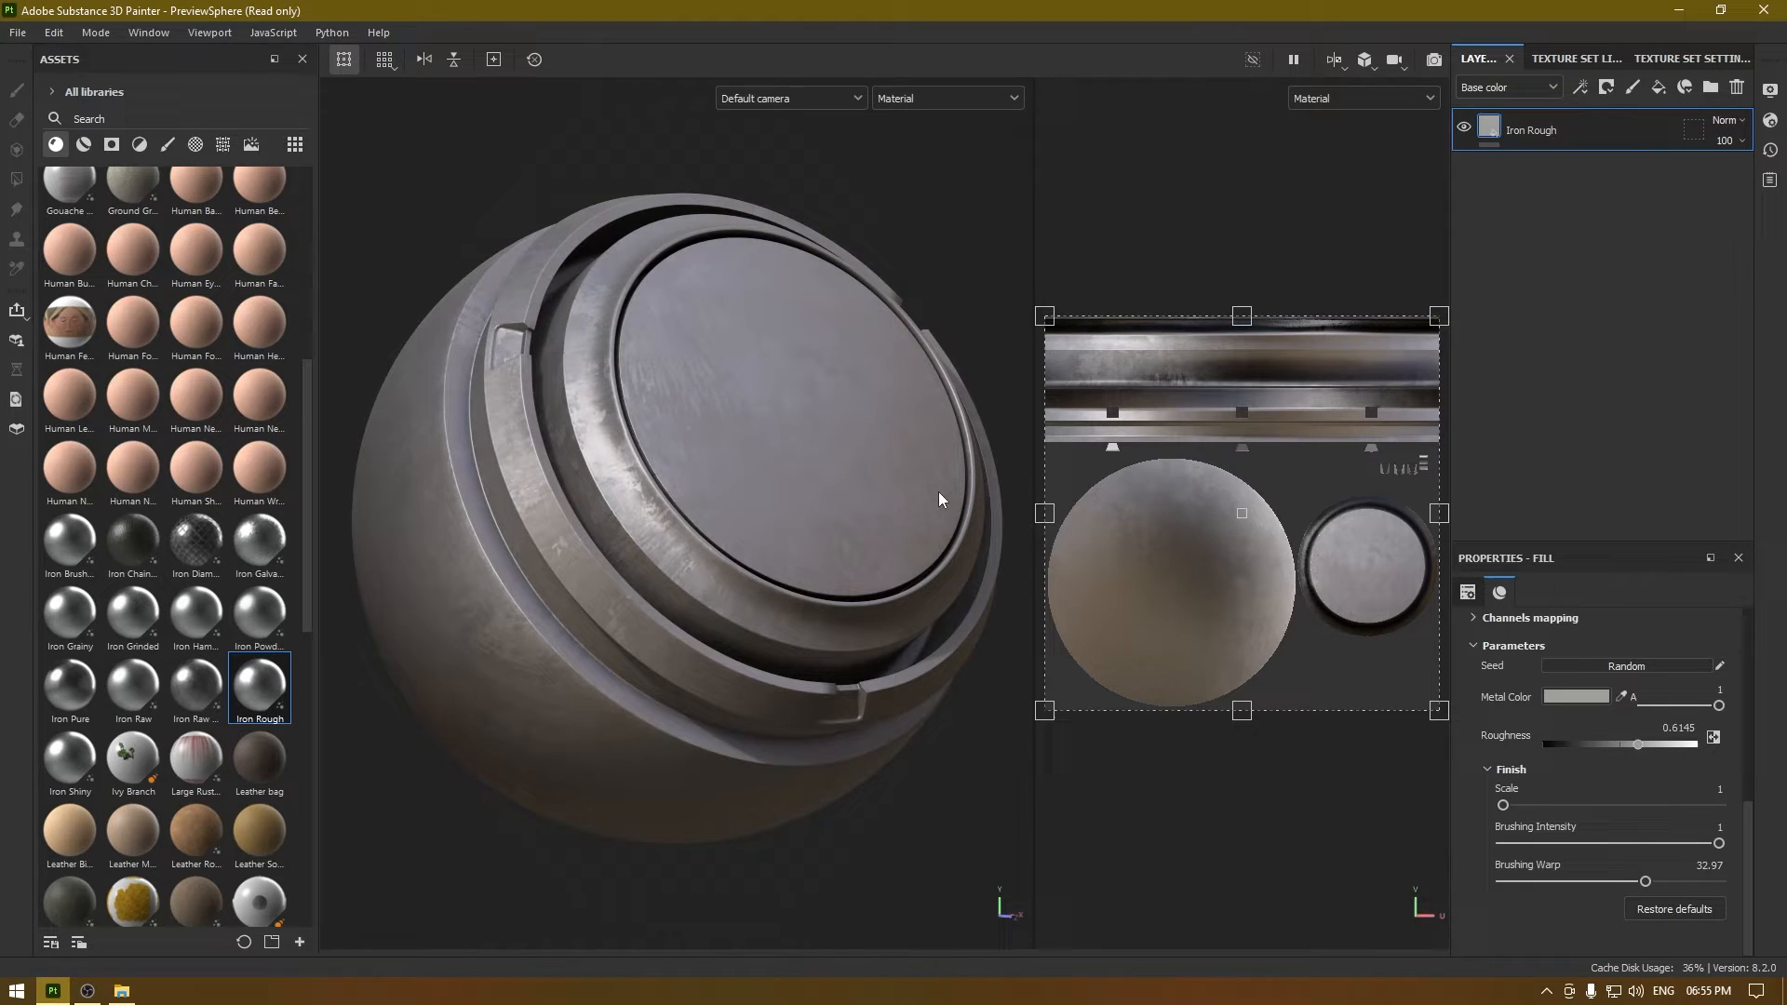
Inspect the sphere and darken the iron's metal color a little more
drag(940, 499, 856, 511)
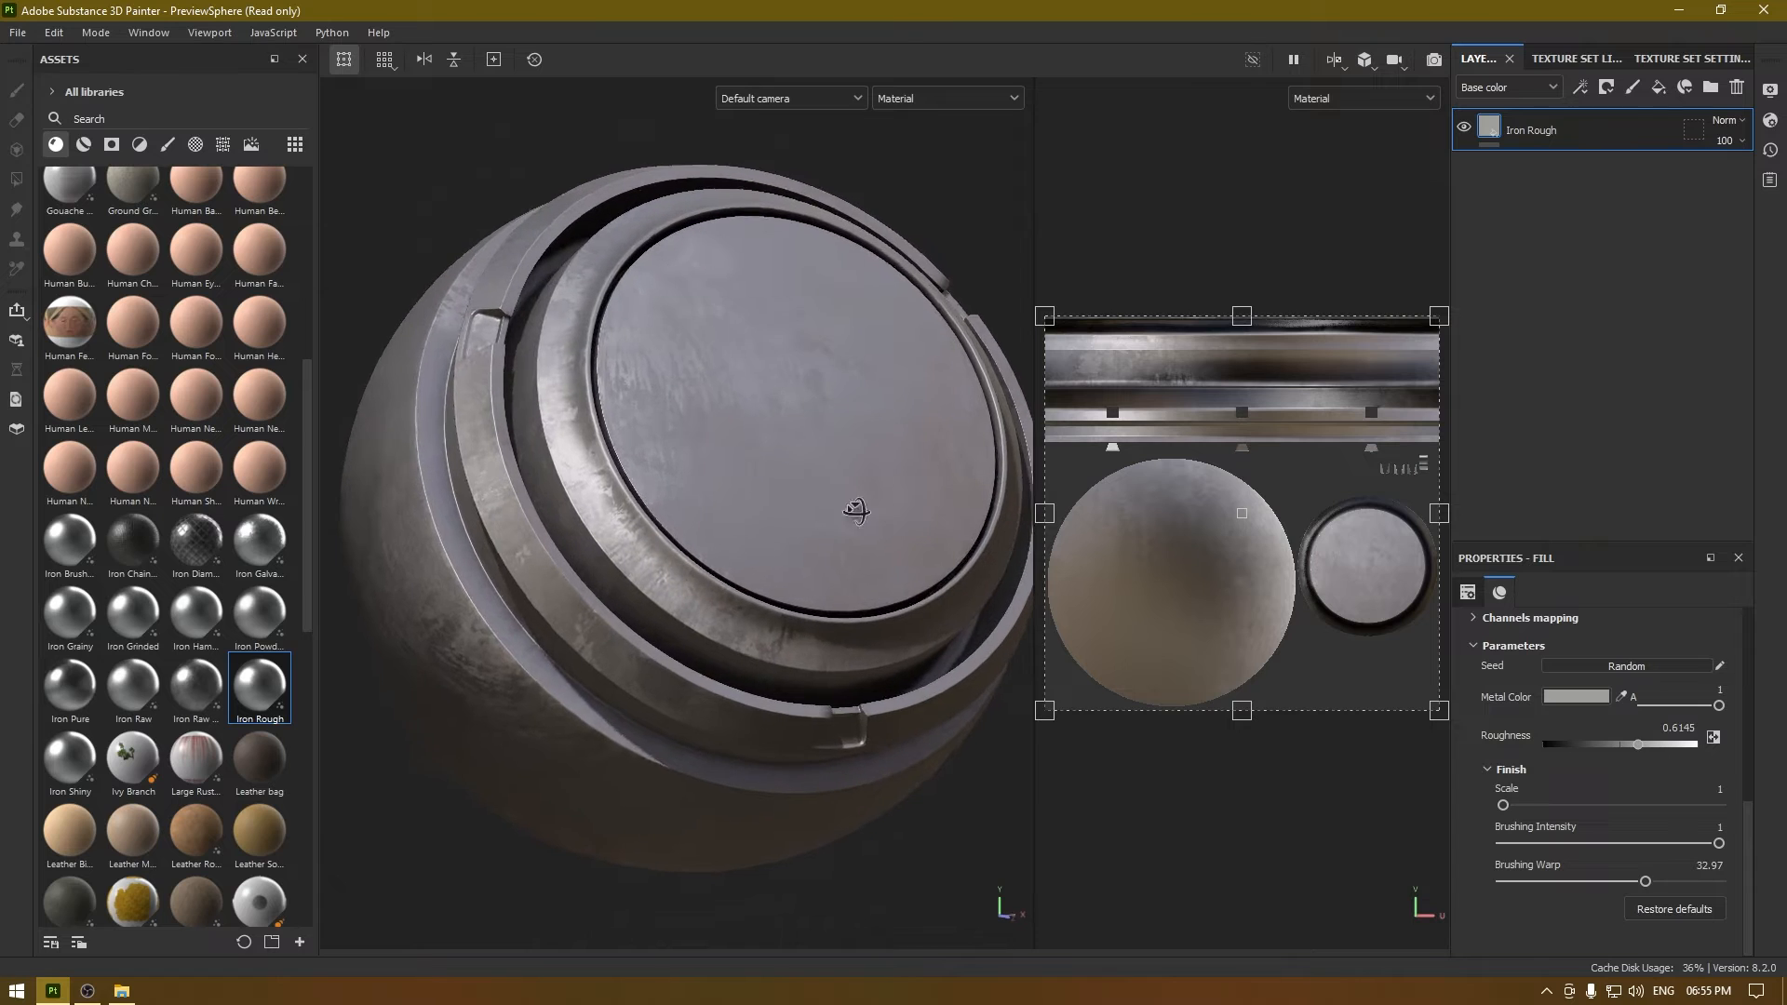
click(1576, 696)
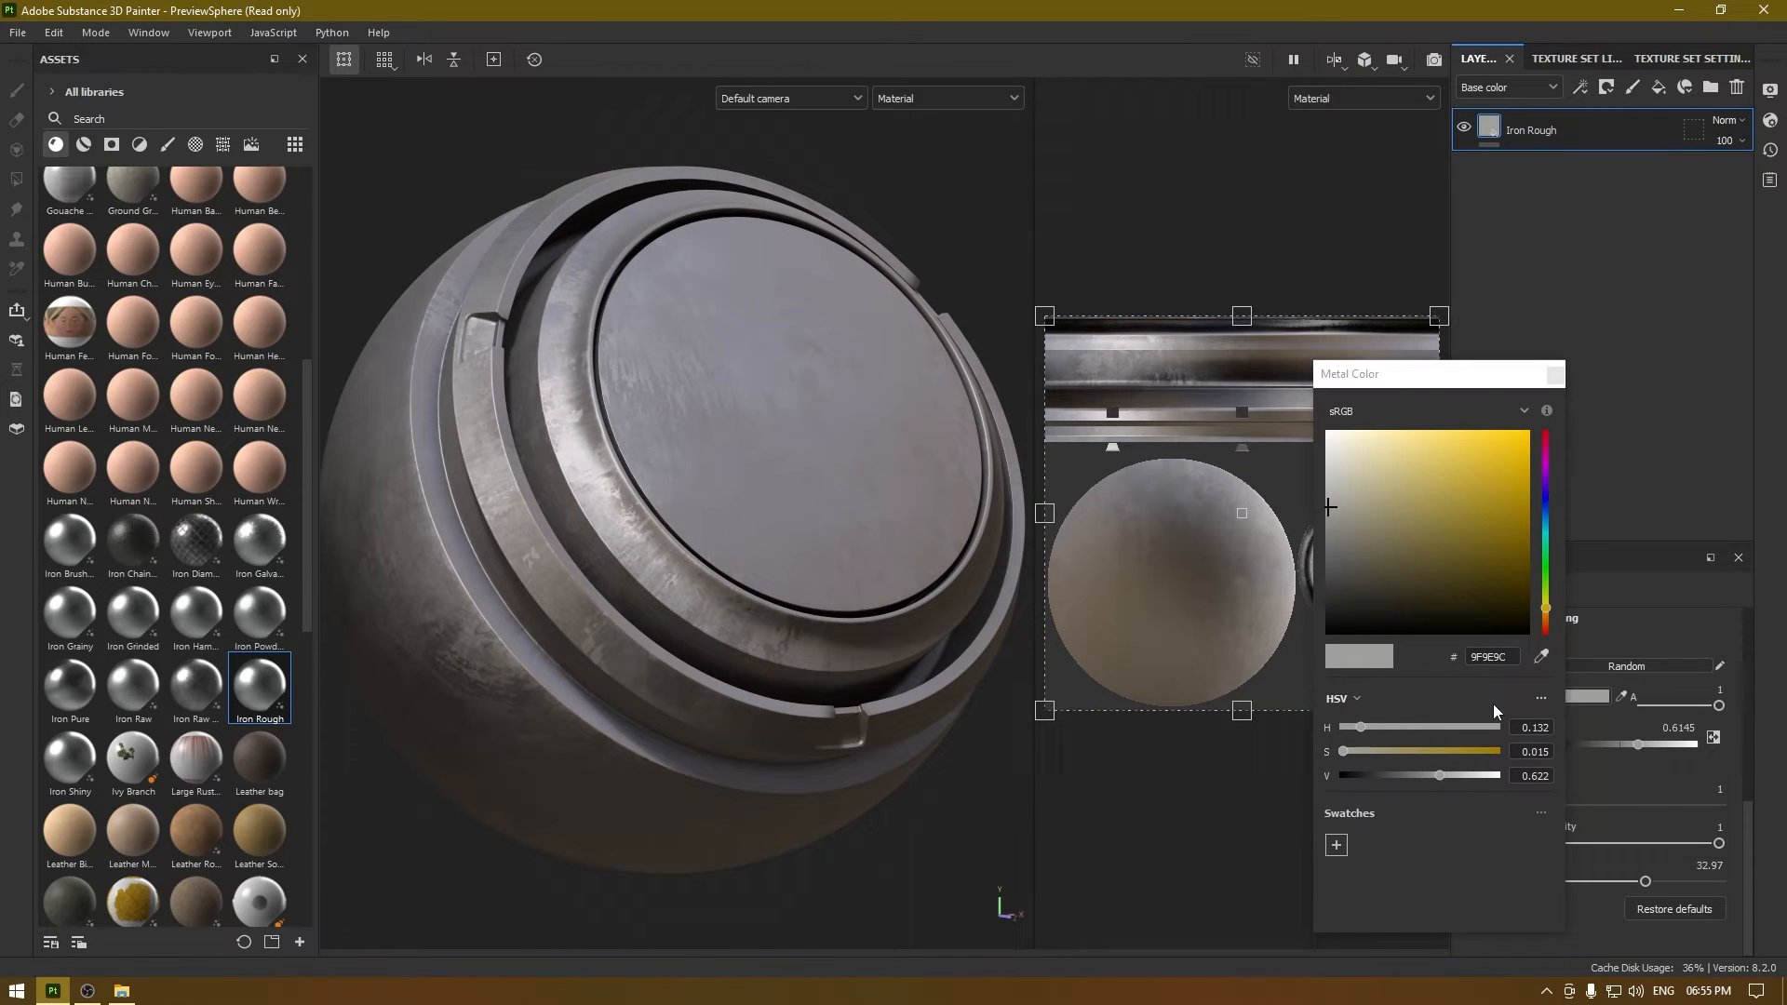
drag(1438, 776, 1430, 776)
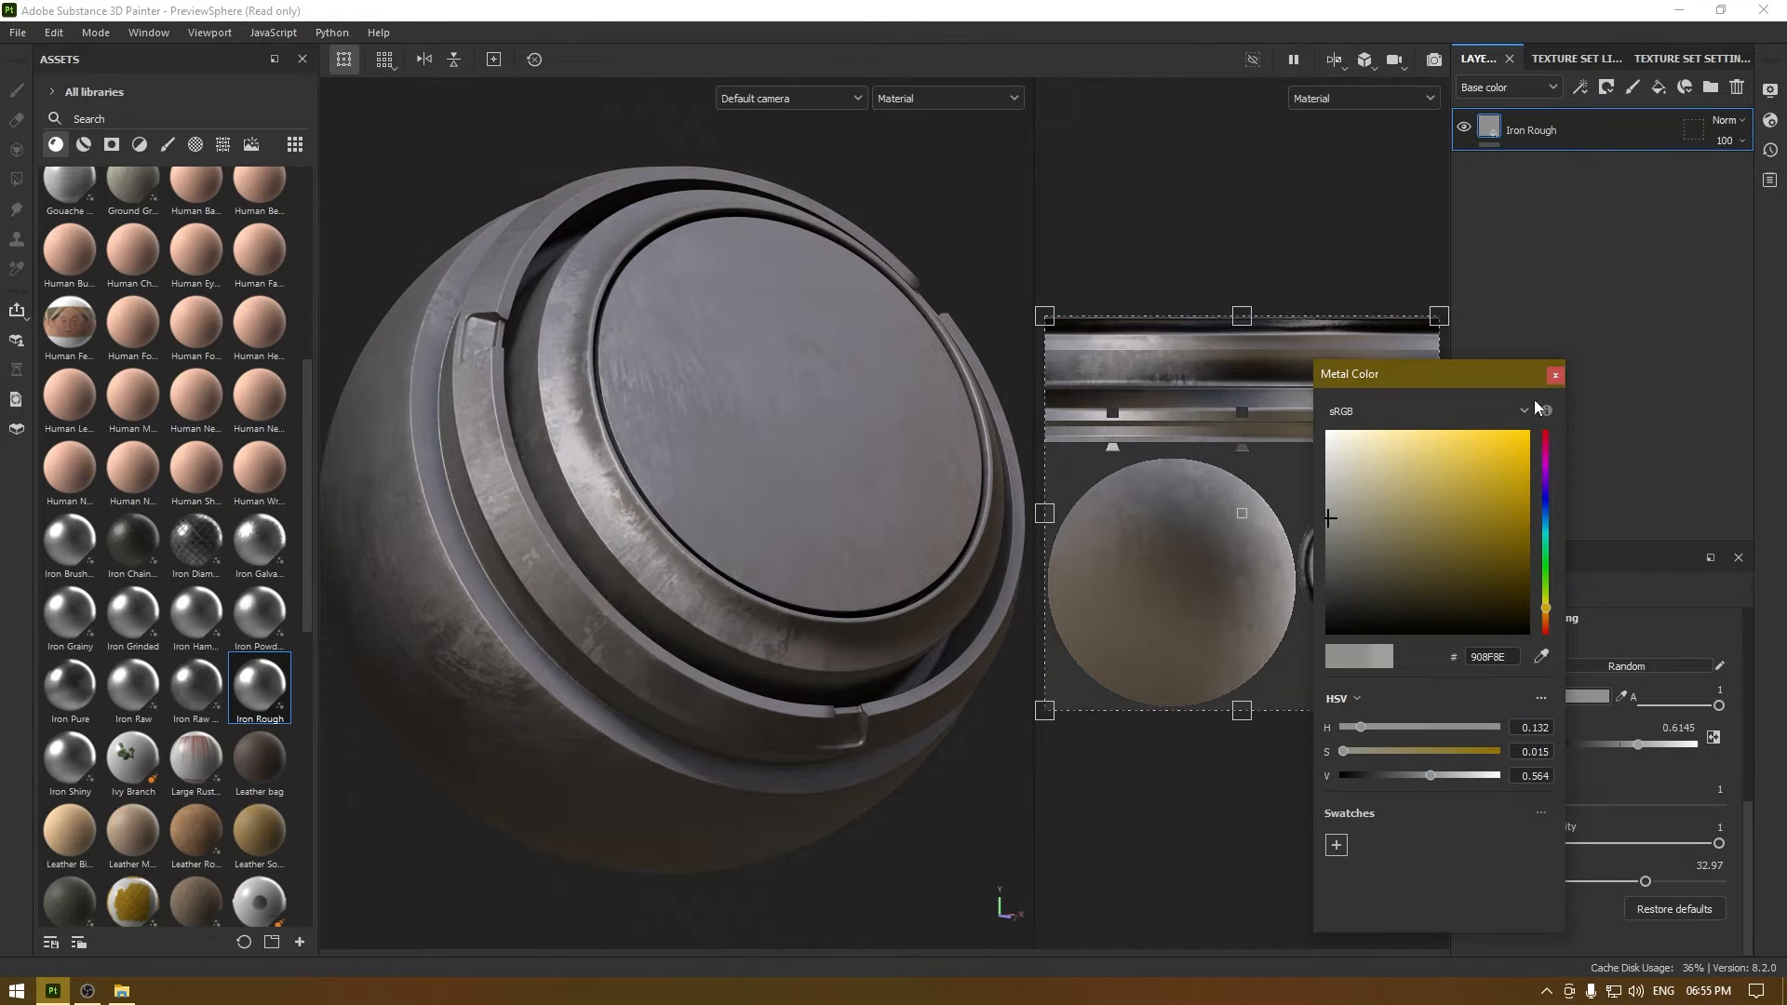
click(1553, 374)
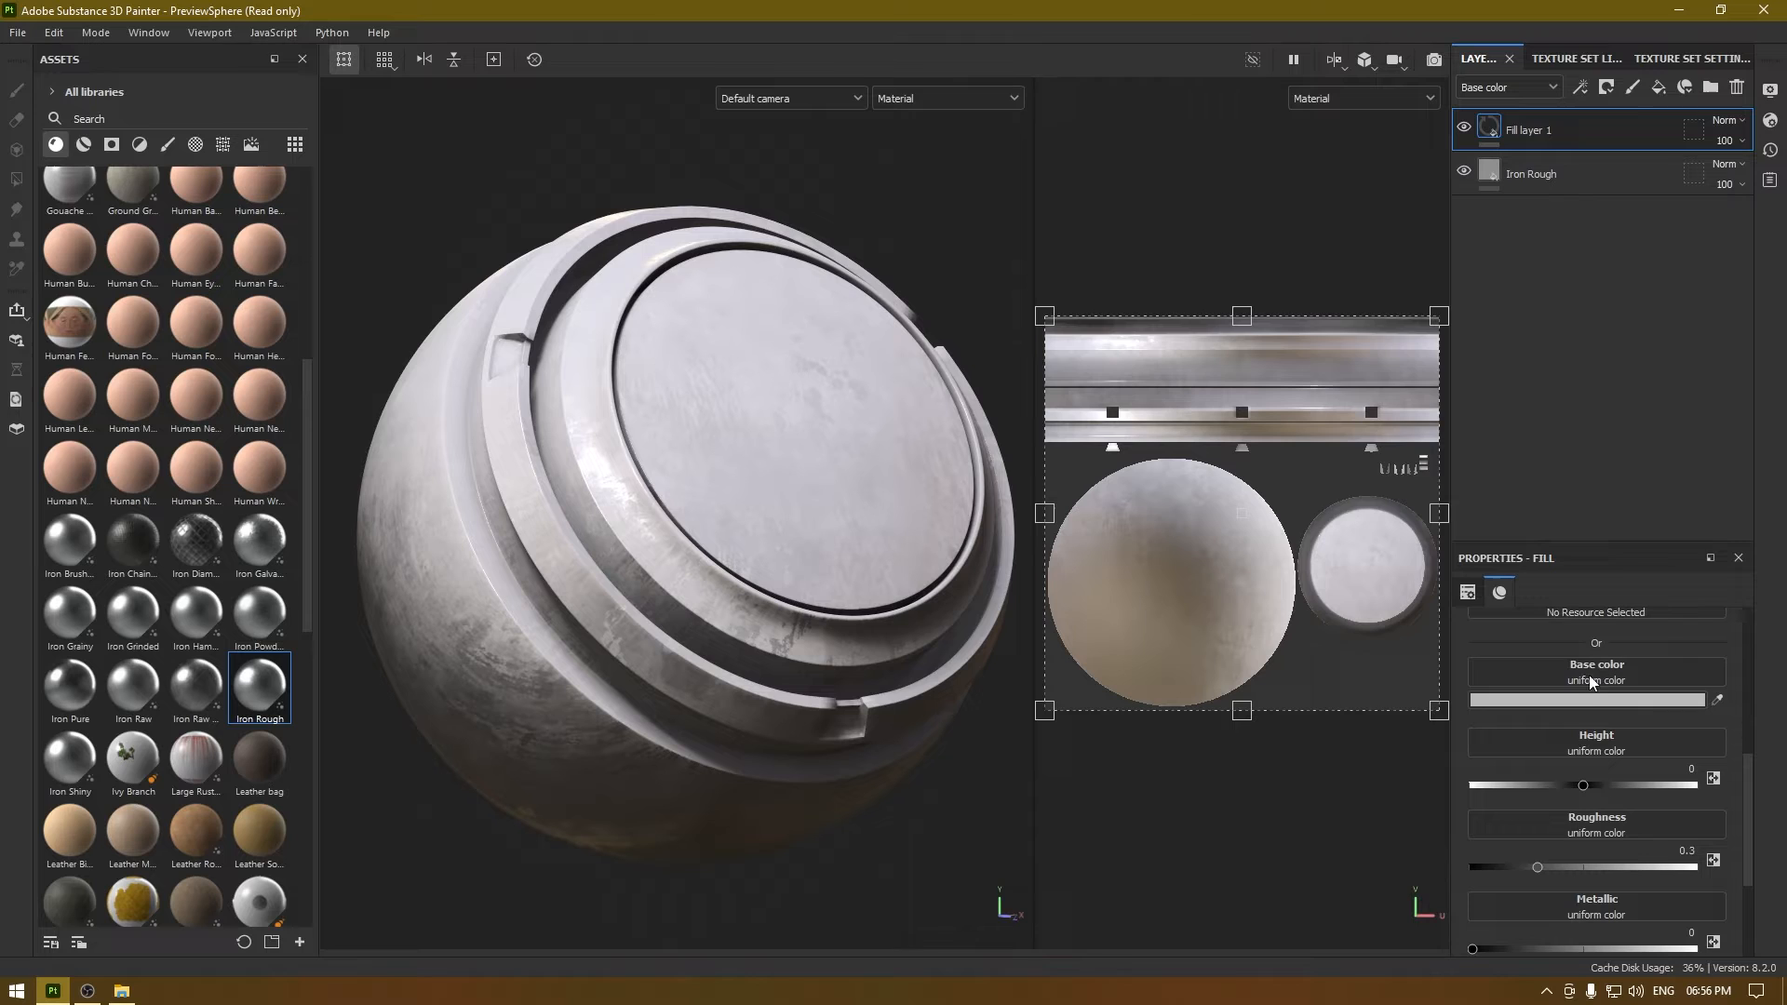
Make the new fill yellow FFB600 with roughness 0.1 and height 0.2, renamed 'Paint'
click(1594, 700)
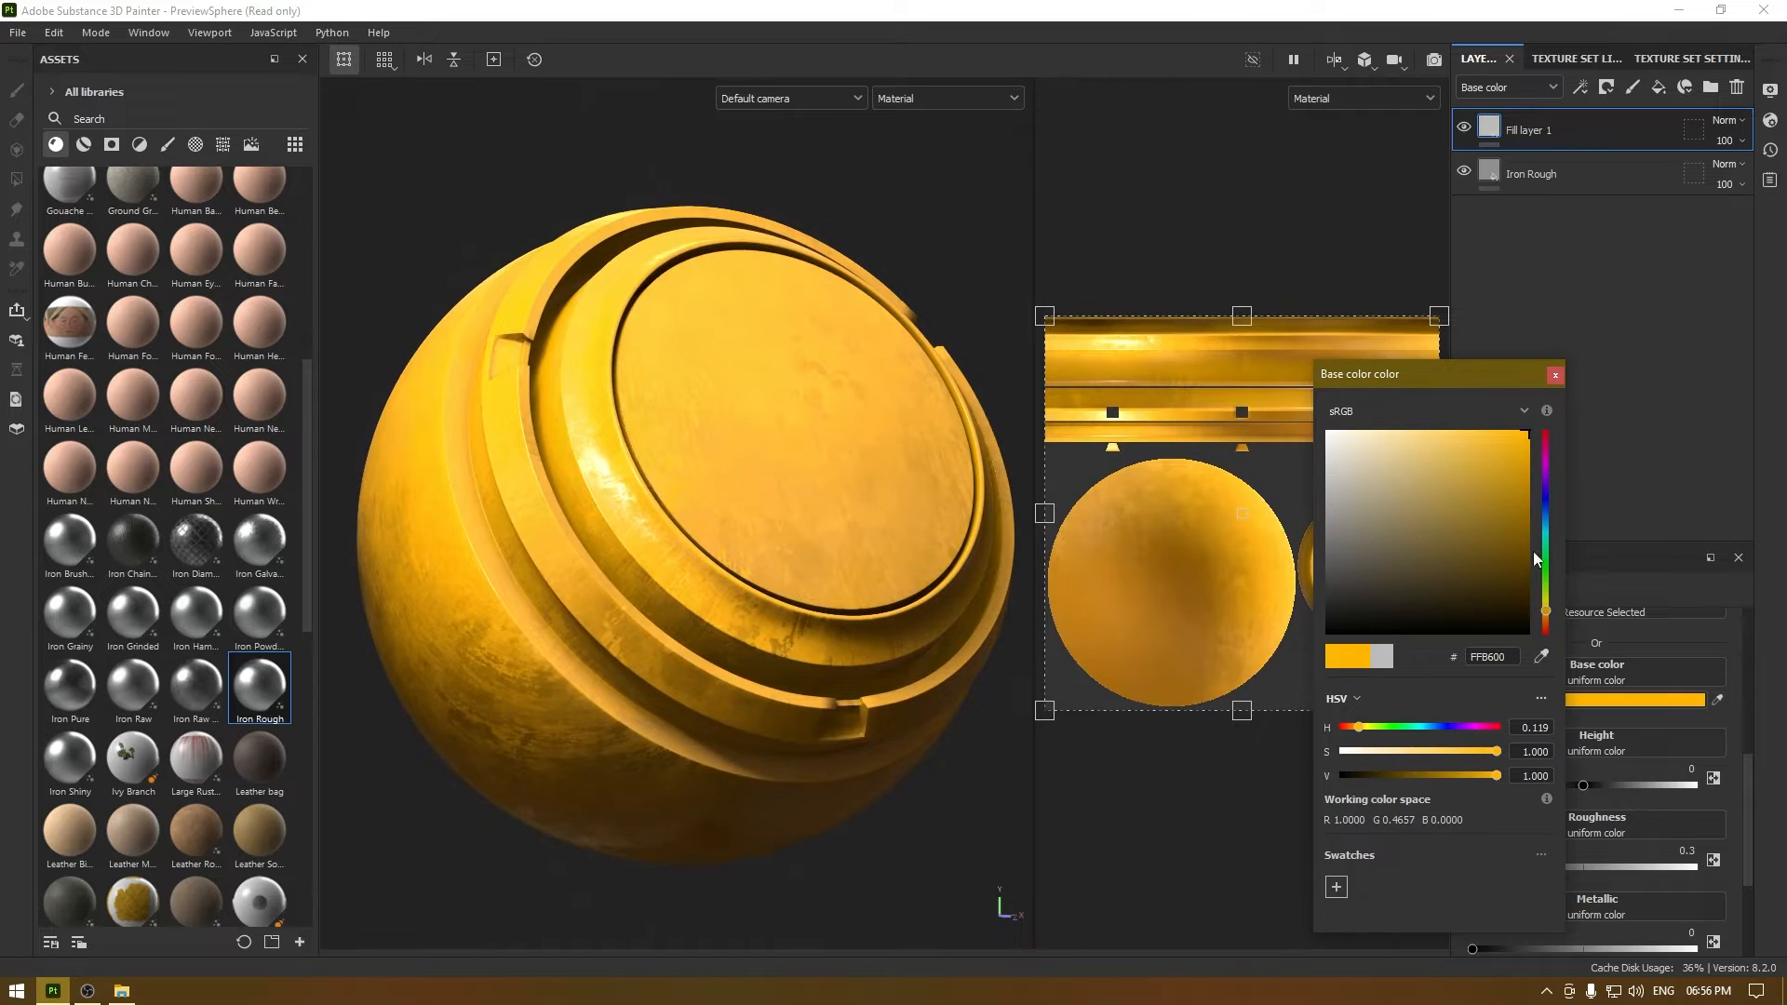
click(1553, 375)
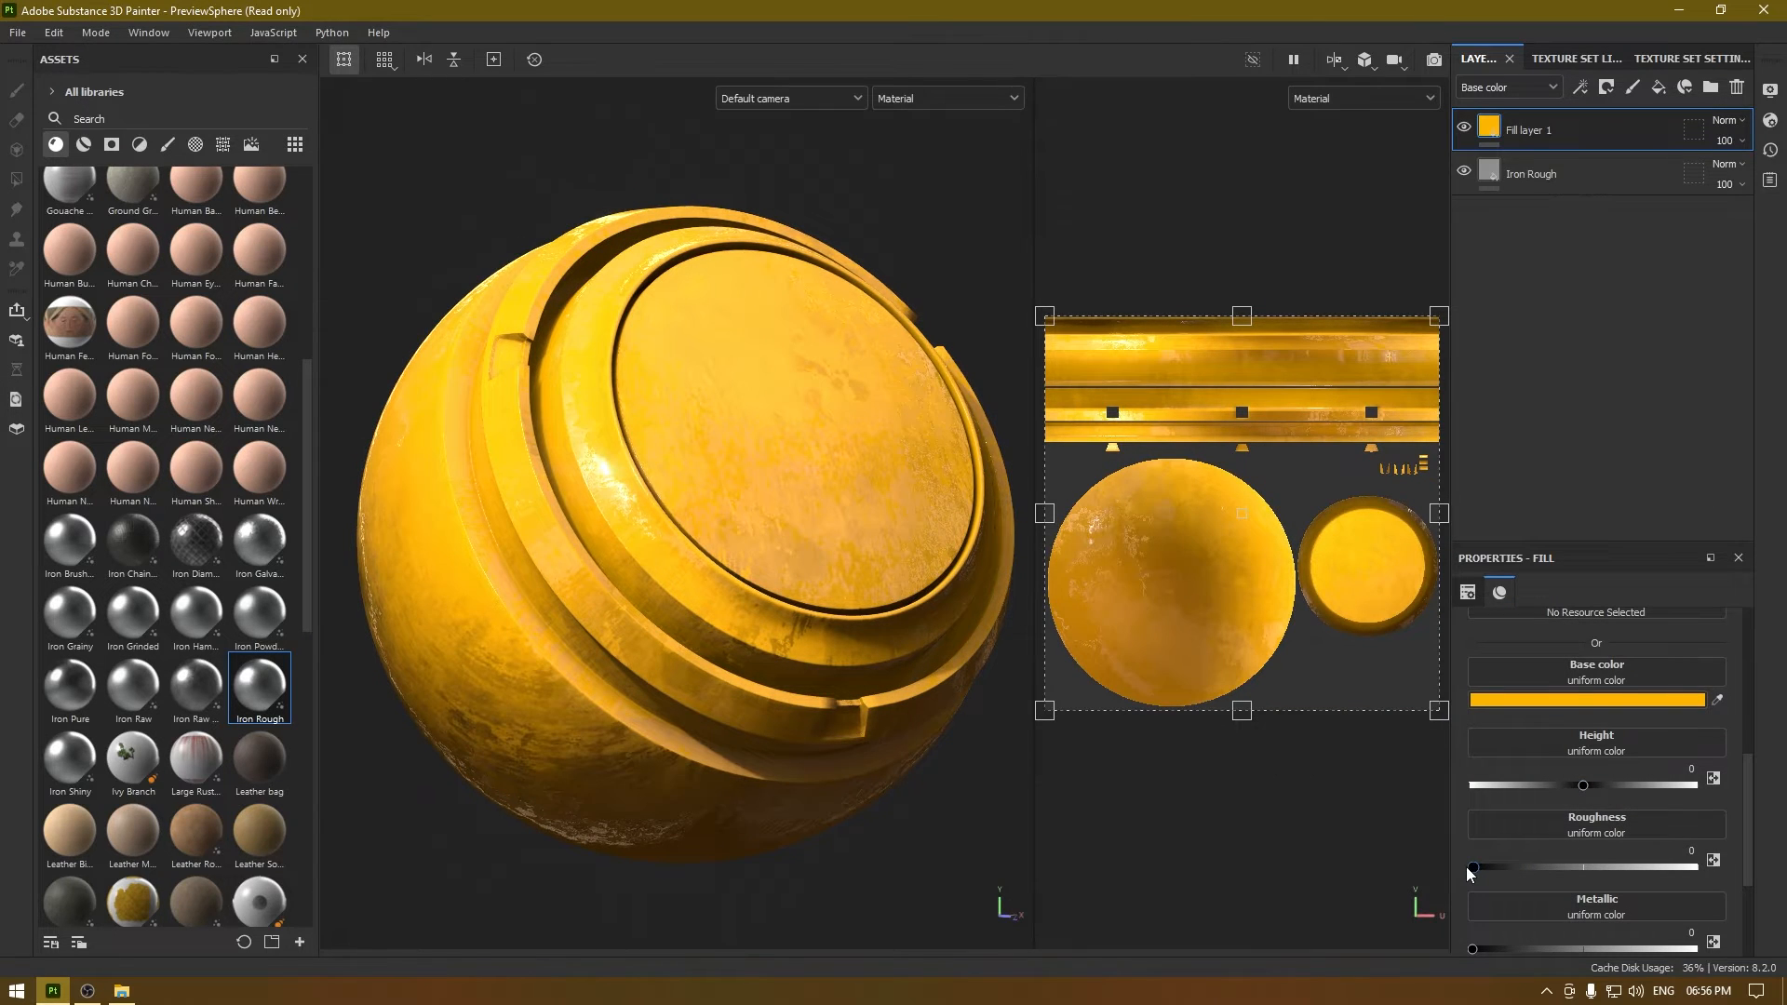
drag(1472, 867, 1482, 868)
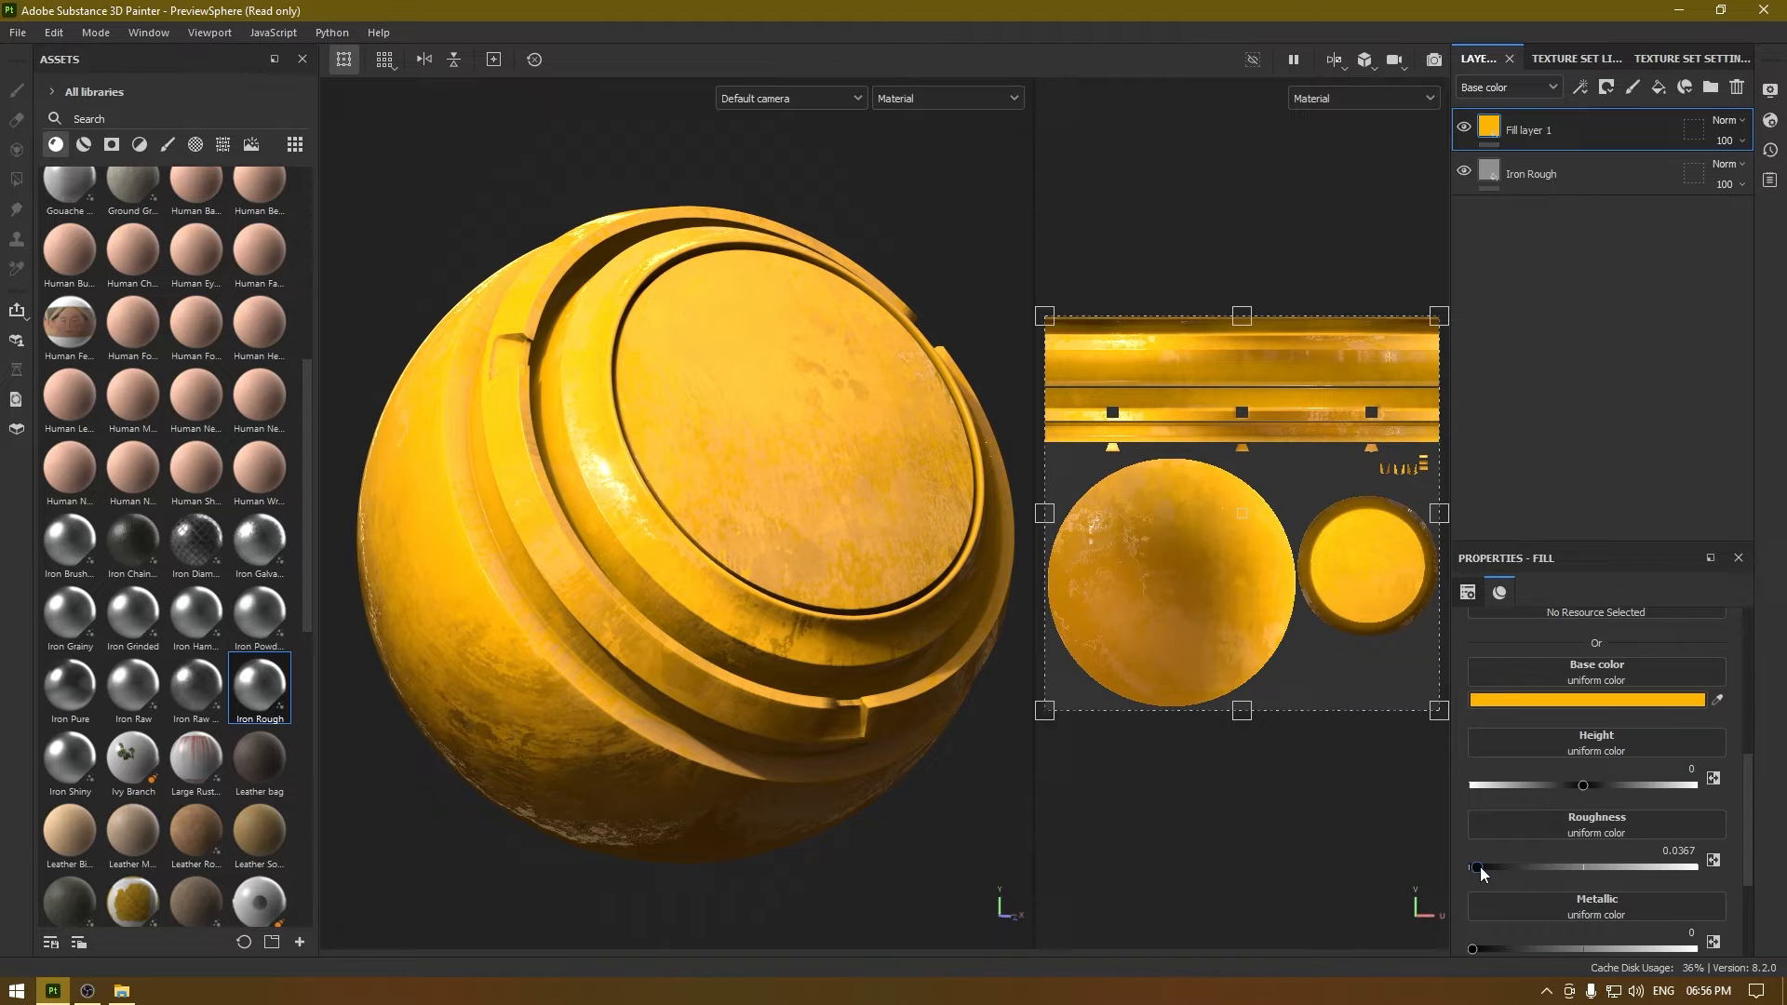
drag(1474, 868, 1482, 868)
text(.1)
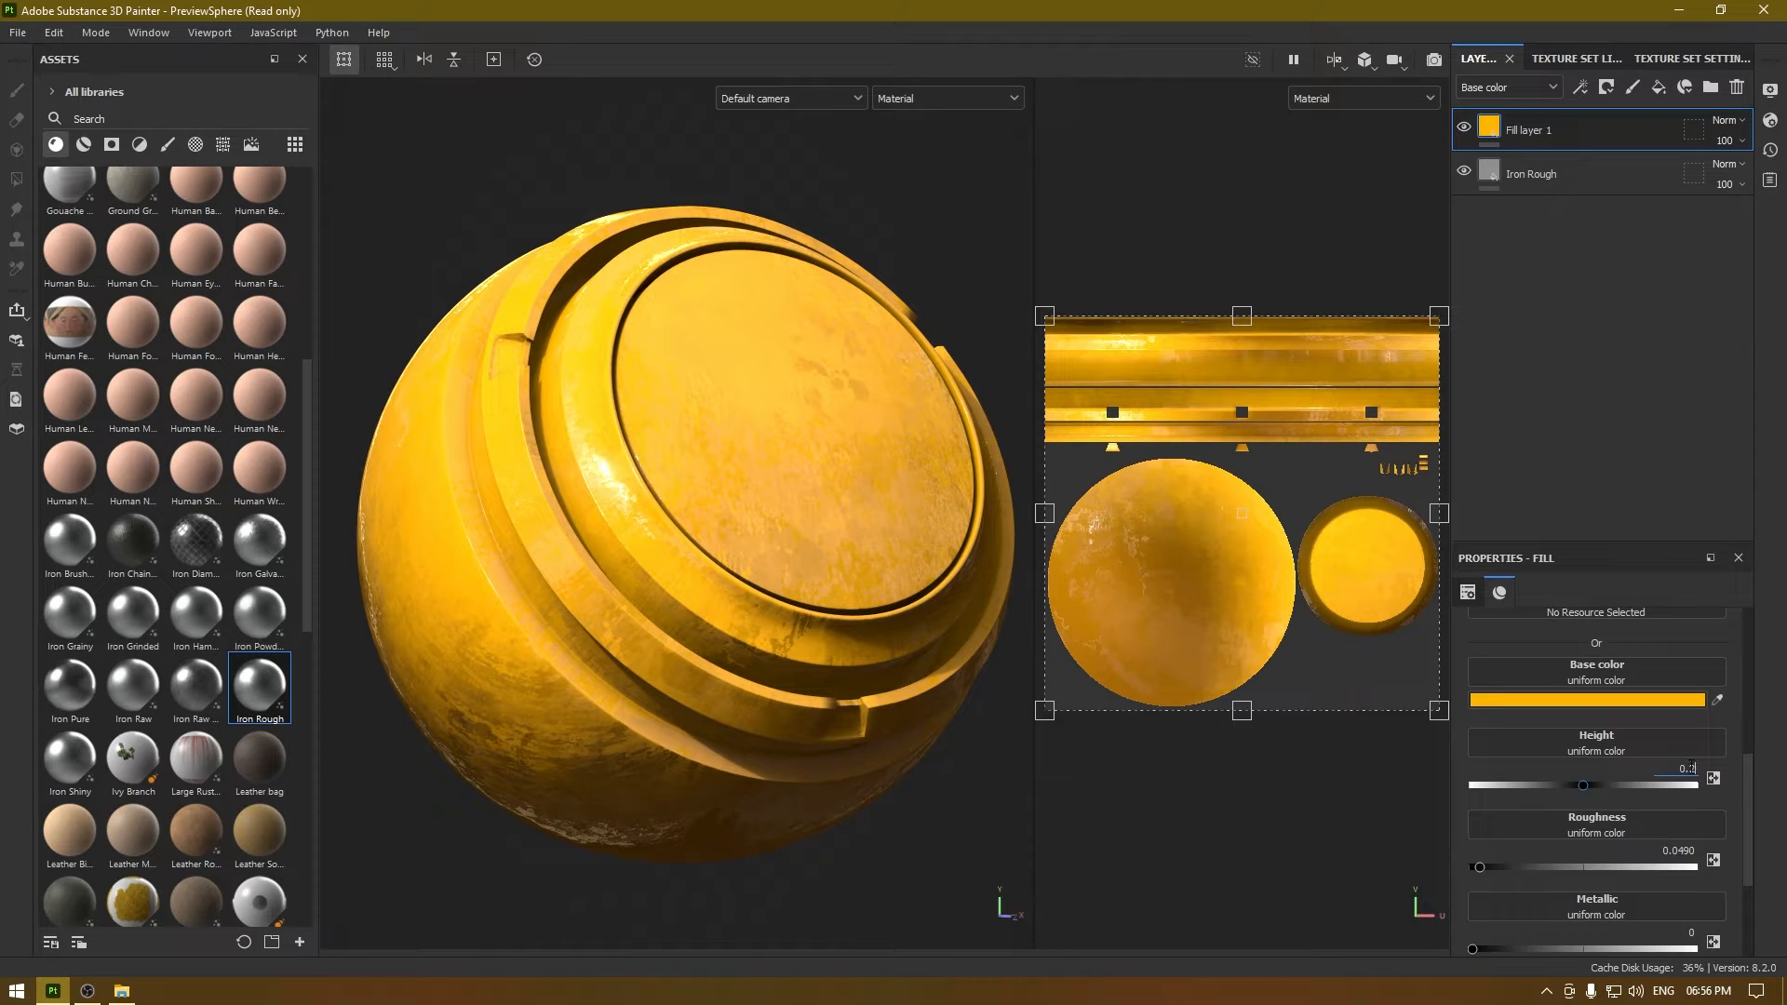
drag(1583, 784, 1605, 783)
text(0.1)
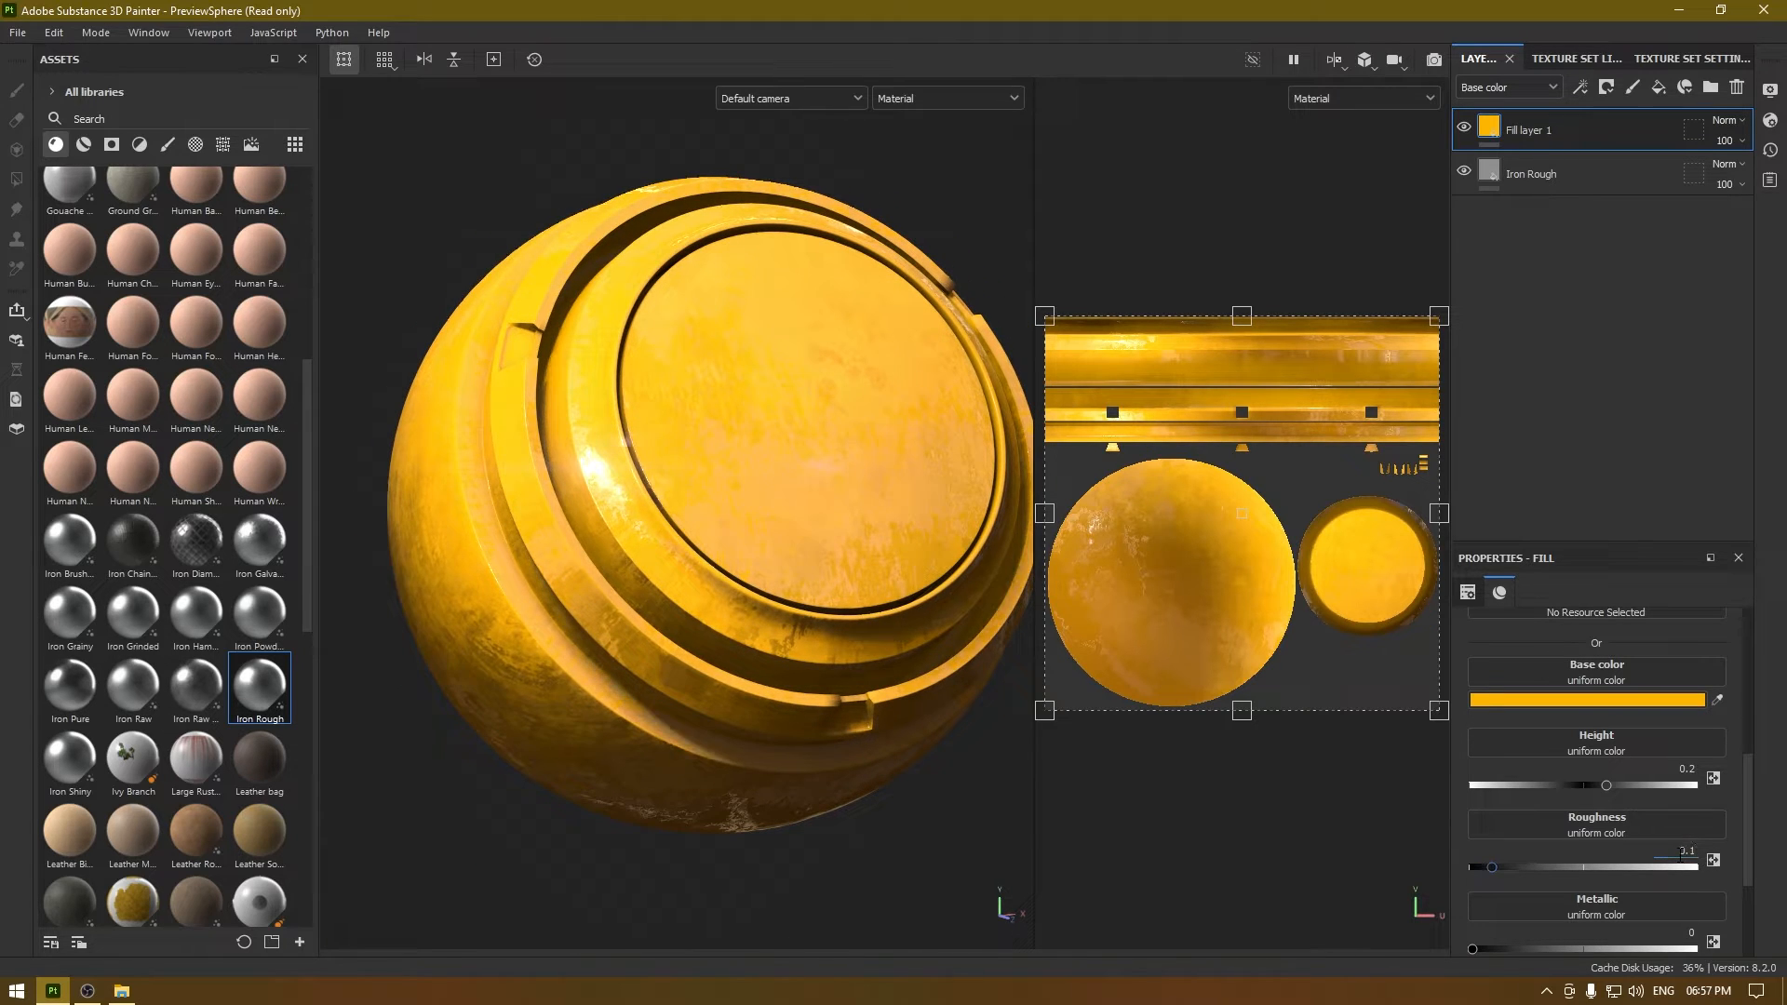
double_click(1544, 129)
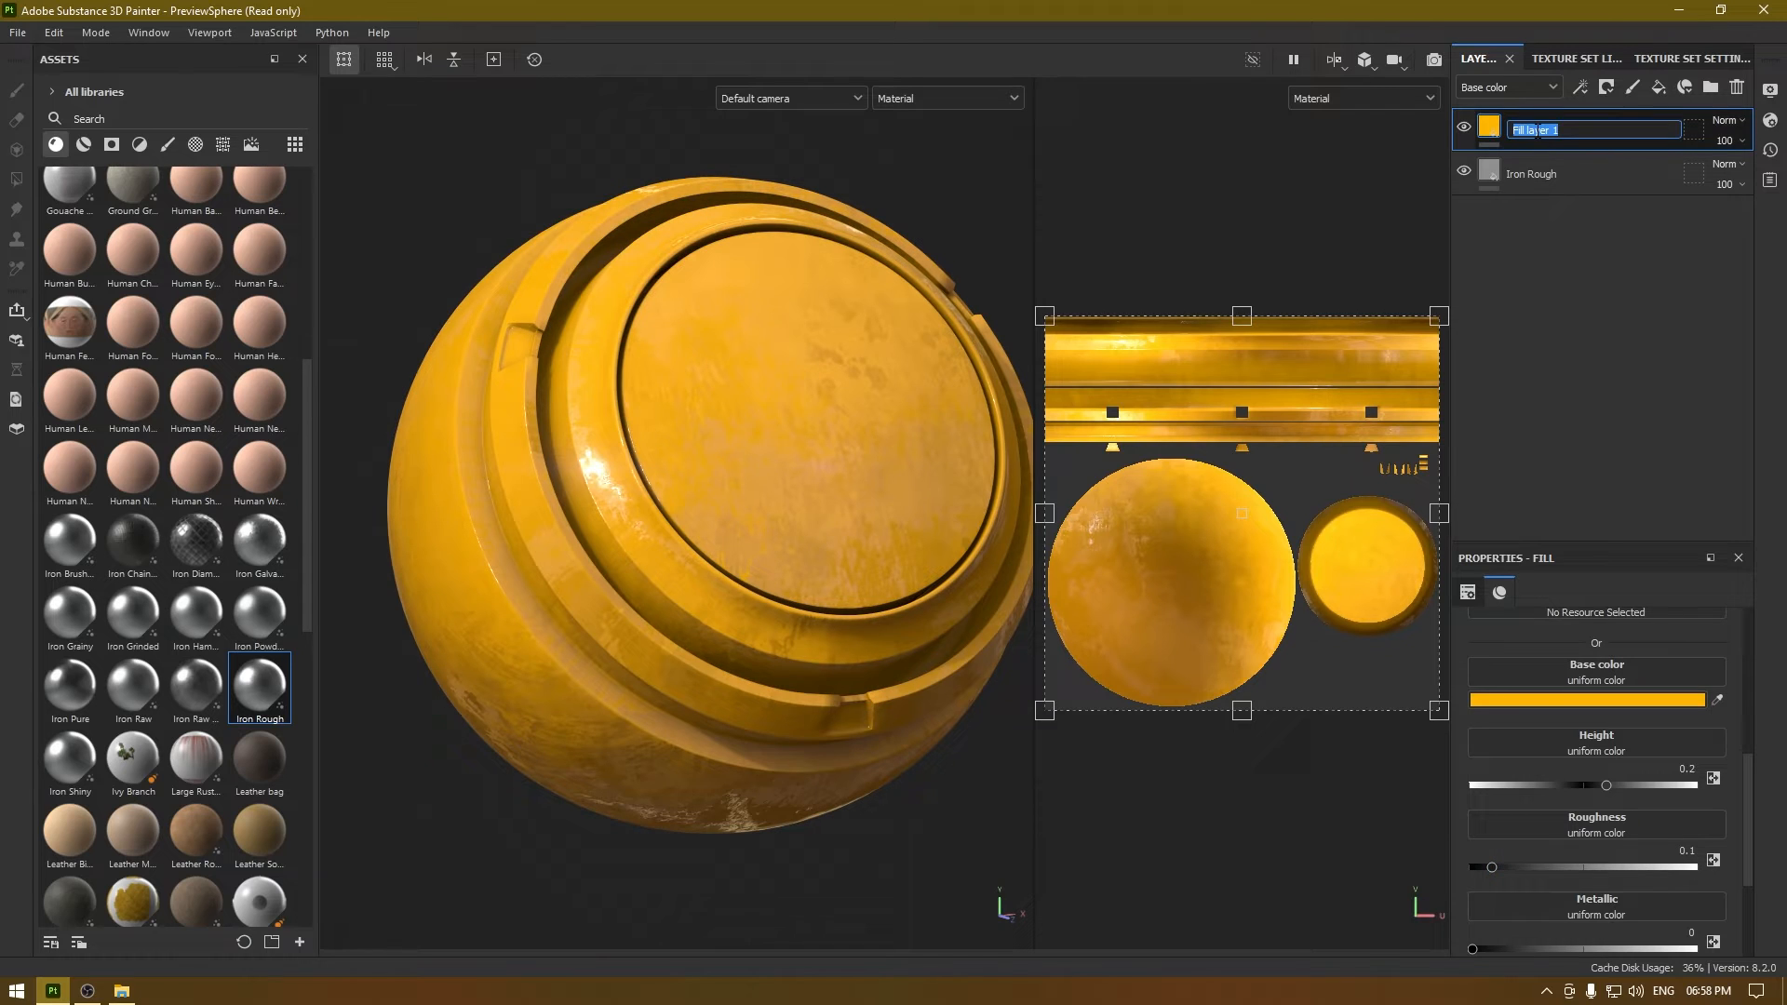
text(Paint)
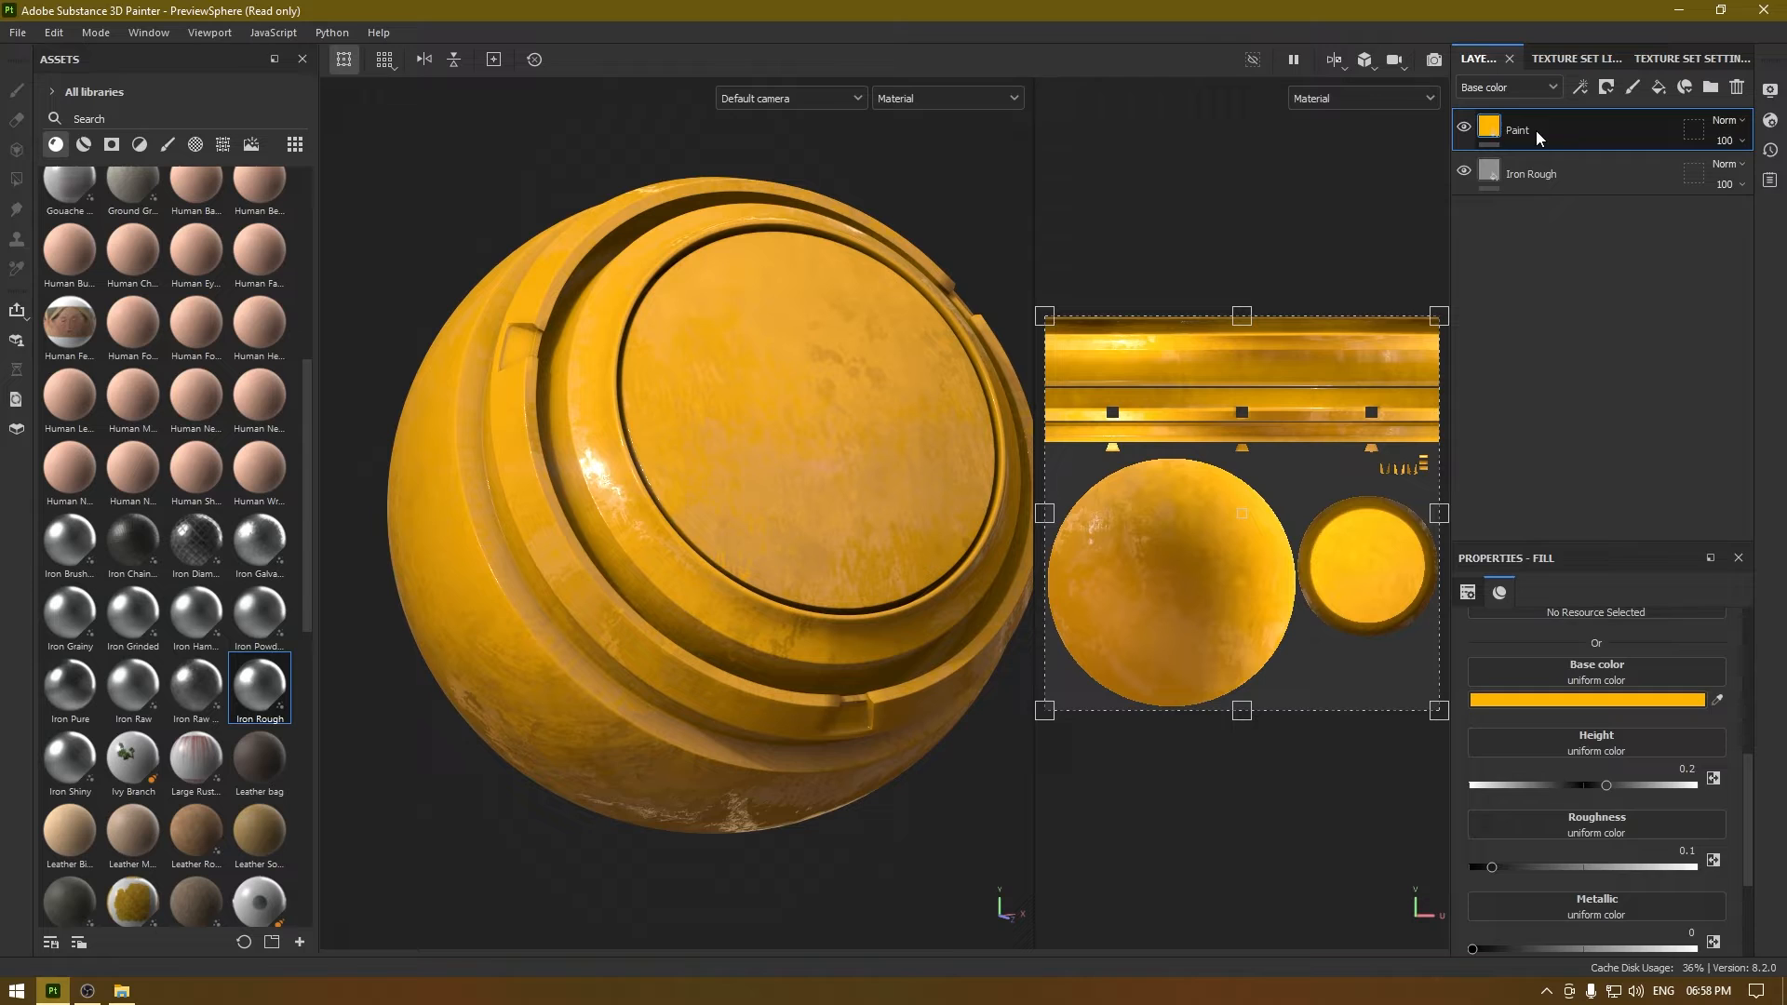
Add the MatFx Peeling Paint filter to the Paint layer and set Roughness to 0.25
right_click(1528, 129)
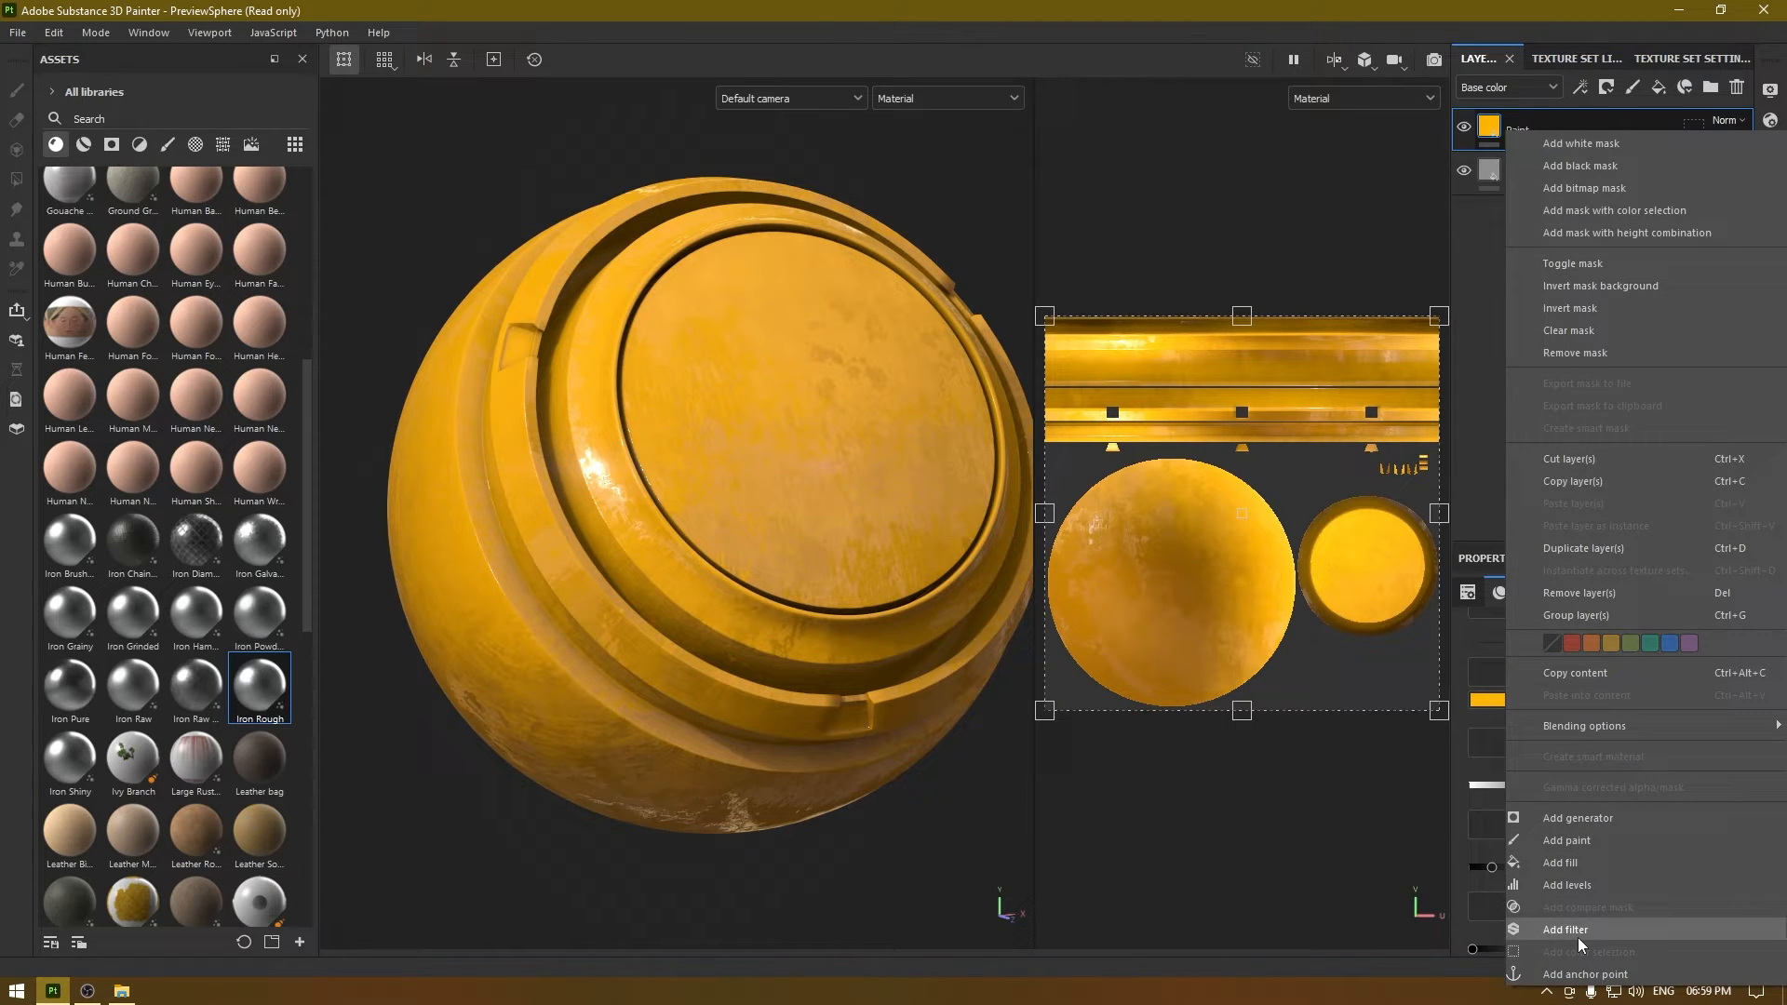
click(1568, 930)
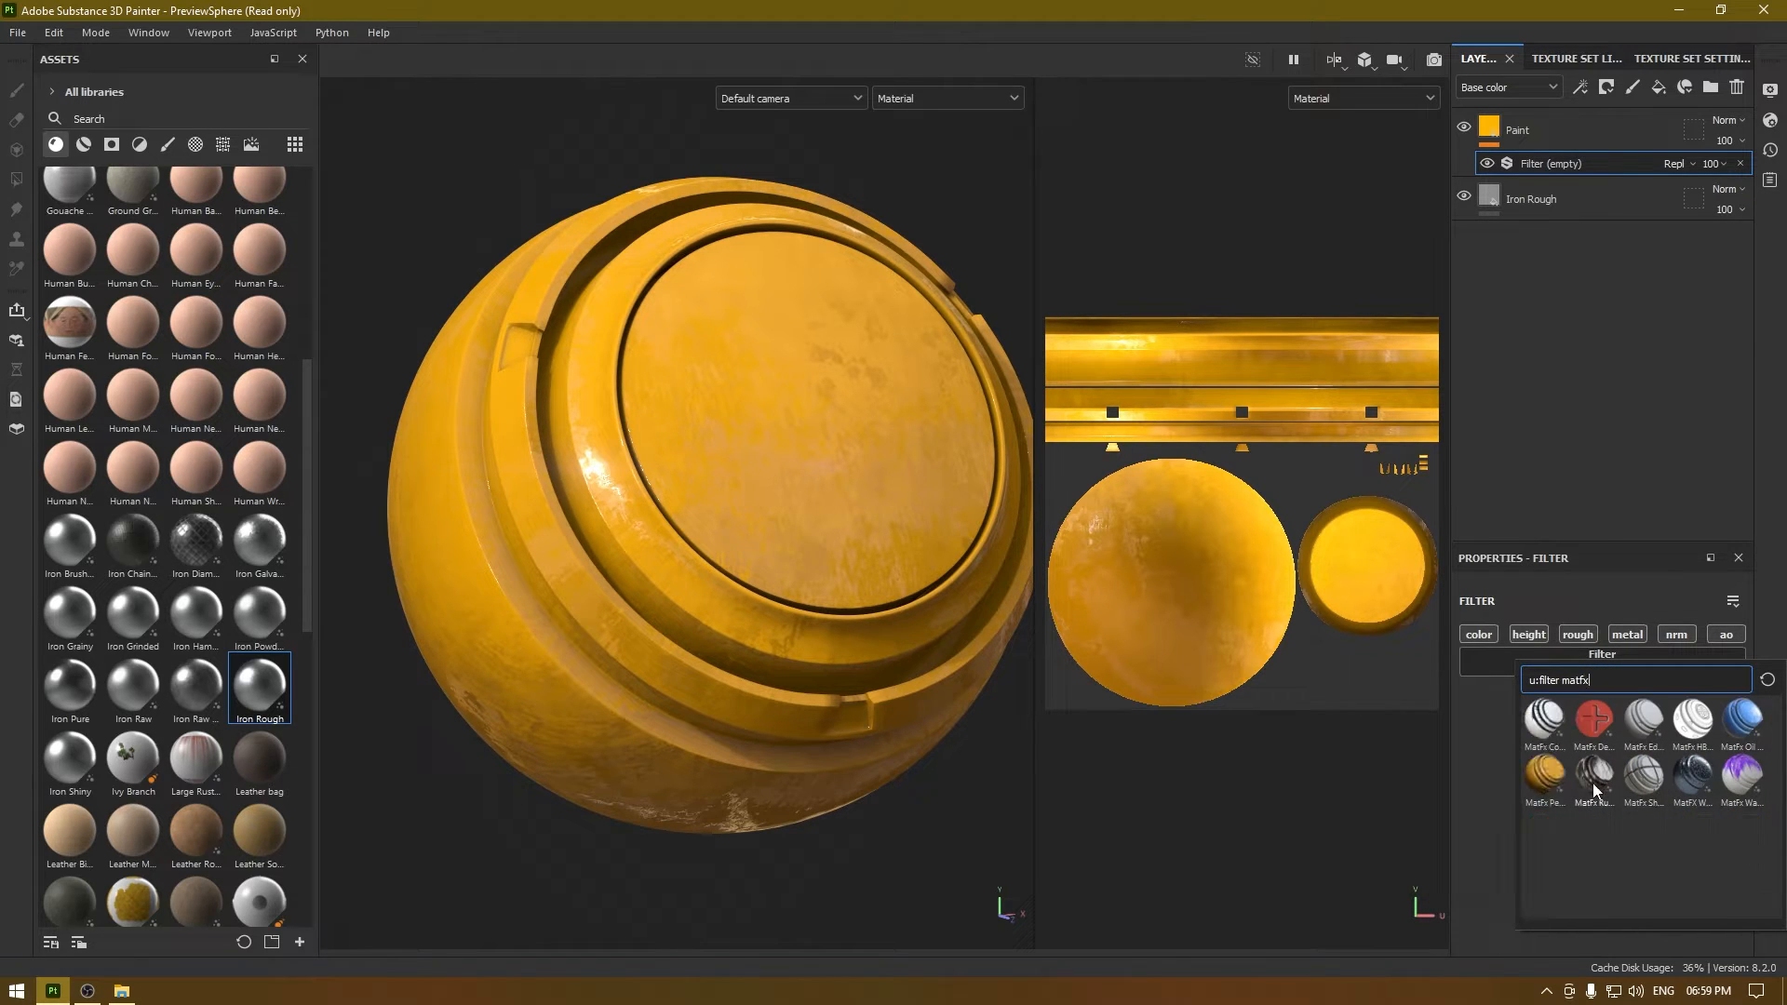
mouse_move(1594, 773)
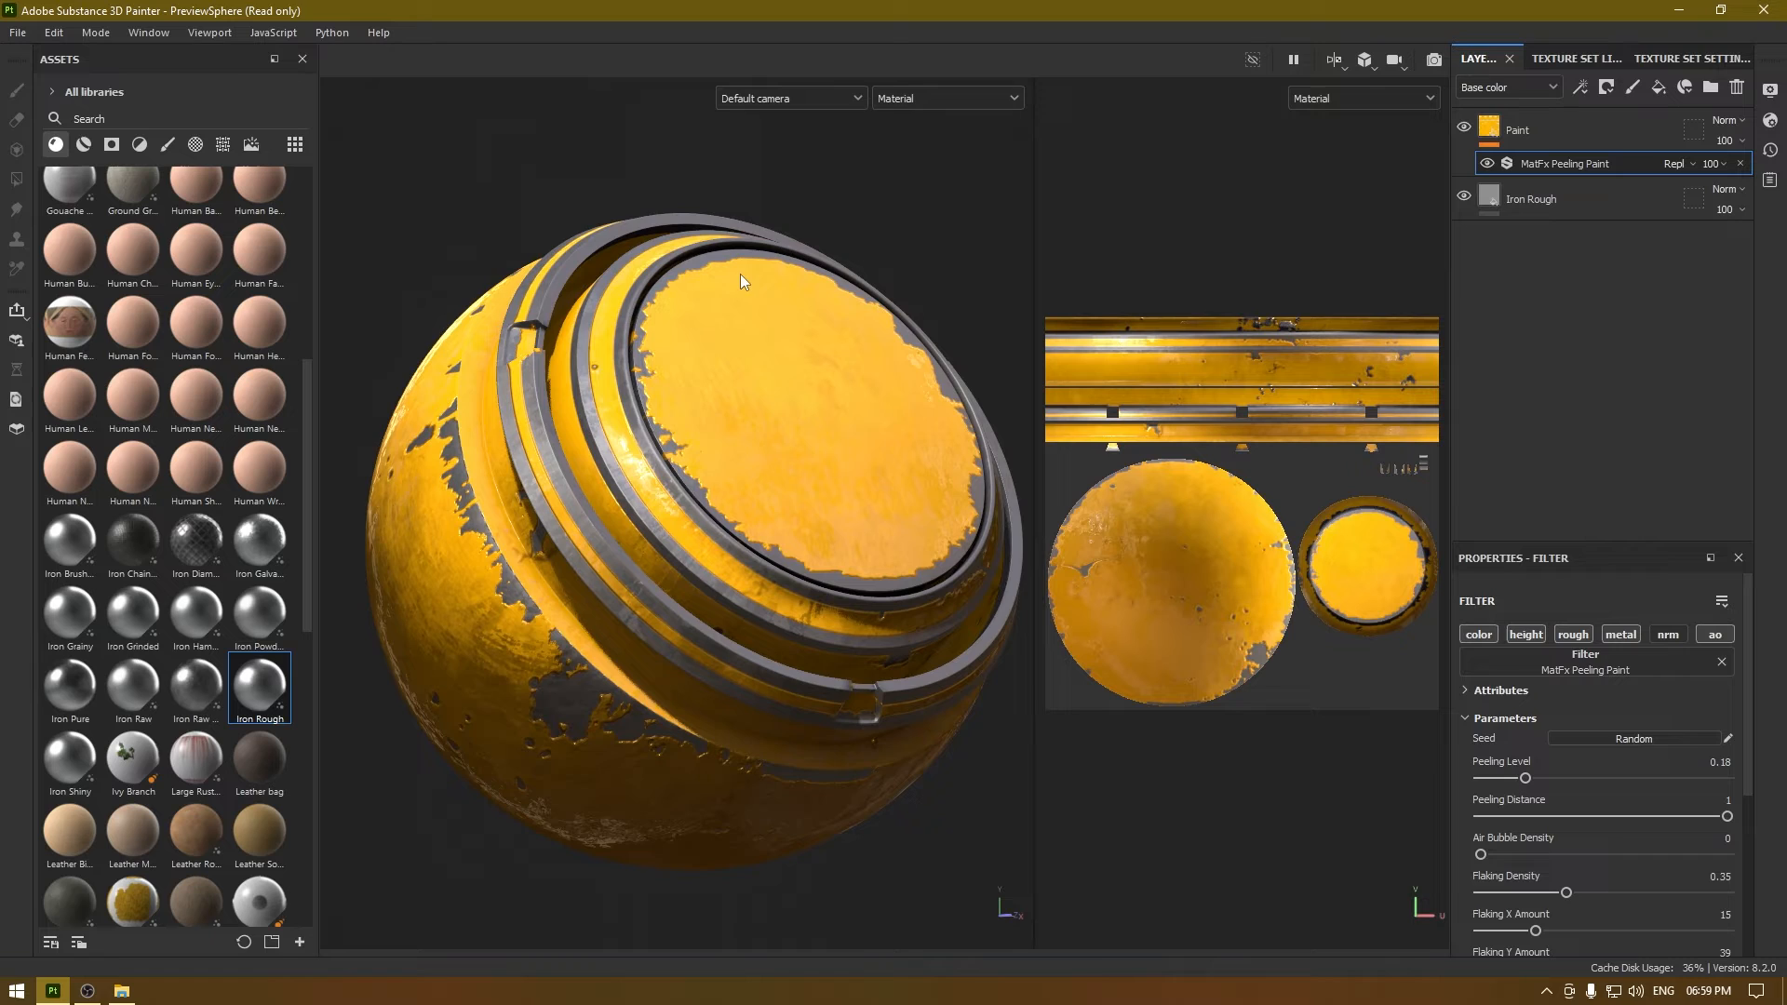
drag(741, 281, 758, 412)
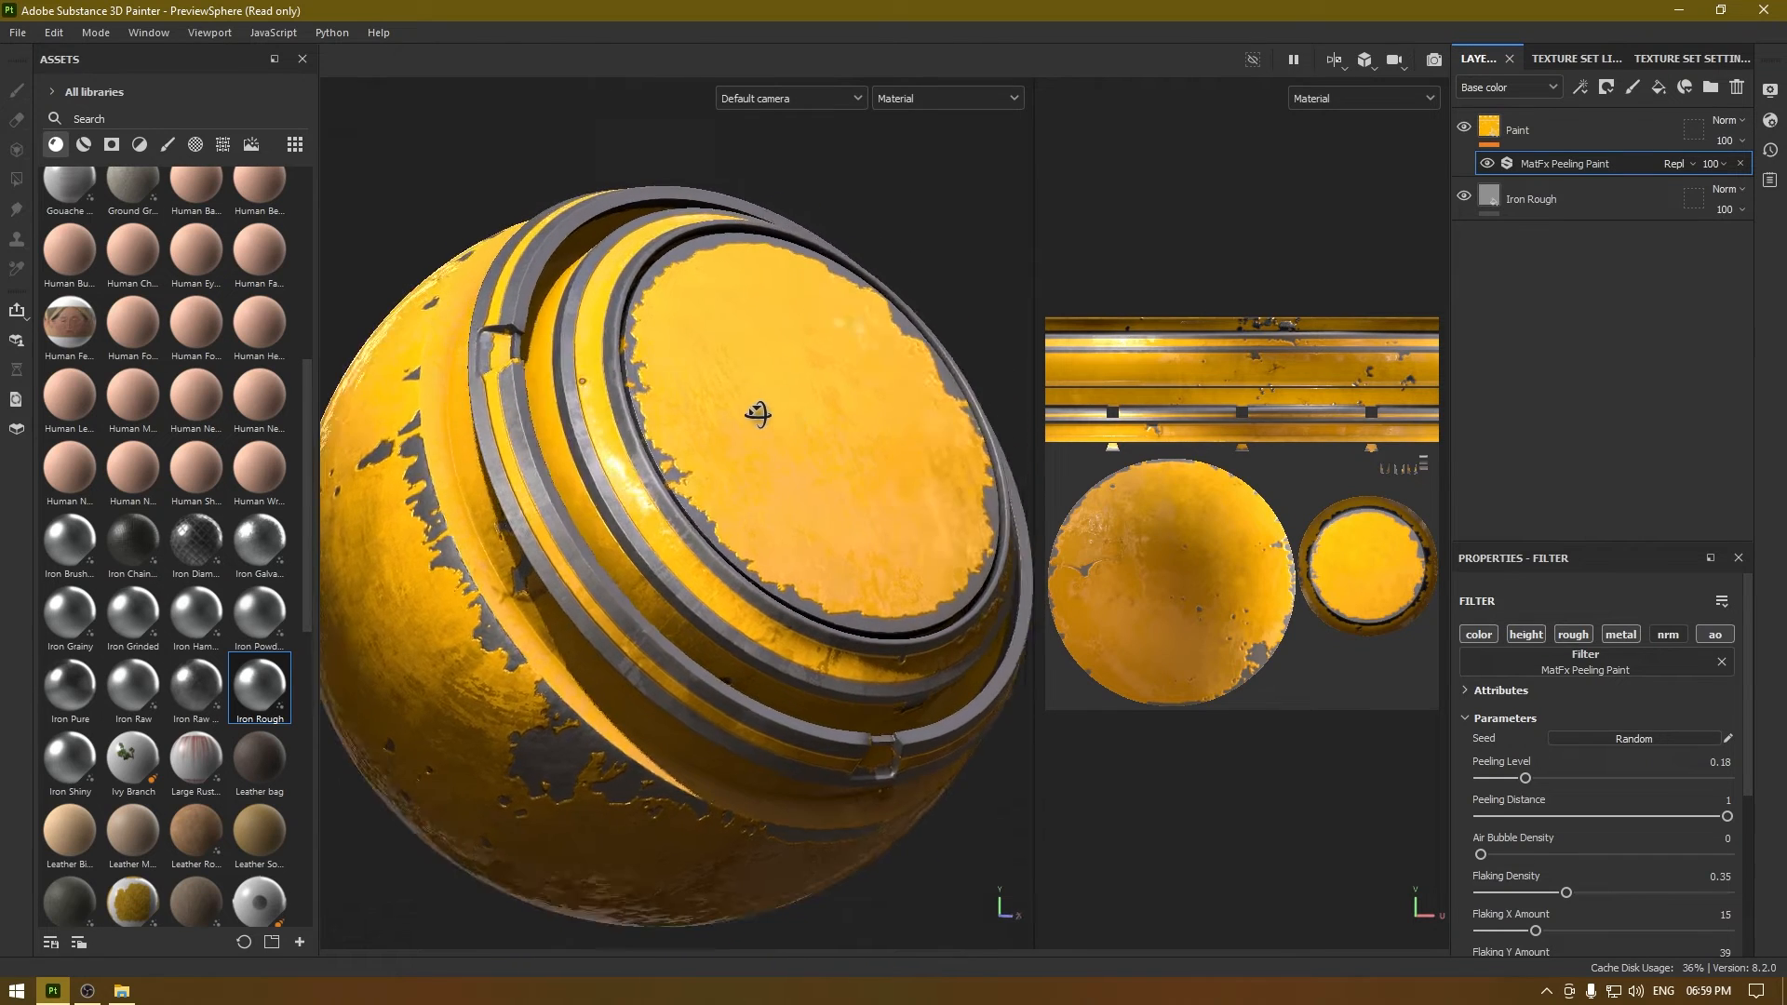
drag(758, 412, 701, 320)
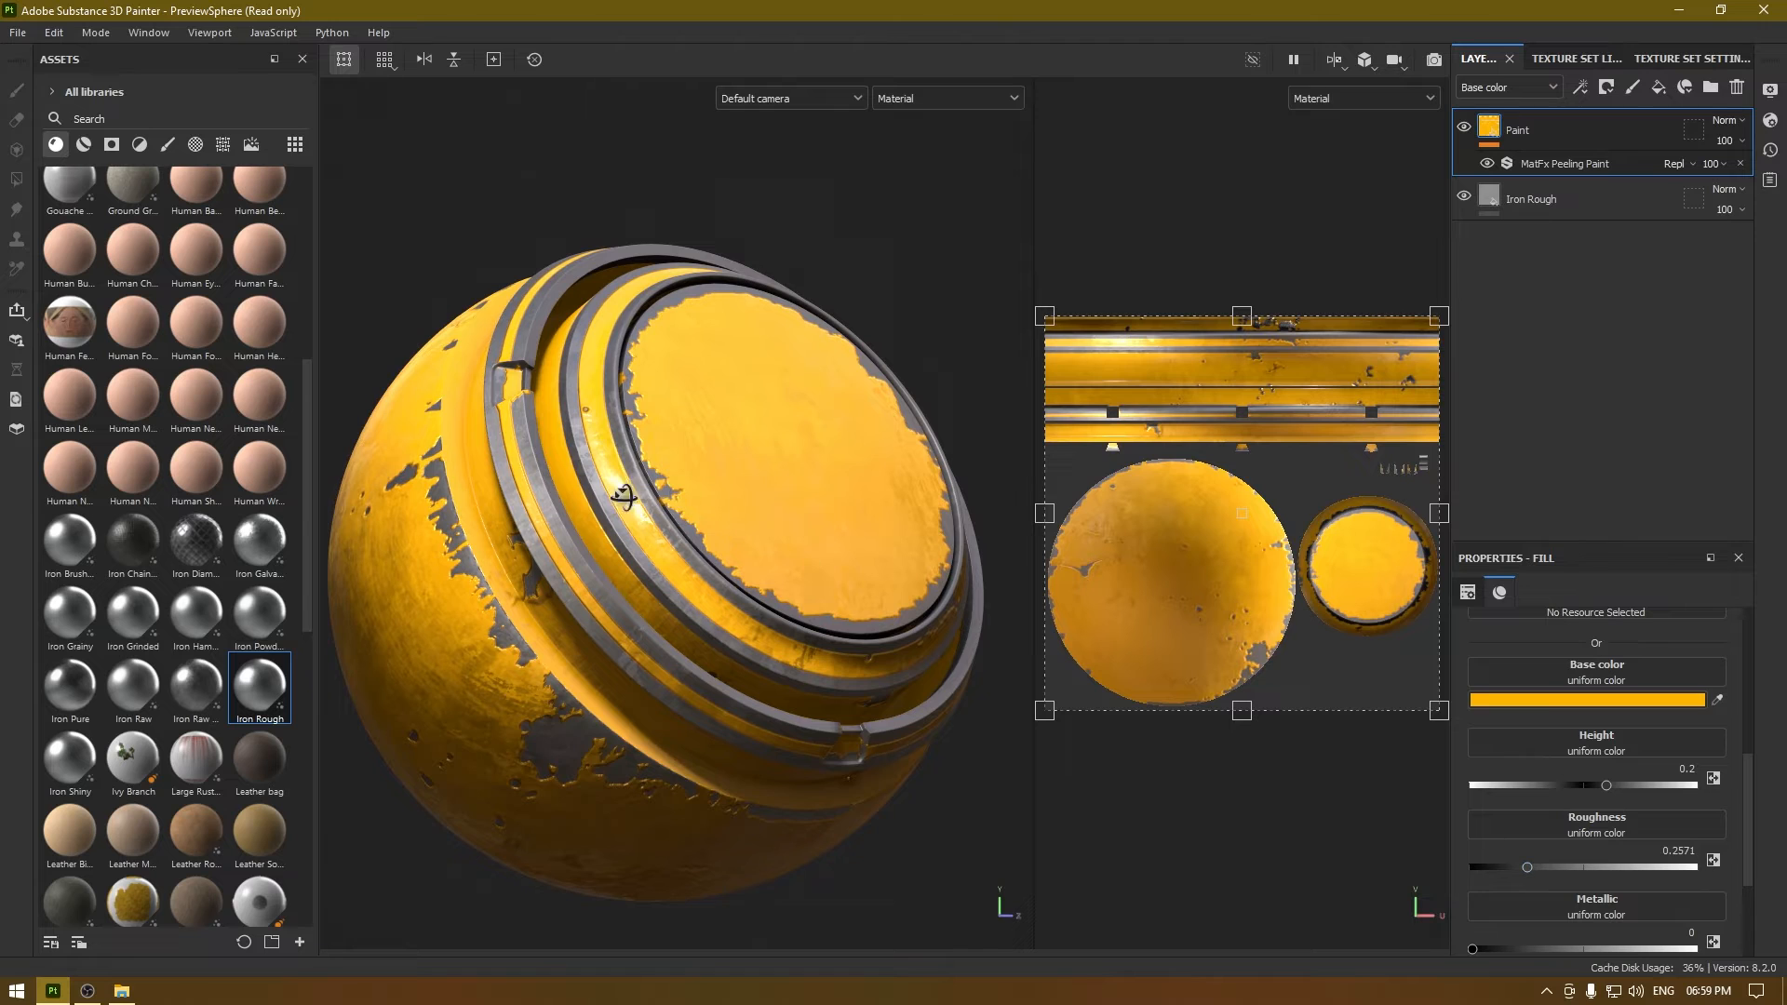
drag(627, 496, 684, 456)
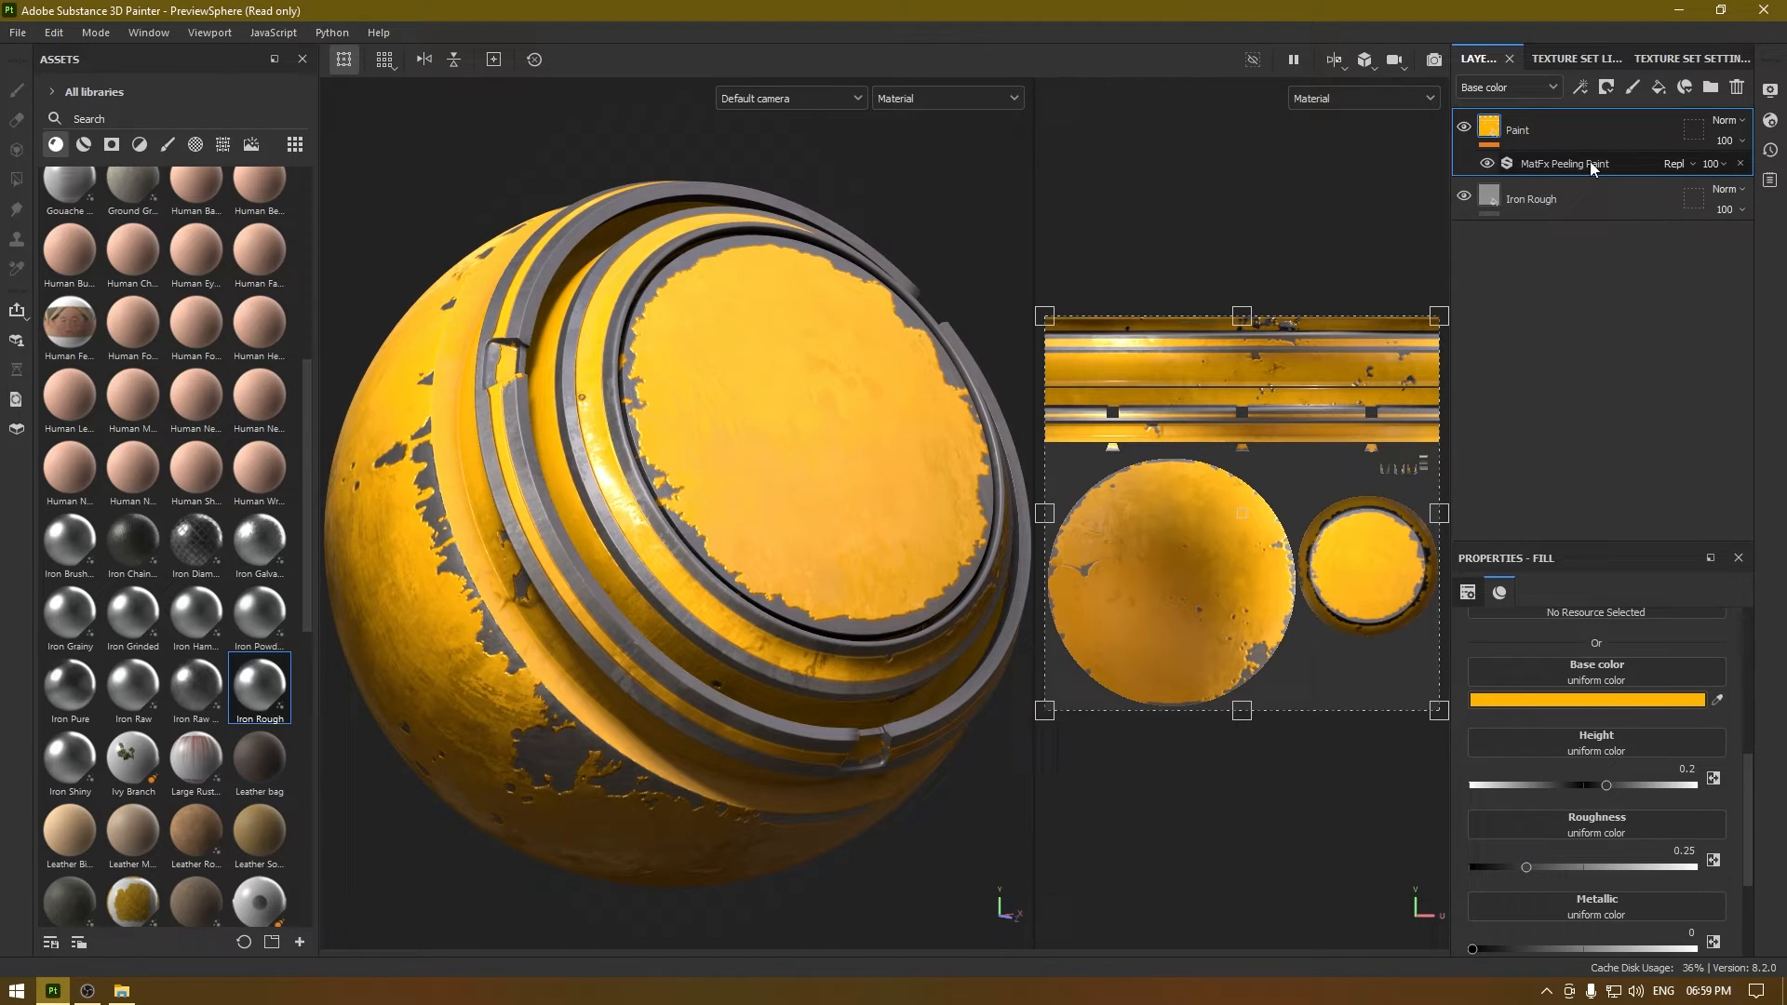
Set the Peeling Paint filter's Peeling Level to 0.32 and Flaking Density to 0.58
click(1567, 163)
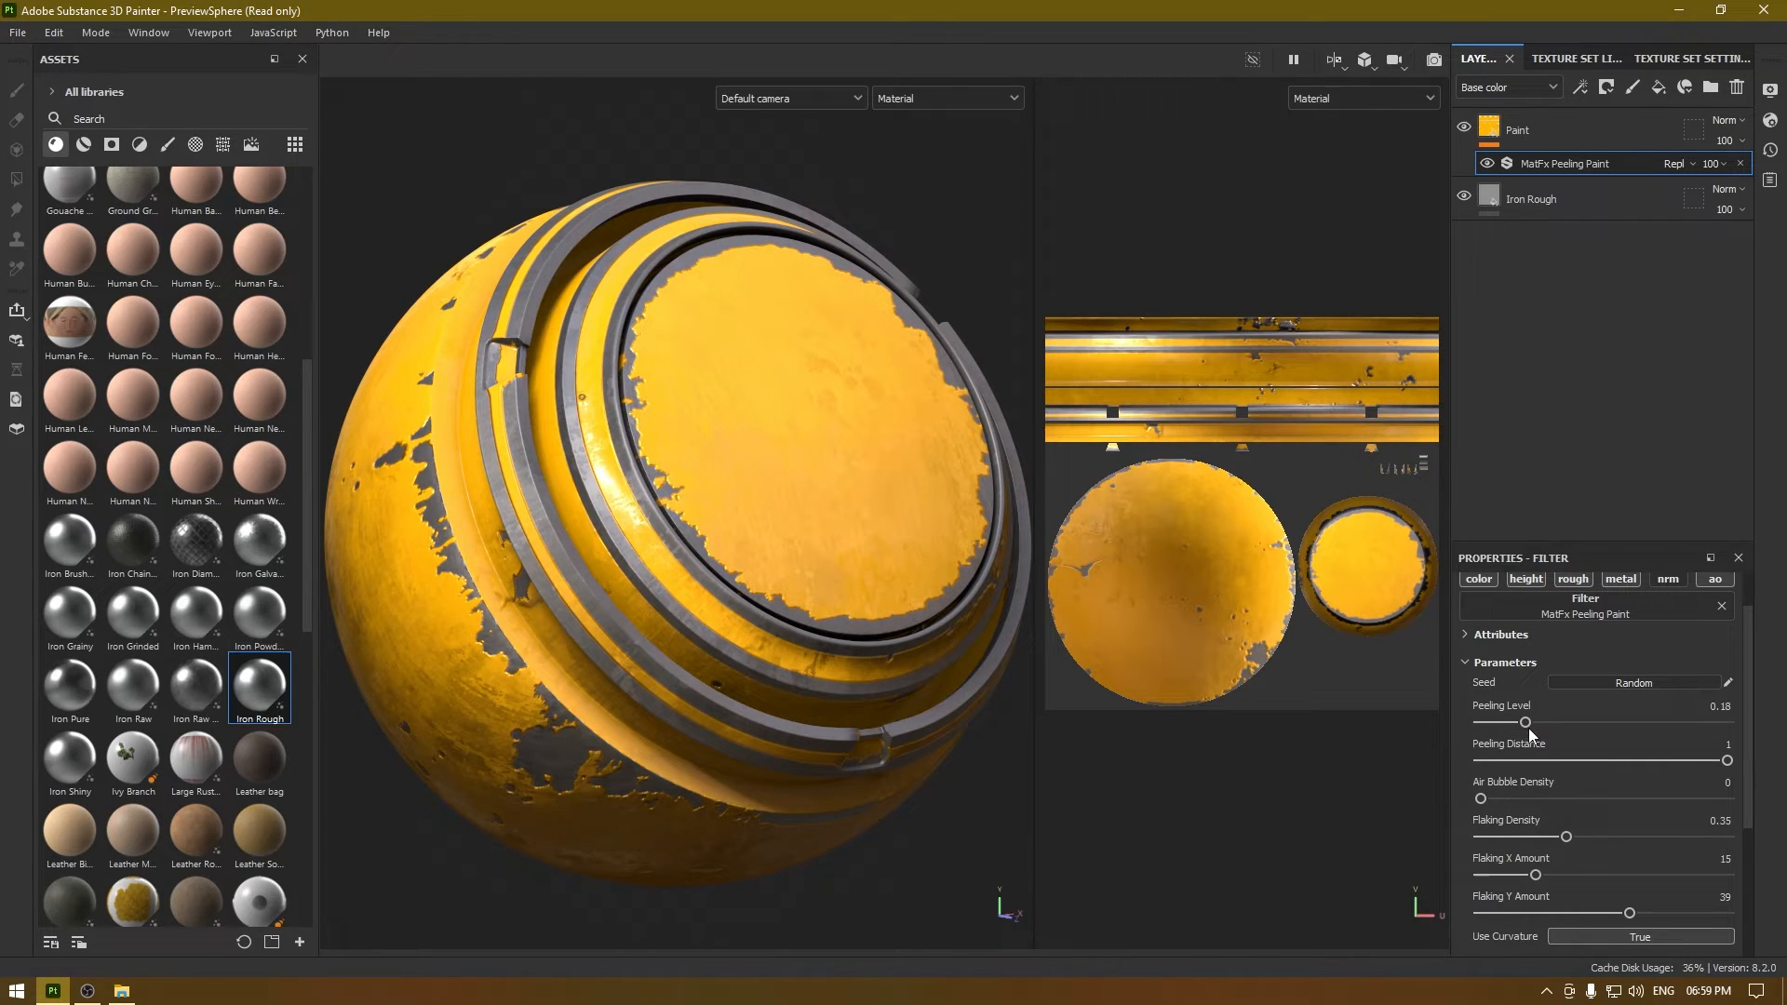
drag(1525, 721, 1567, 722)
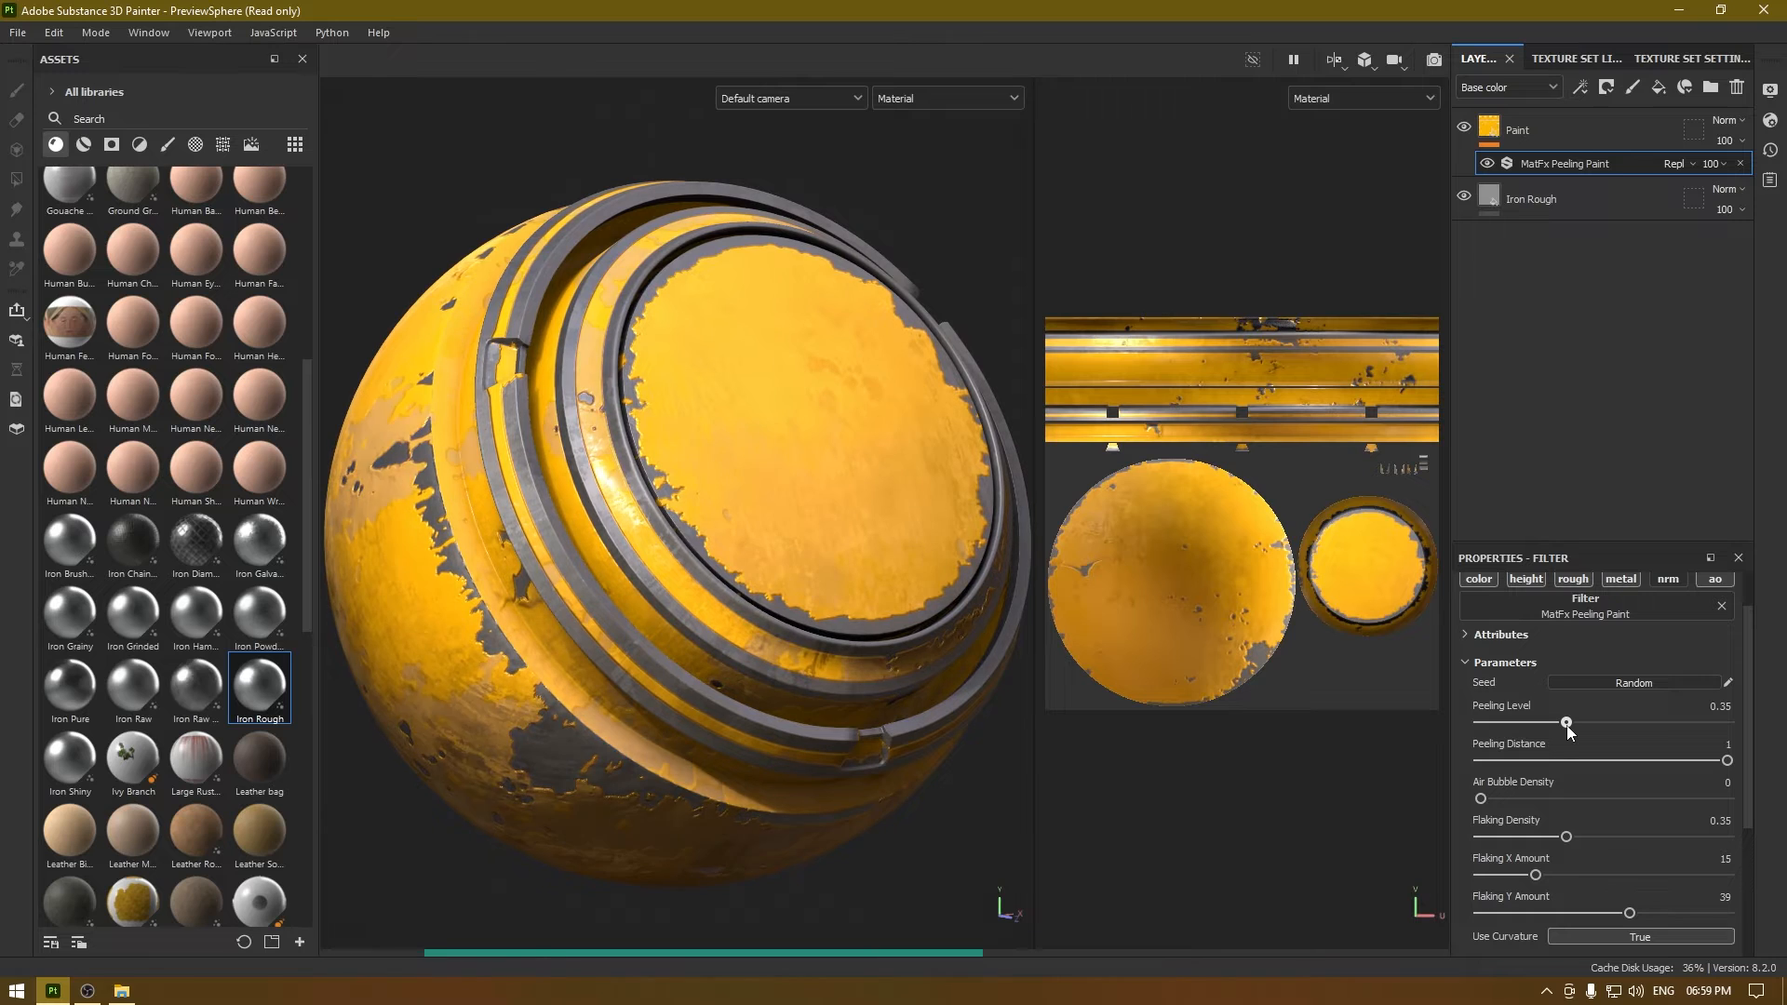
drag(1566, 724, 1550, 724)
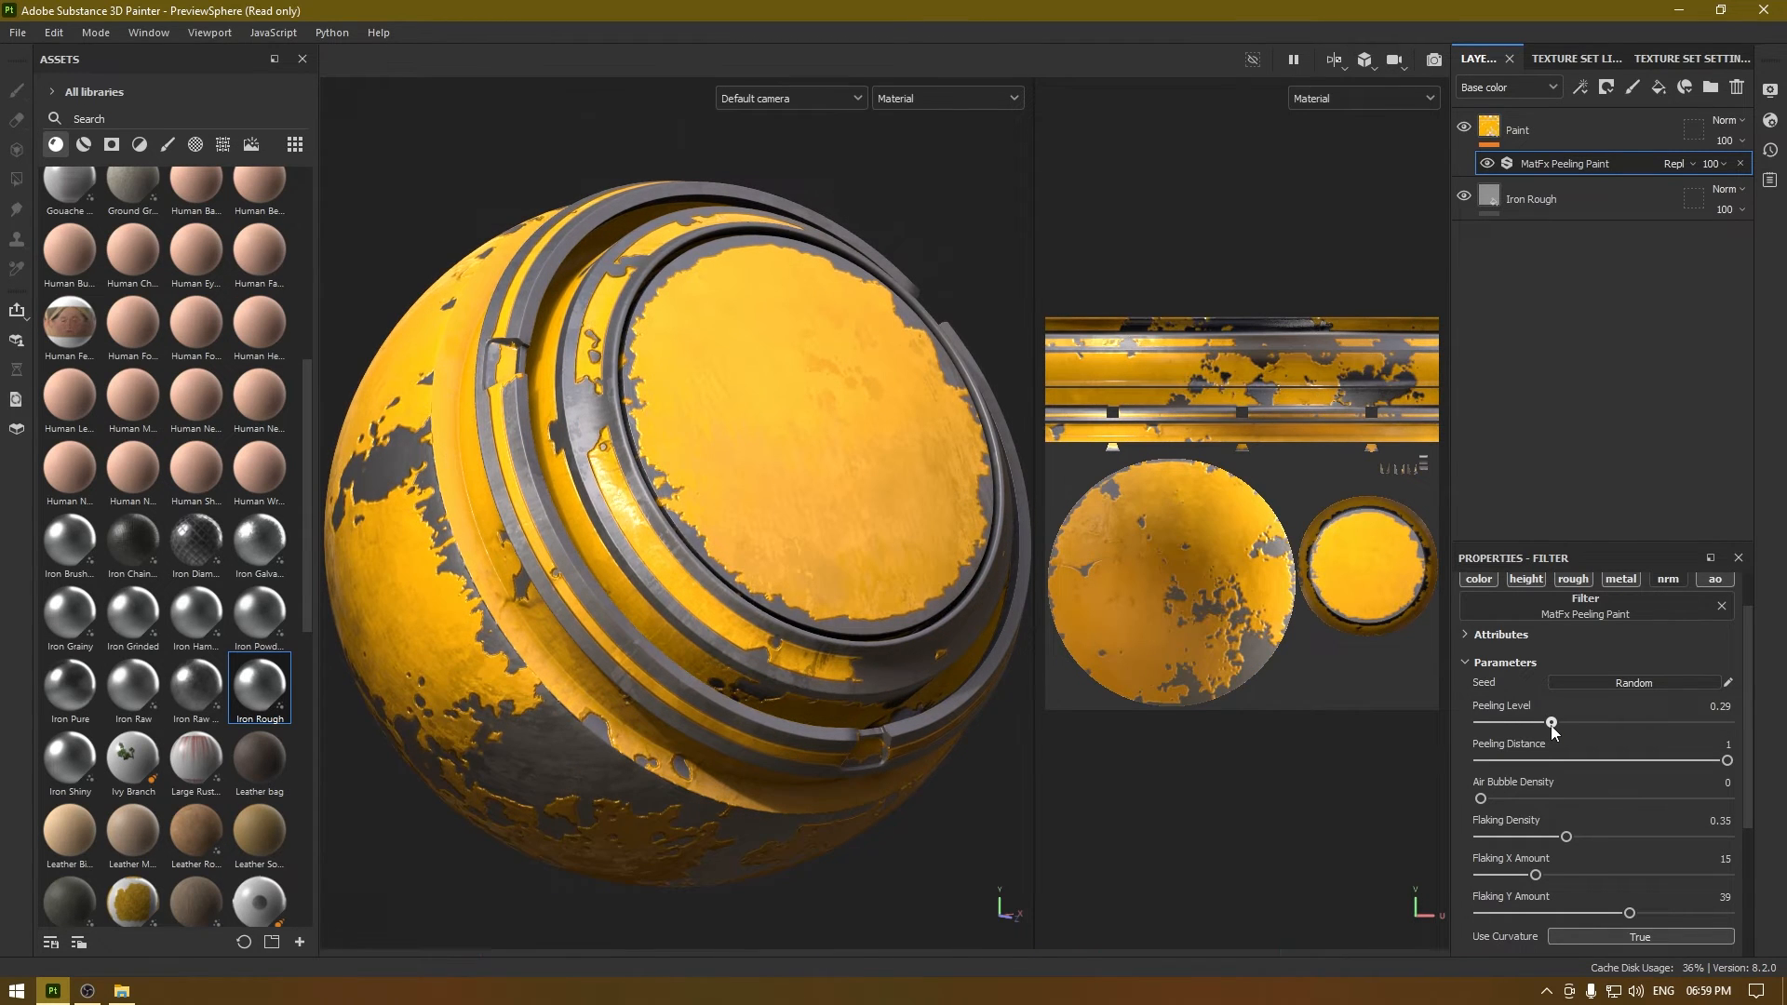
drag(1550, 725, 1560, 724)
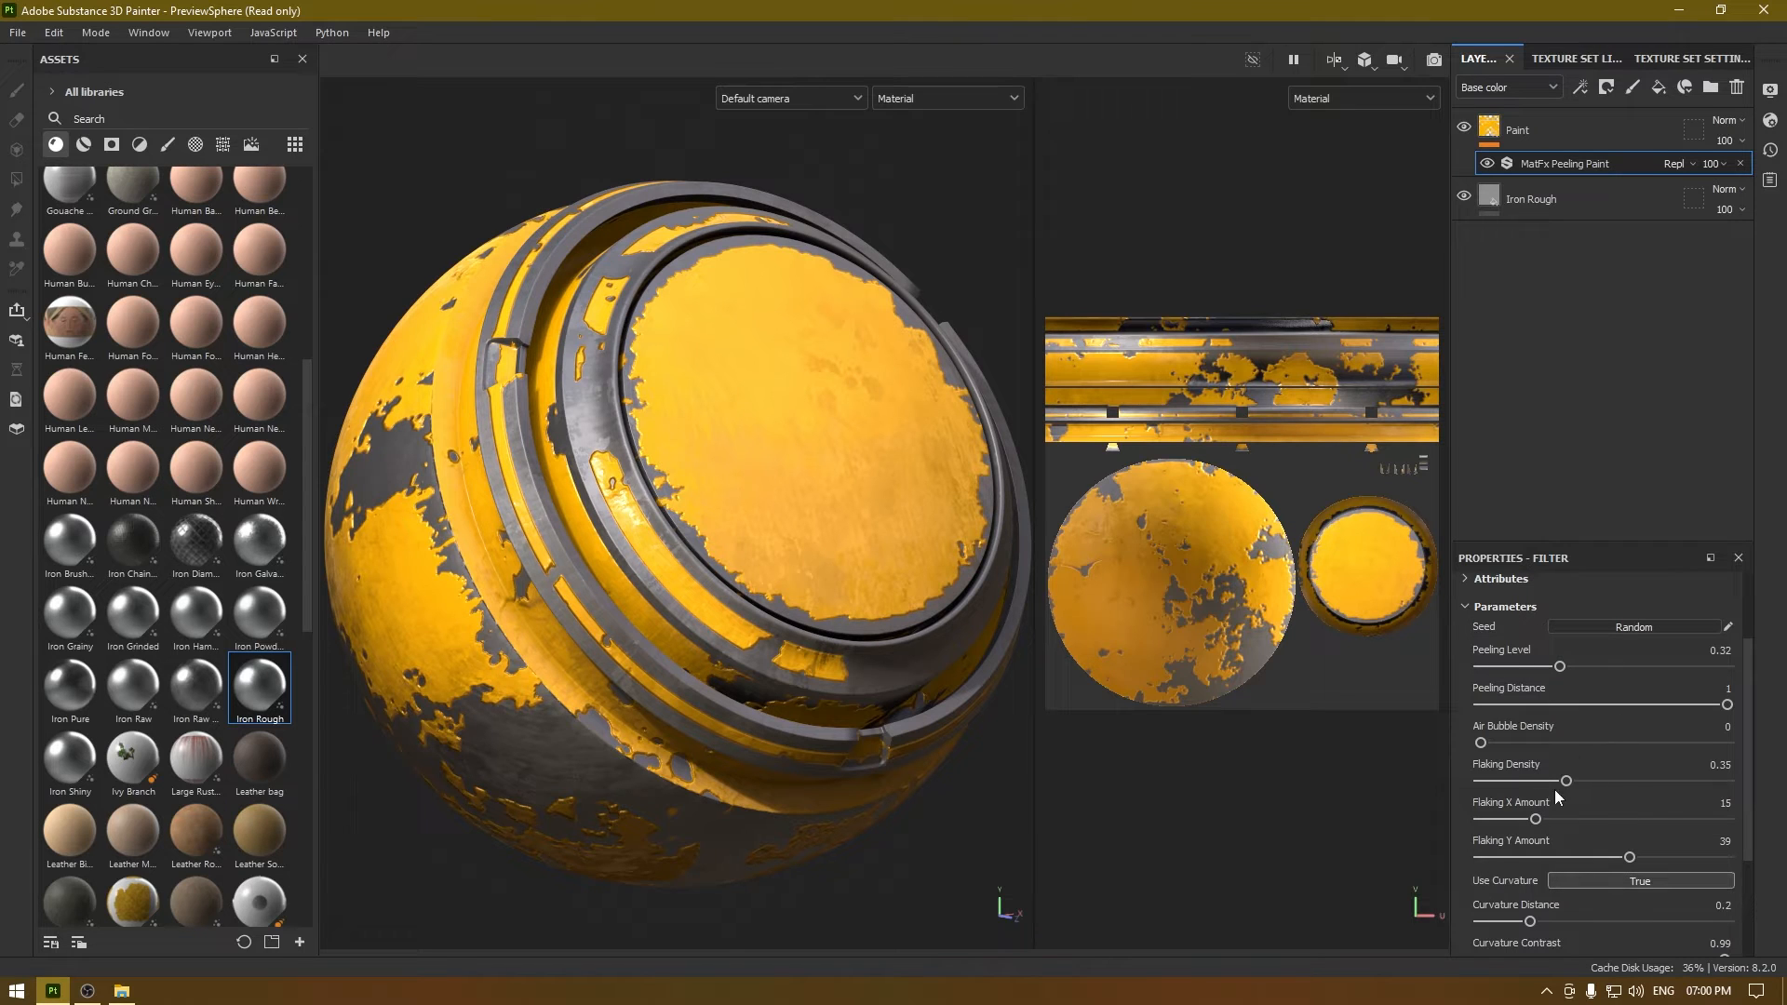
drag(1565, 781, 1594, 781)
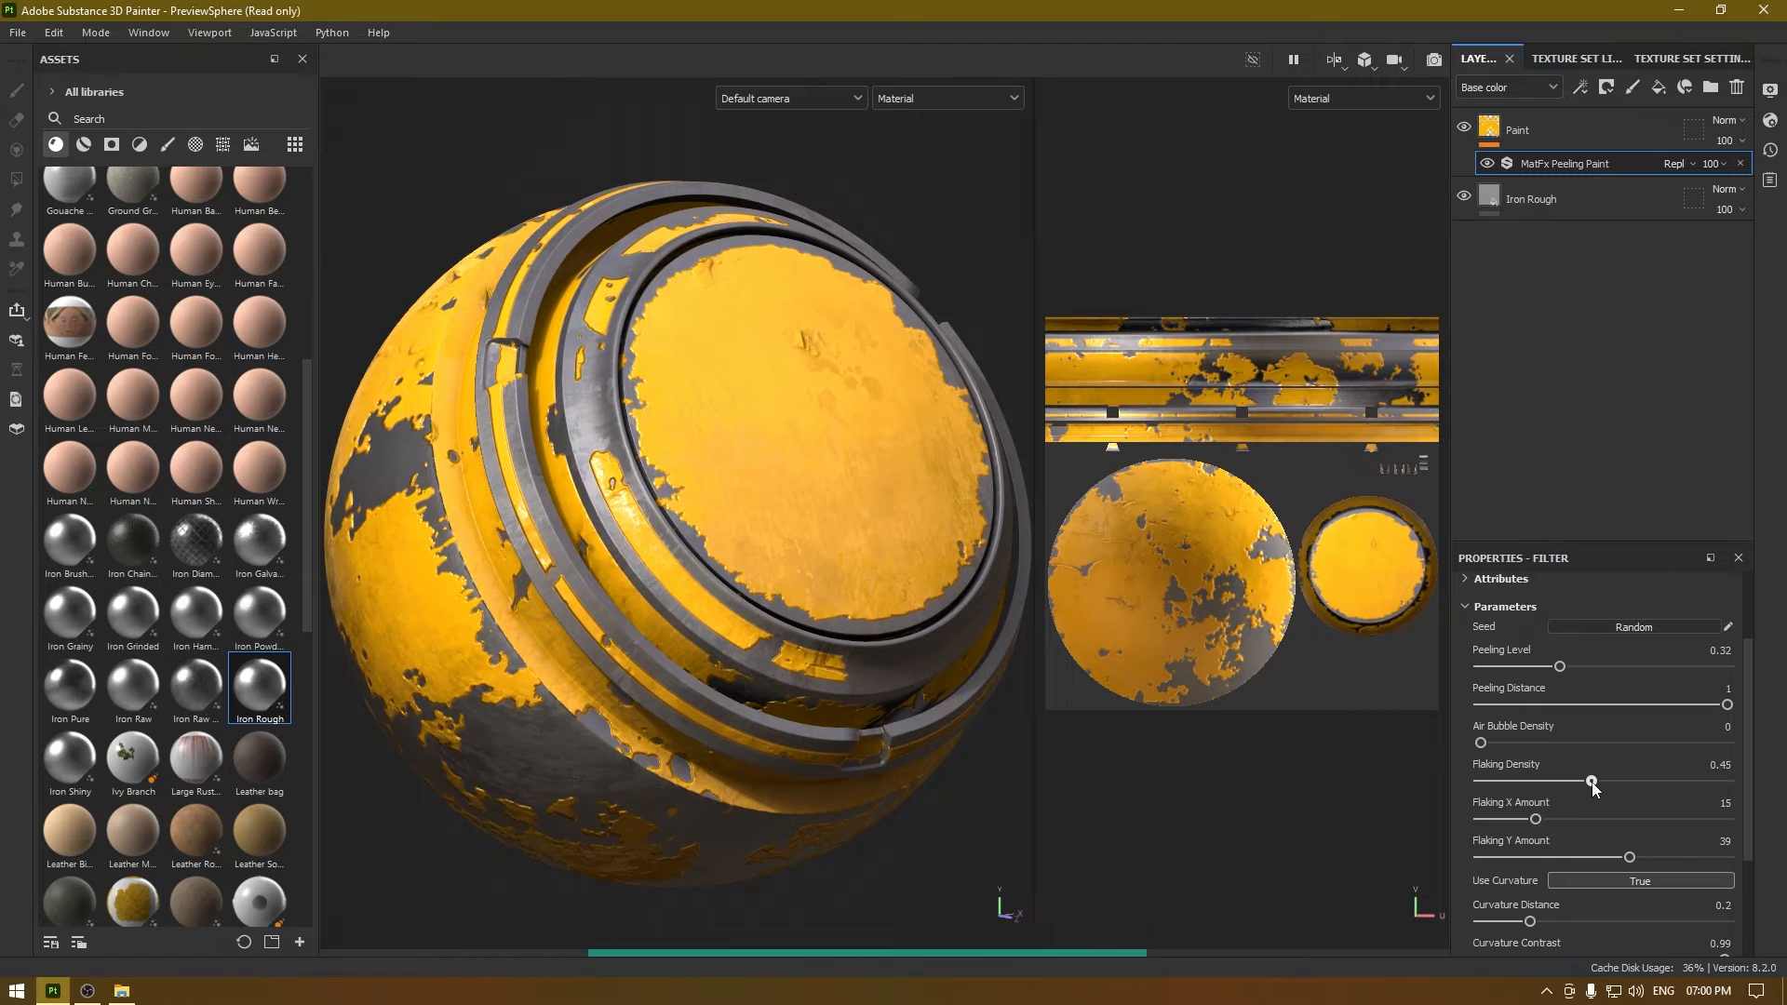
drag(1593, 782, 1625, 782)
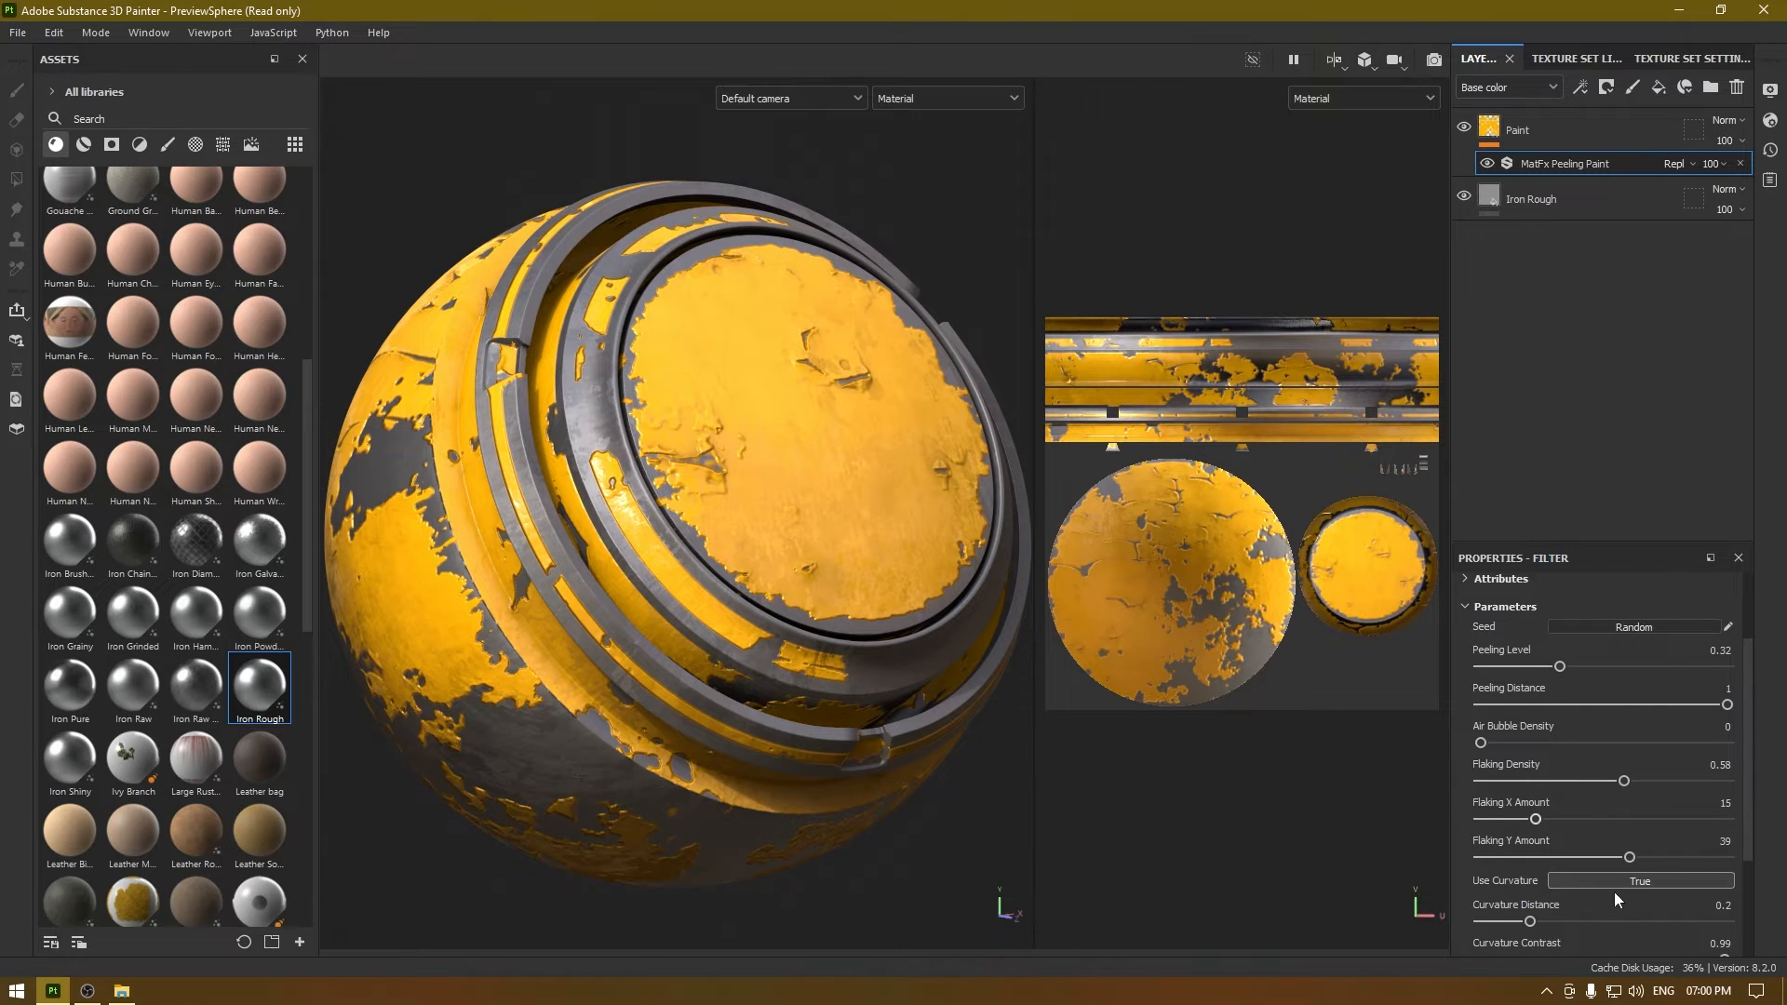
Add a Levels effect to the Paint layer affecting the Height channel
right_click(1573, 163)
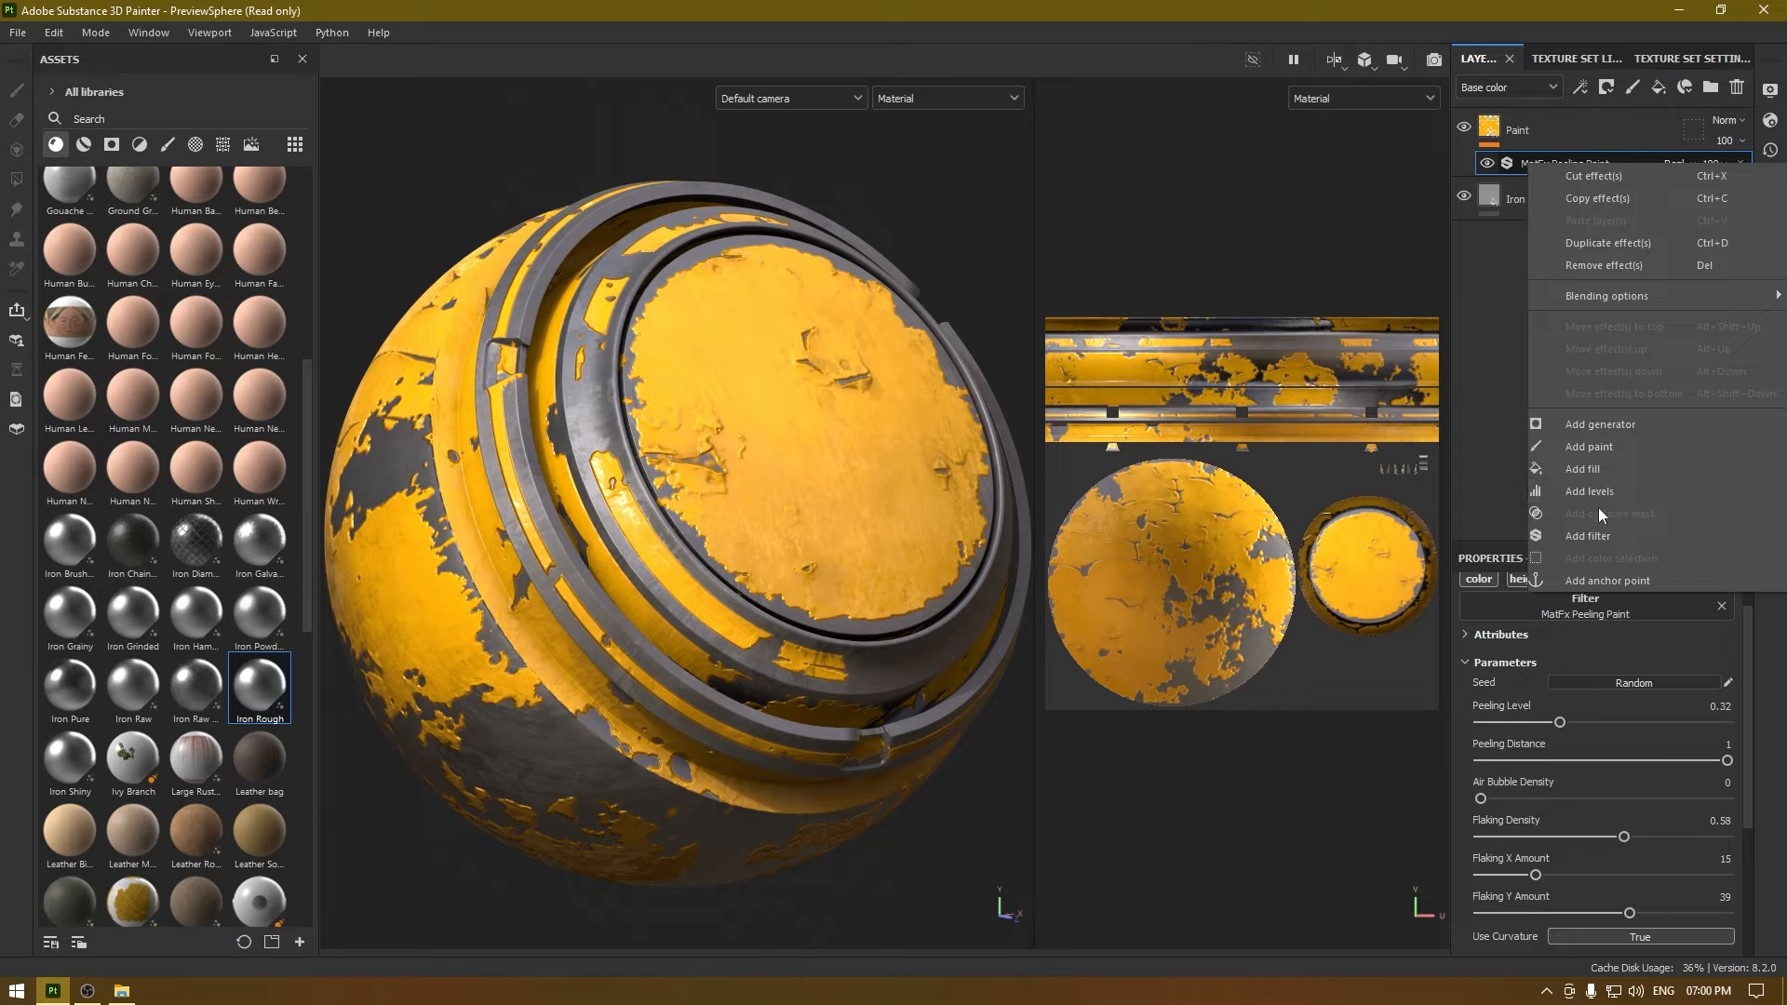
click(1588, 492)
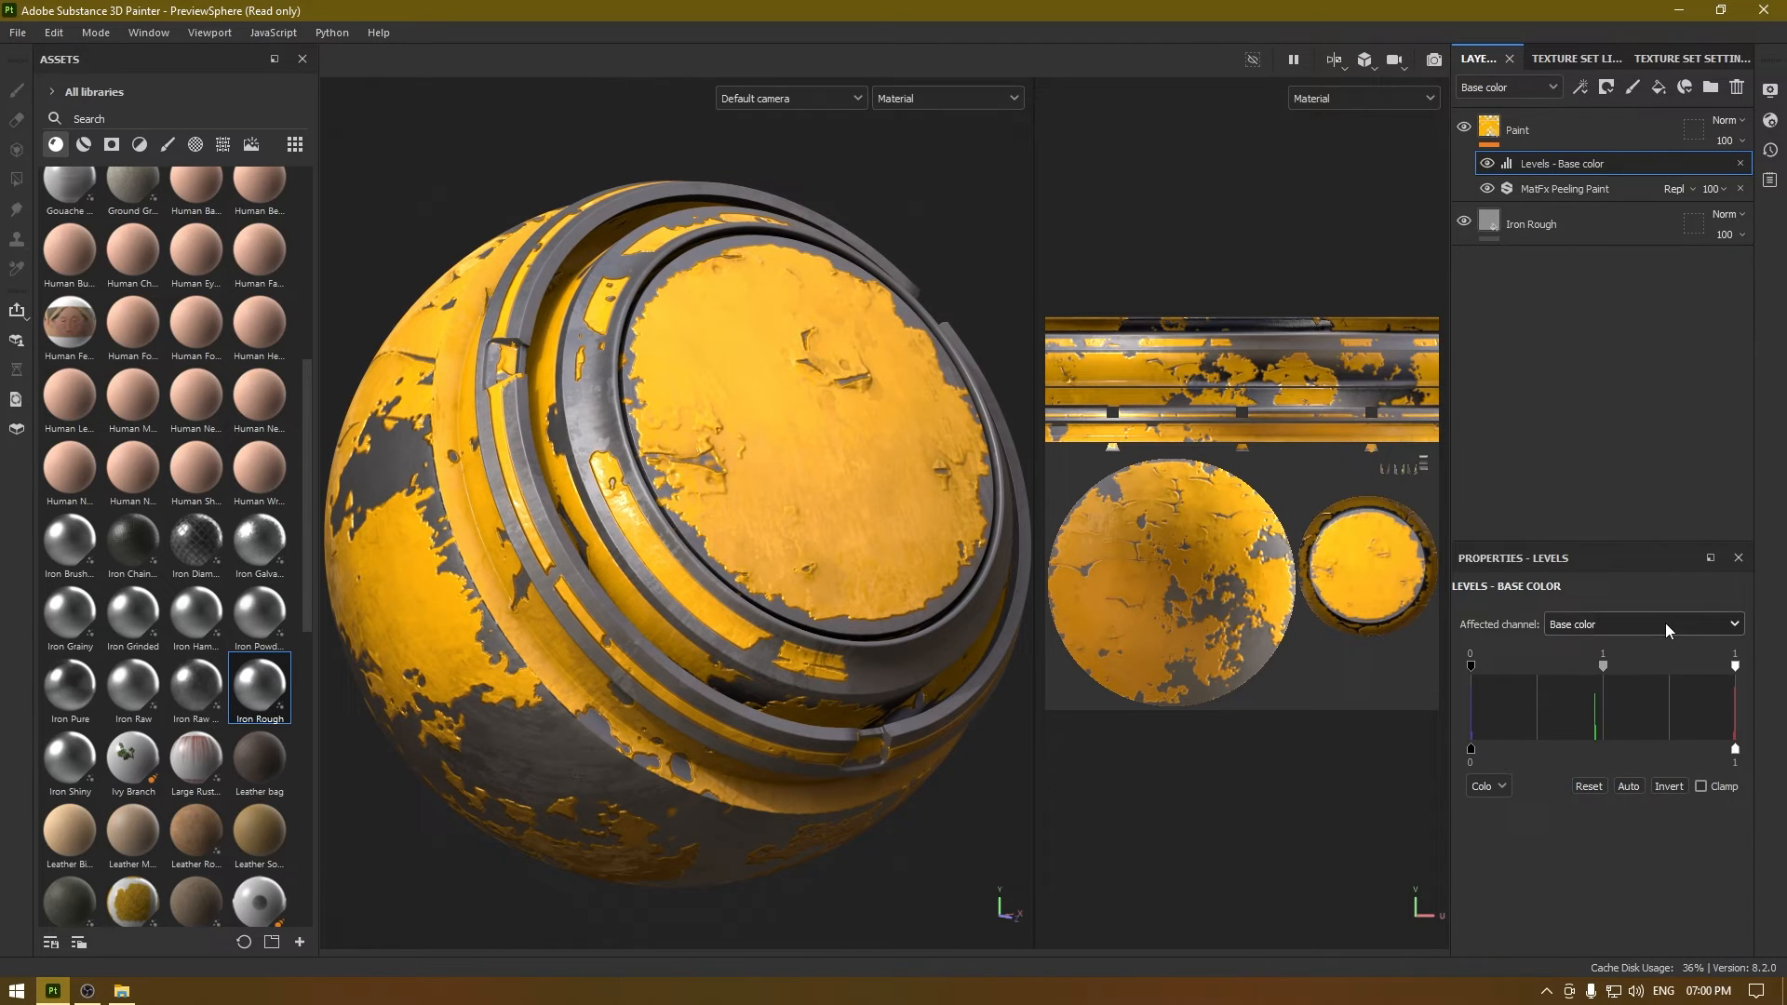
click(1642, 624)
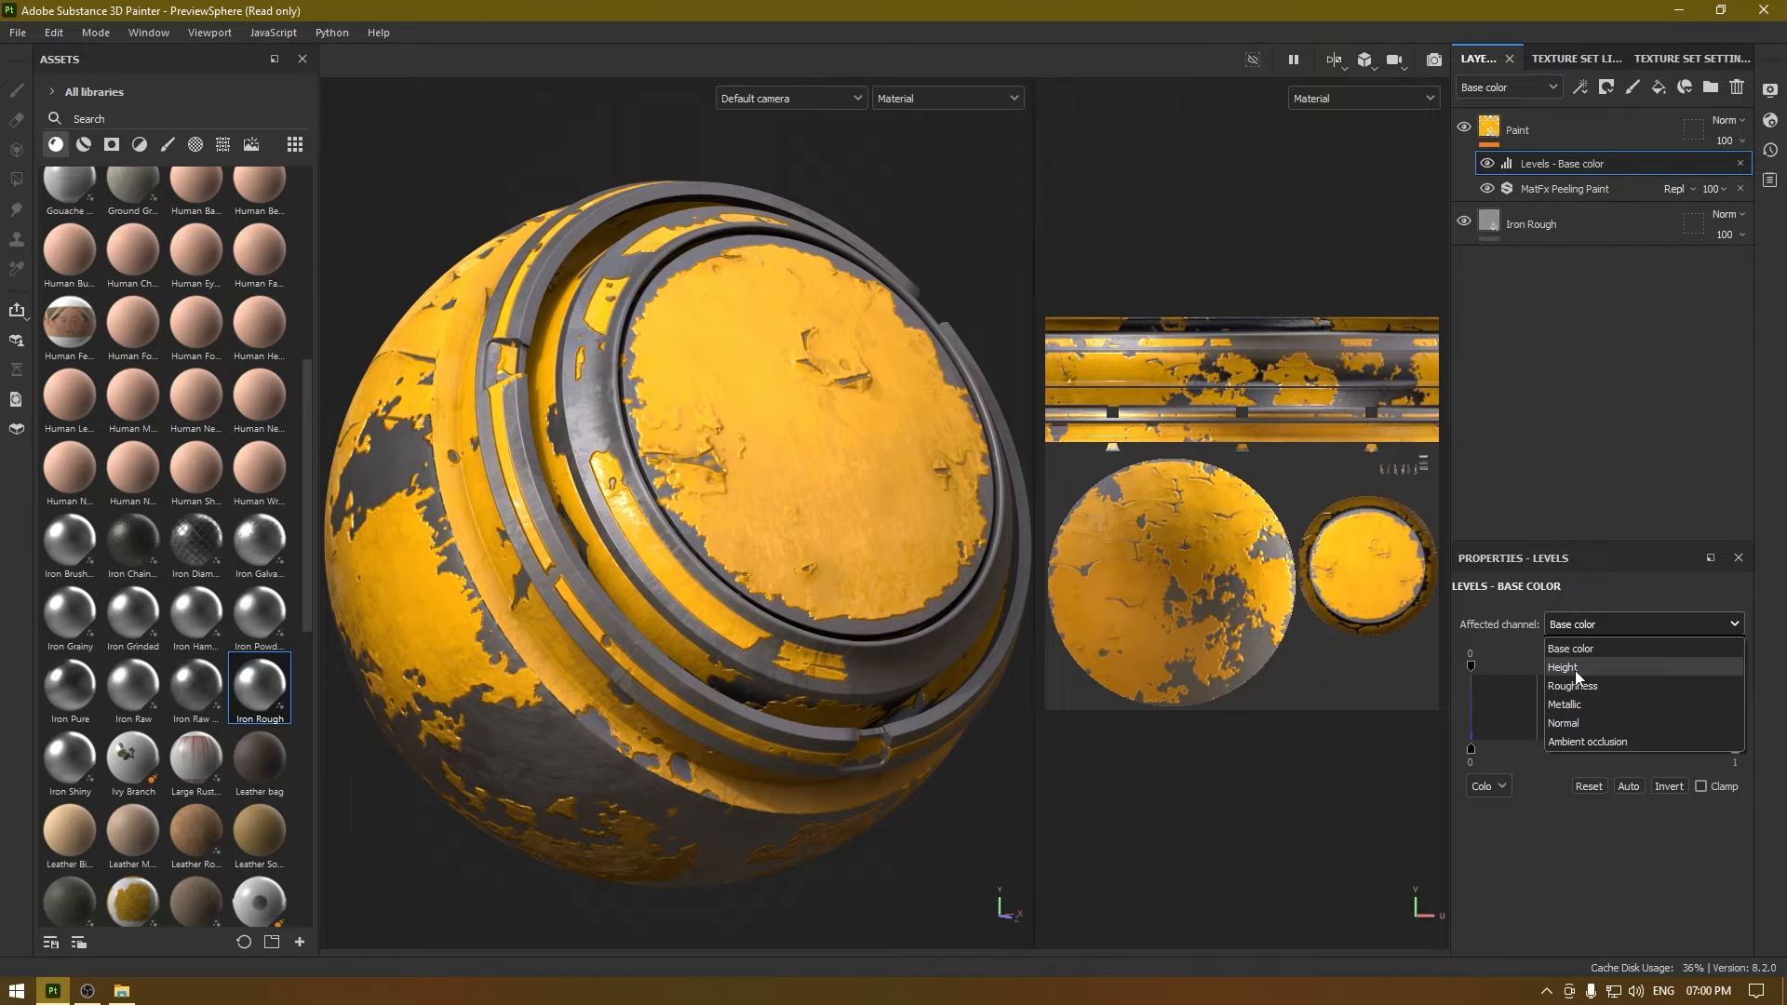
click(1564, 666)
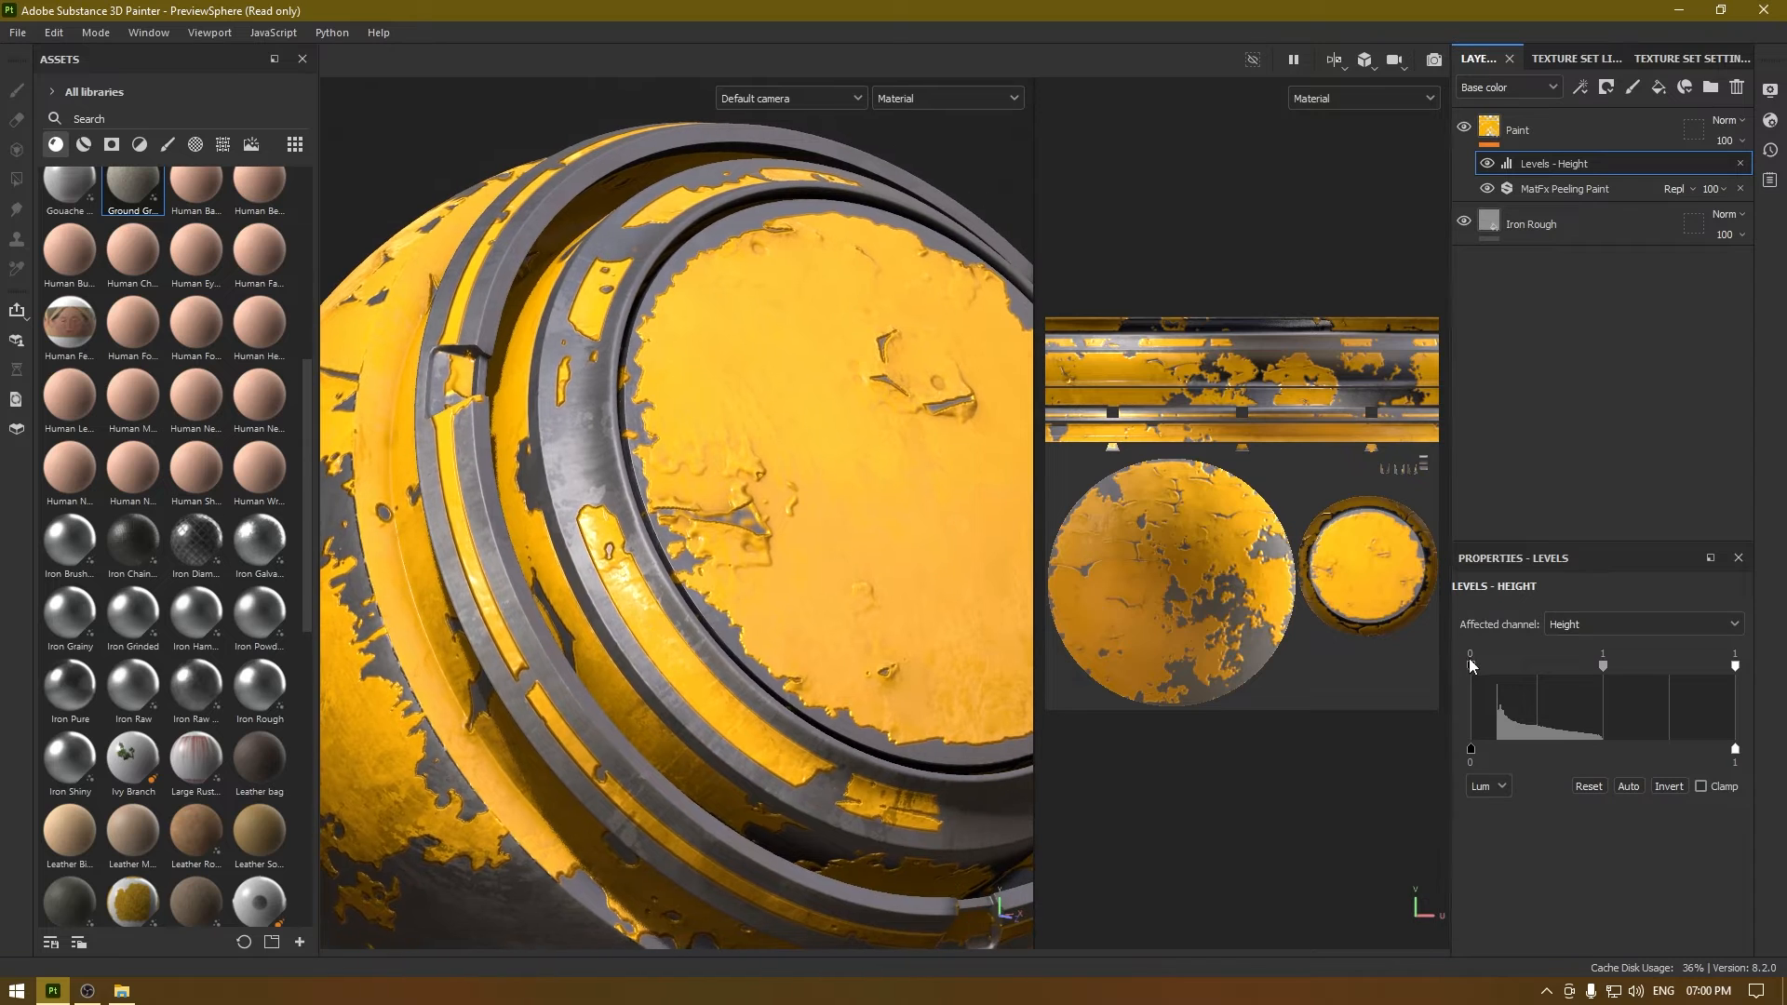
Set the height levels handles to about 0.067, 0.967 and 0.877
drag(1471, 669, 1478, 669)
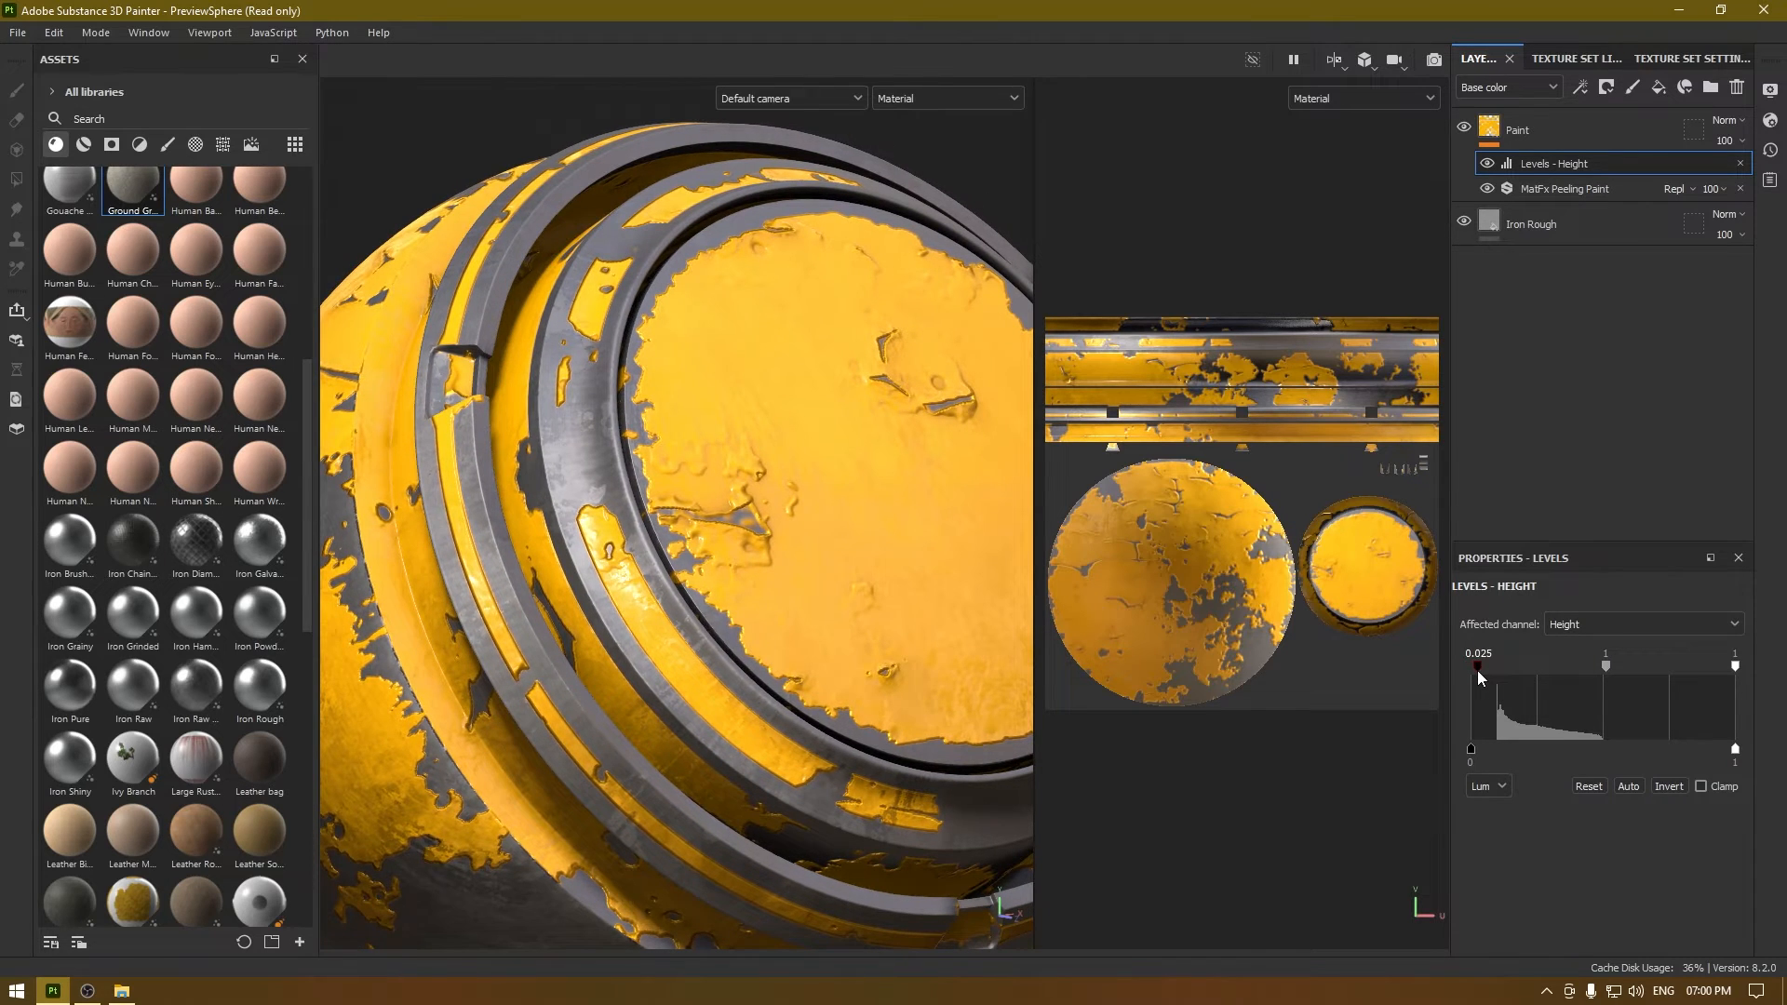
drag(1478, 672, 1519, 664)
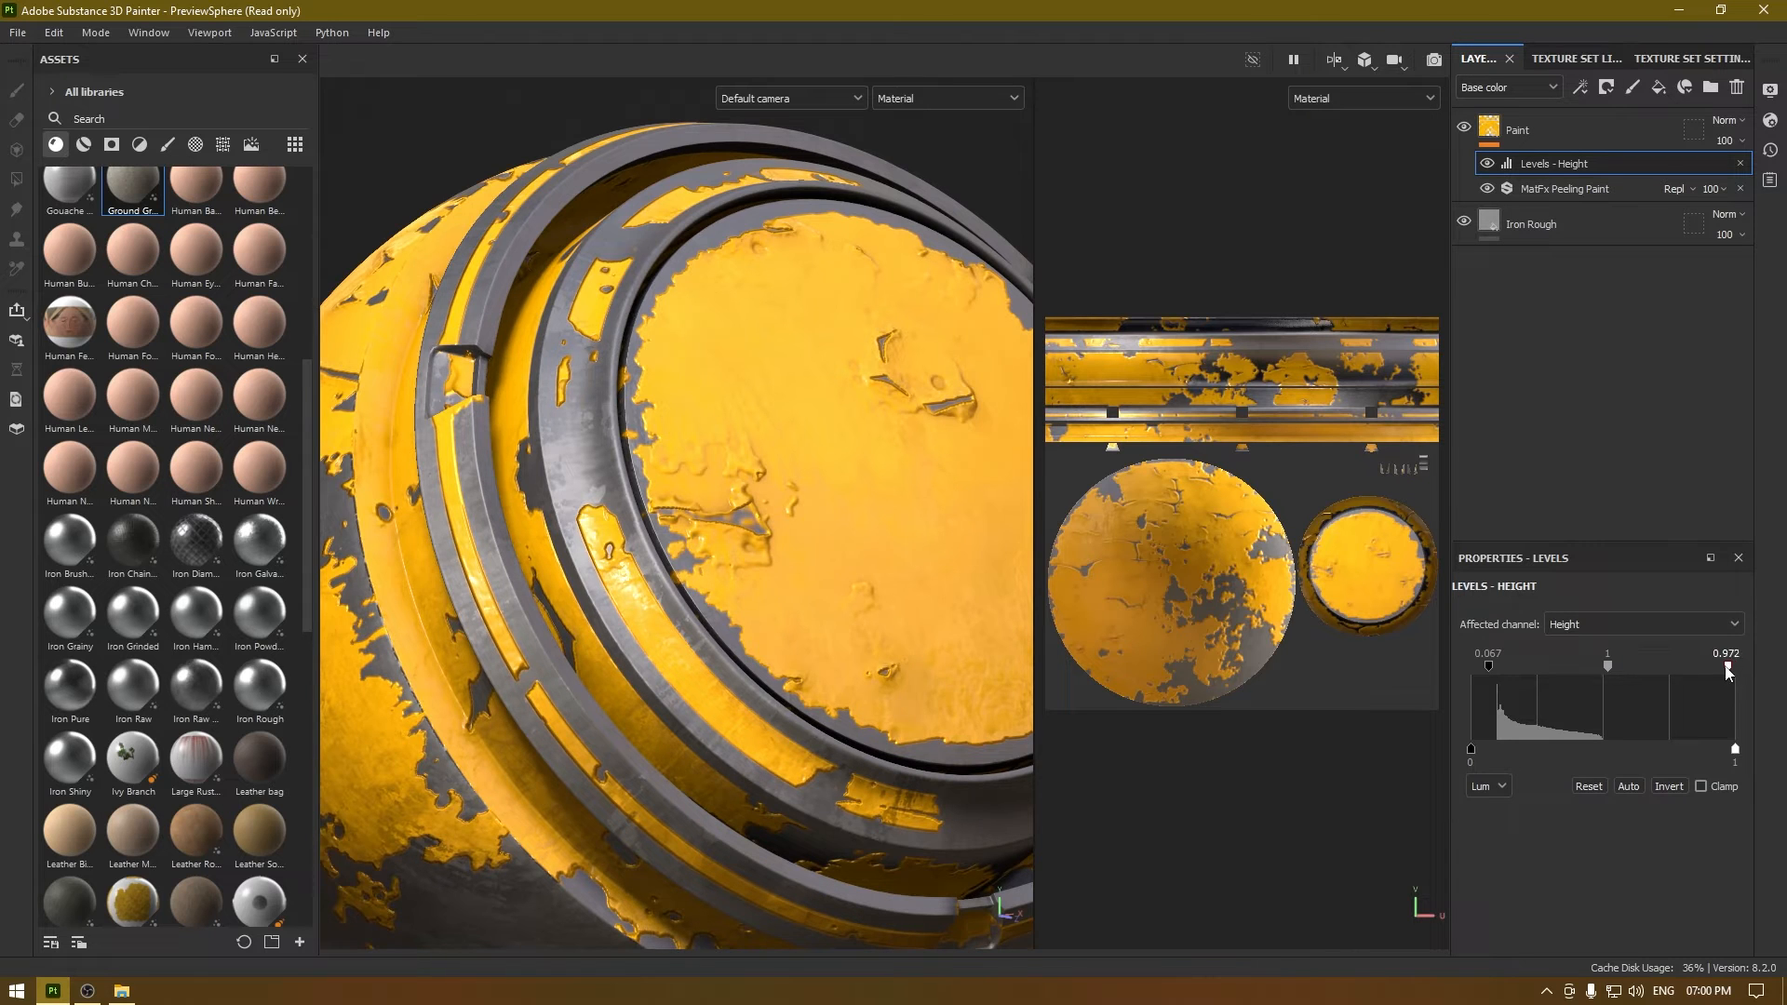
drag(1724, 667, 1712, 667)
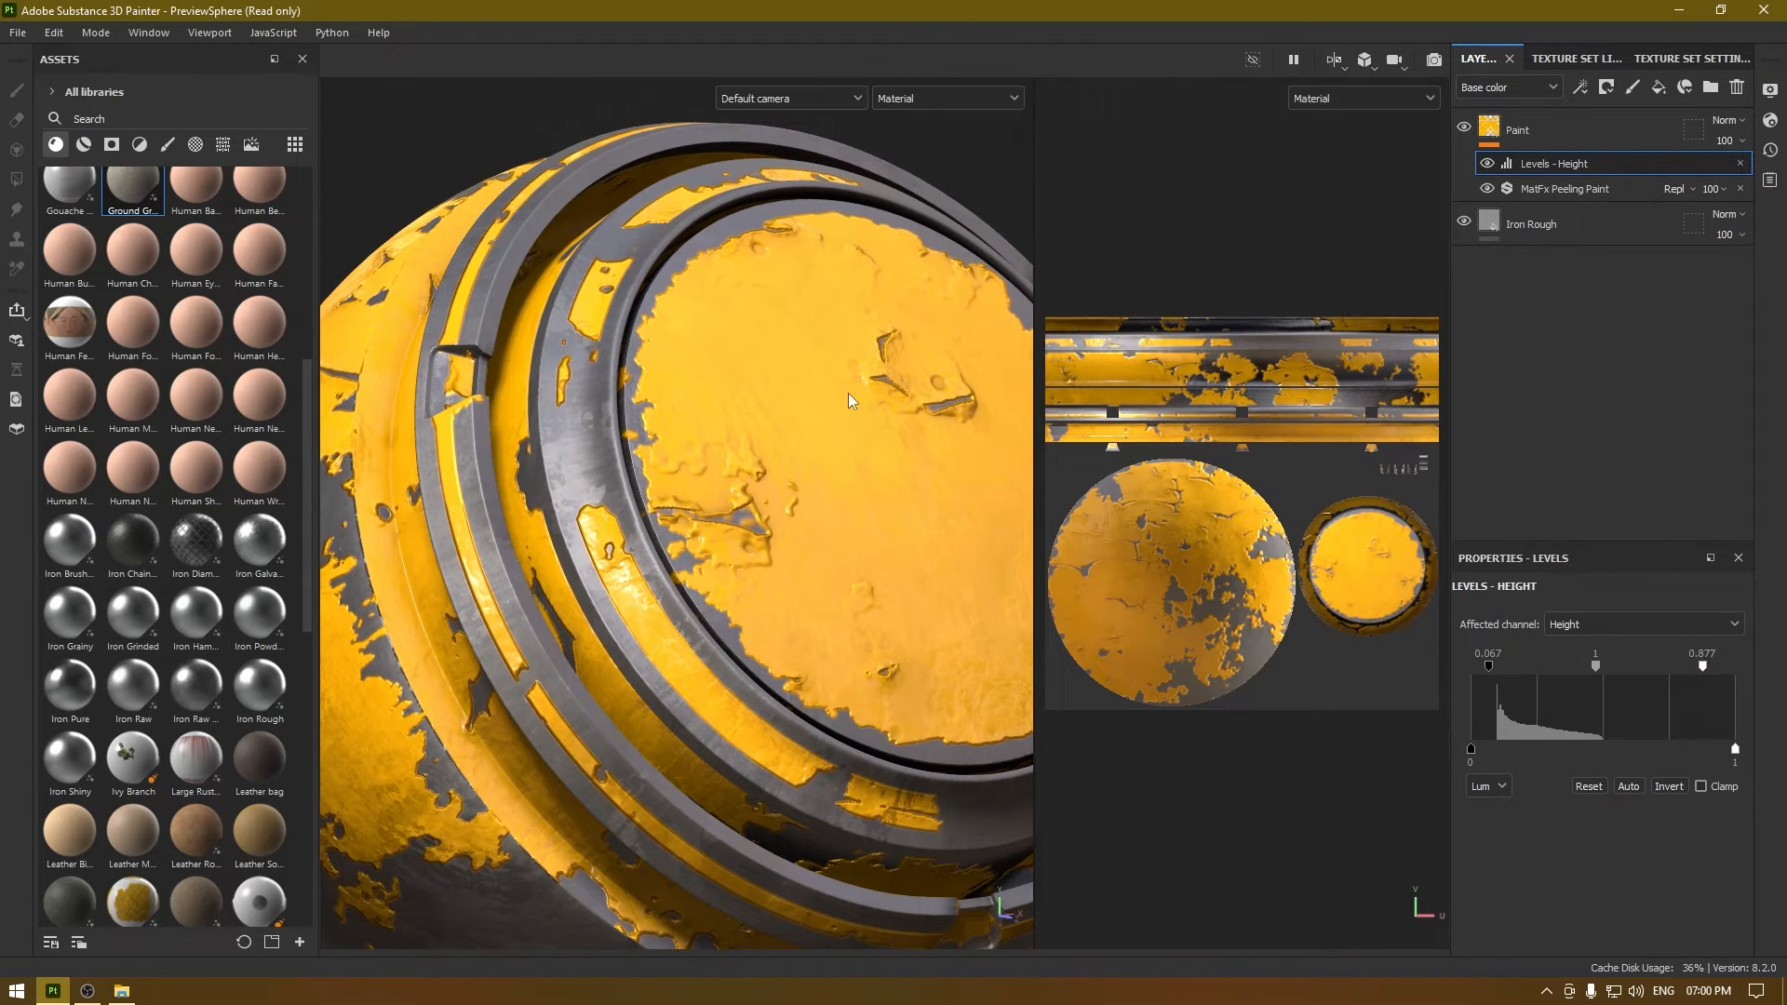
drag(1594, 661, 1591, 661)
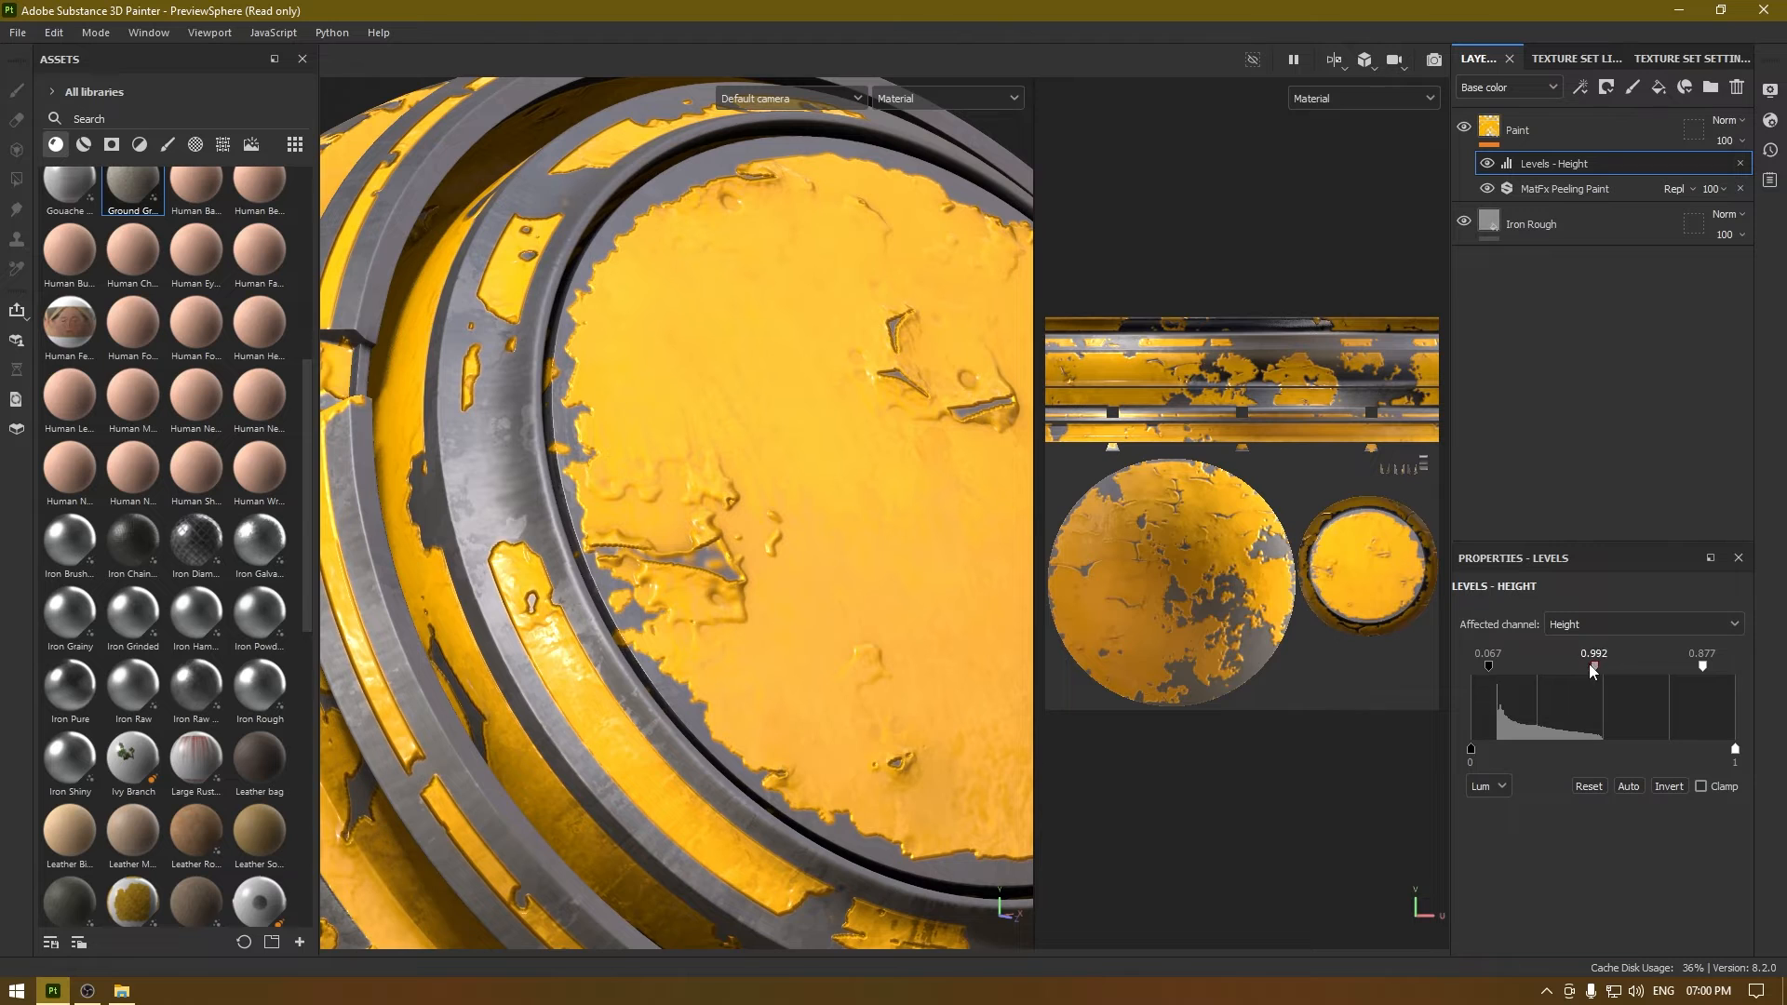
drag(1593, 666, 1570, 666)
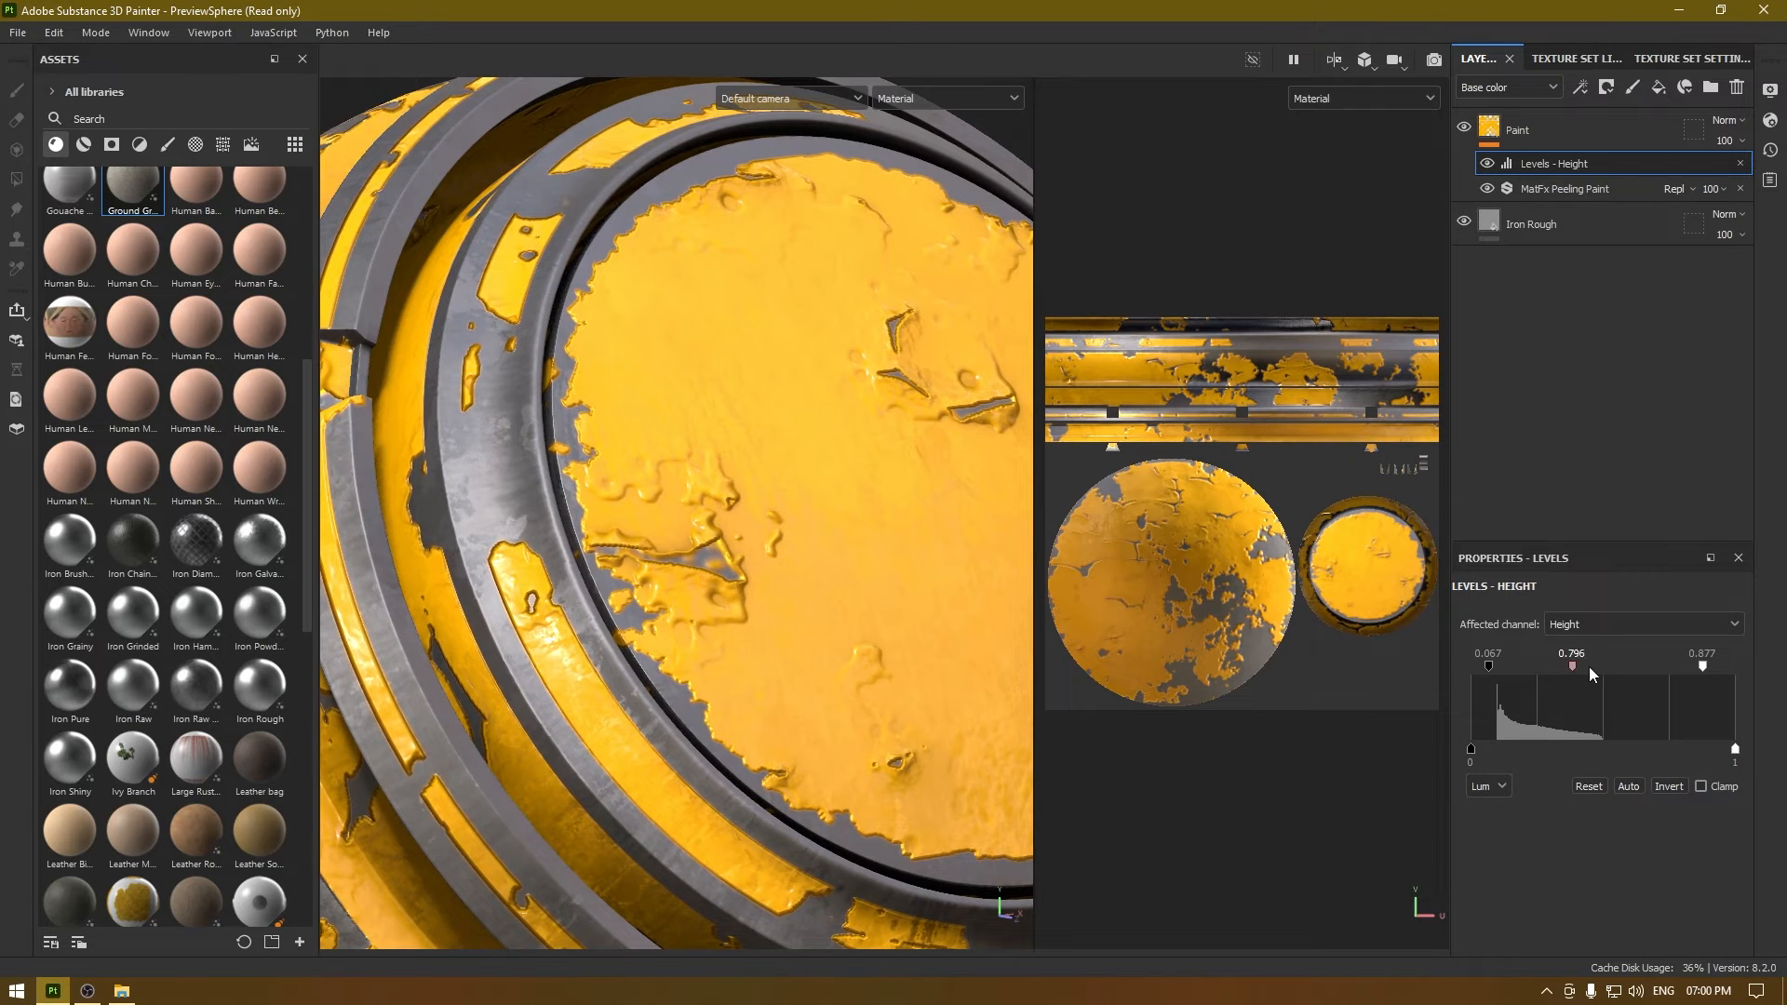
drag(1571, 665, 1593, 665)
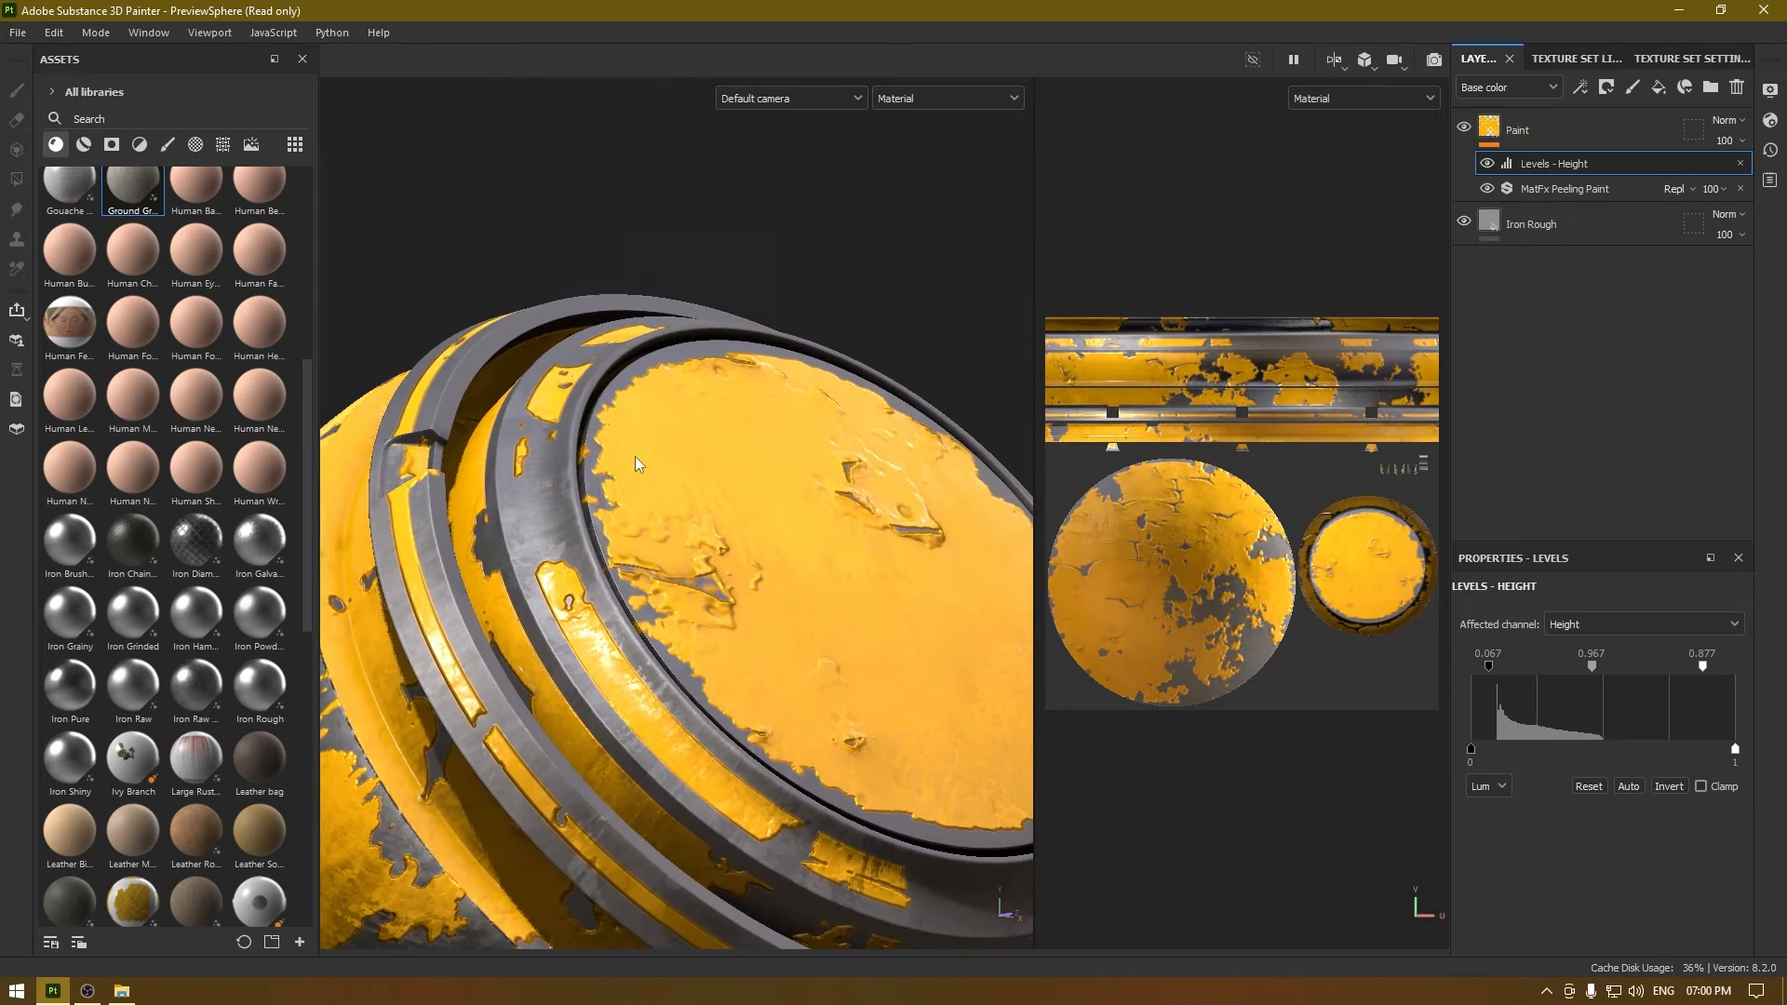
drag(636, 464, 781, 498)
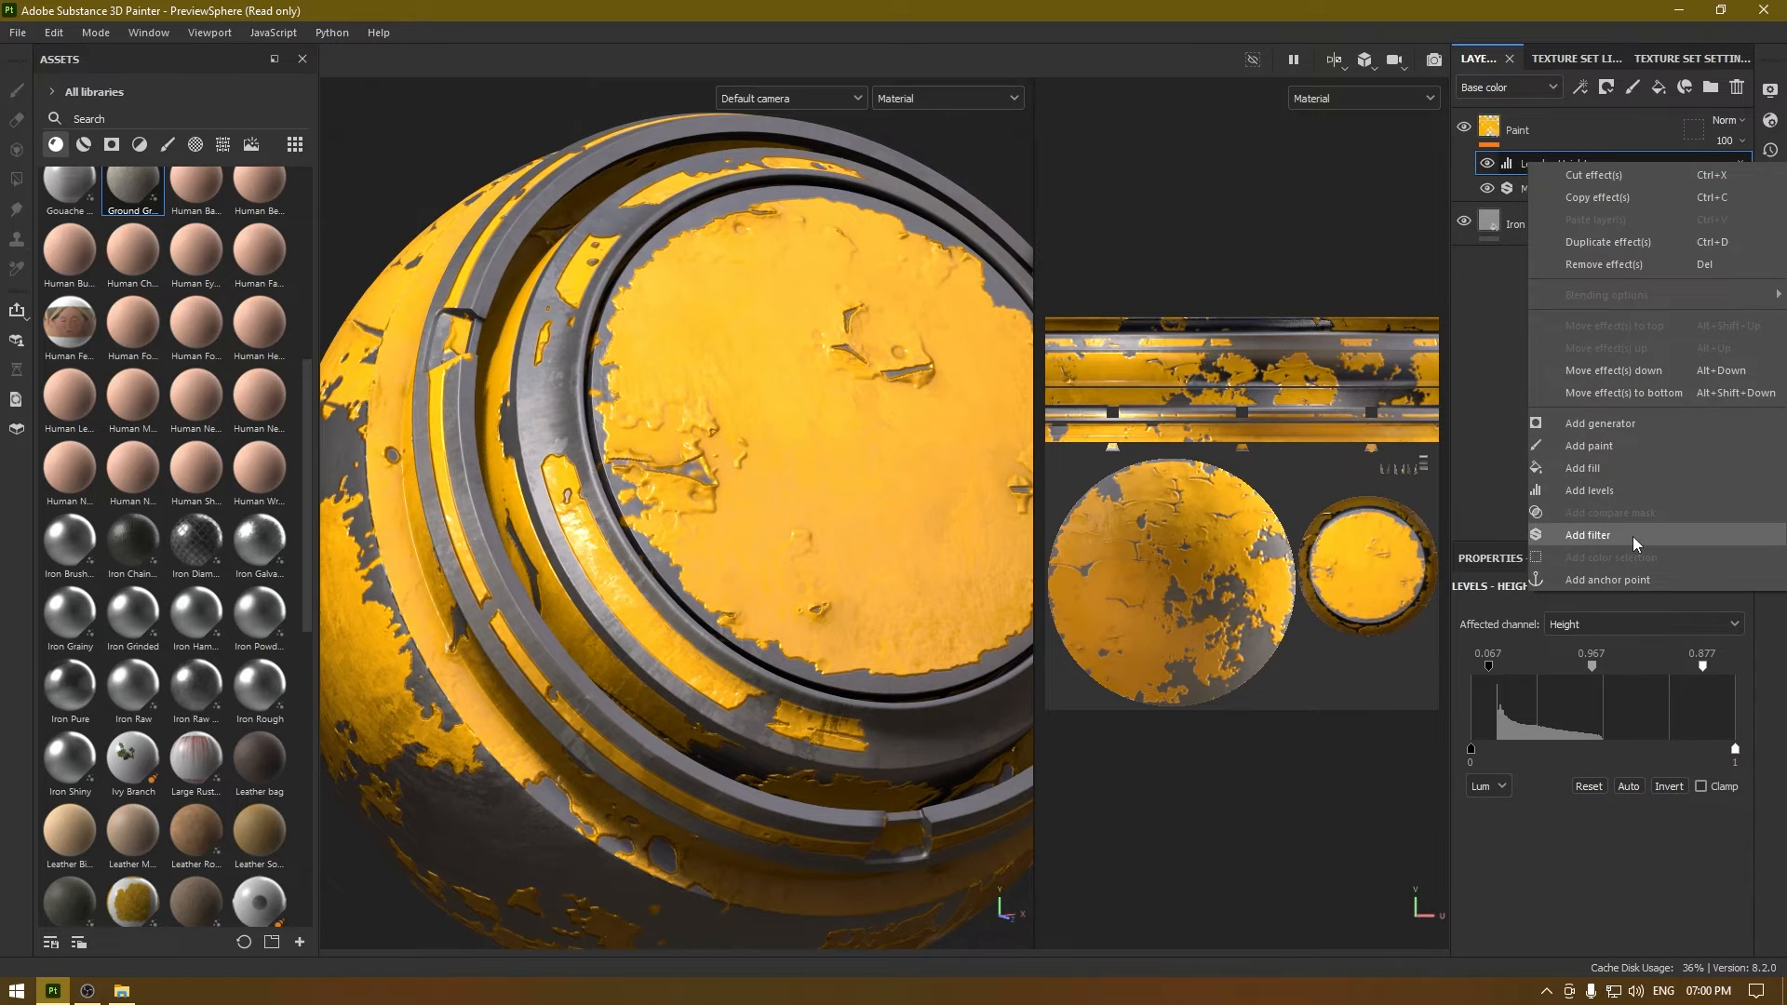
Add a Blur Slope filter to the Paint layer with intensity about 0.12
click(1588, 534)
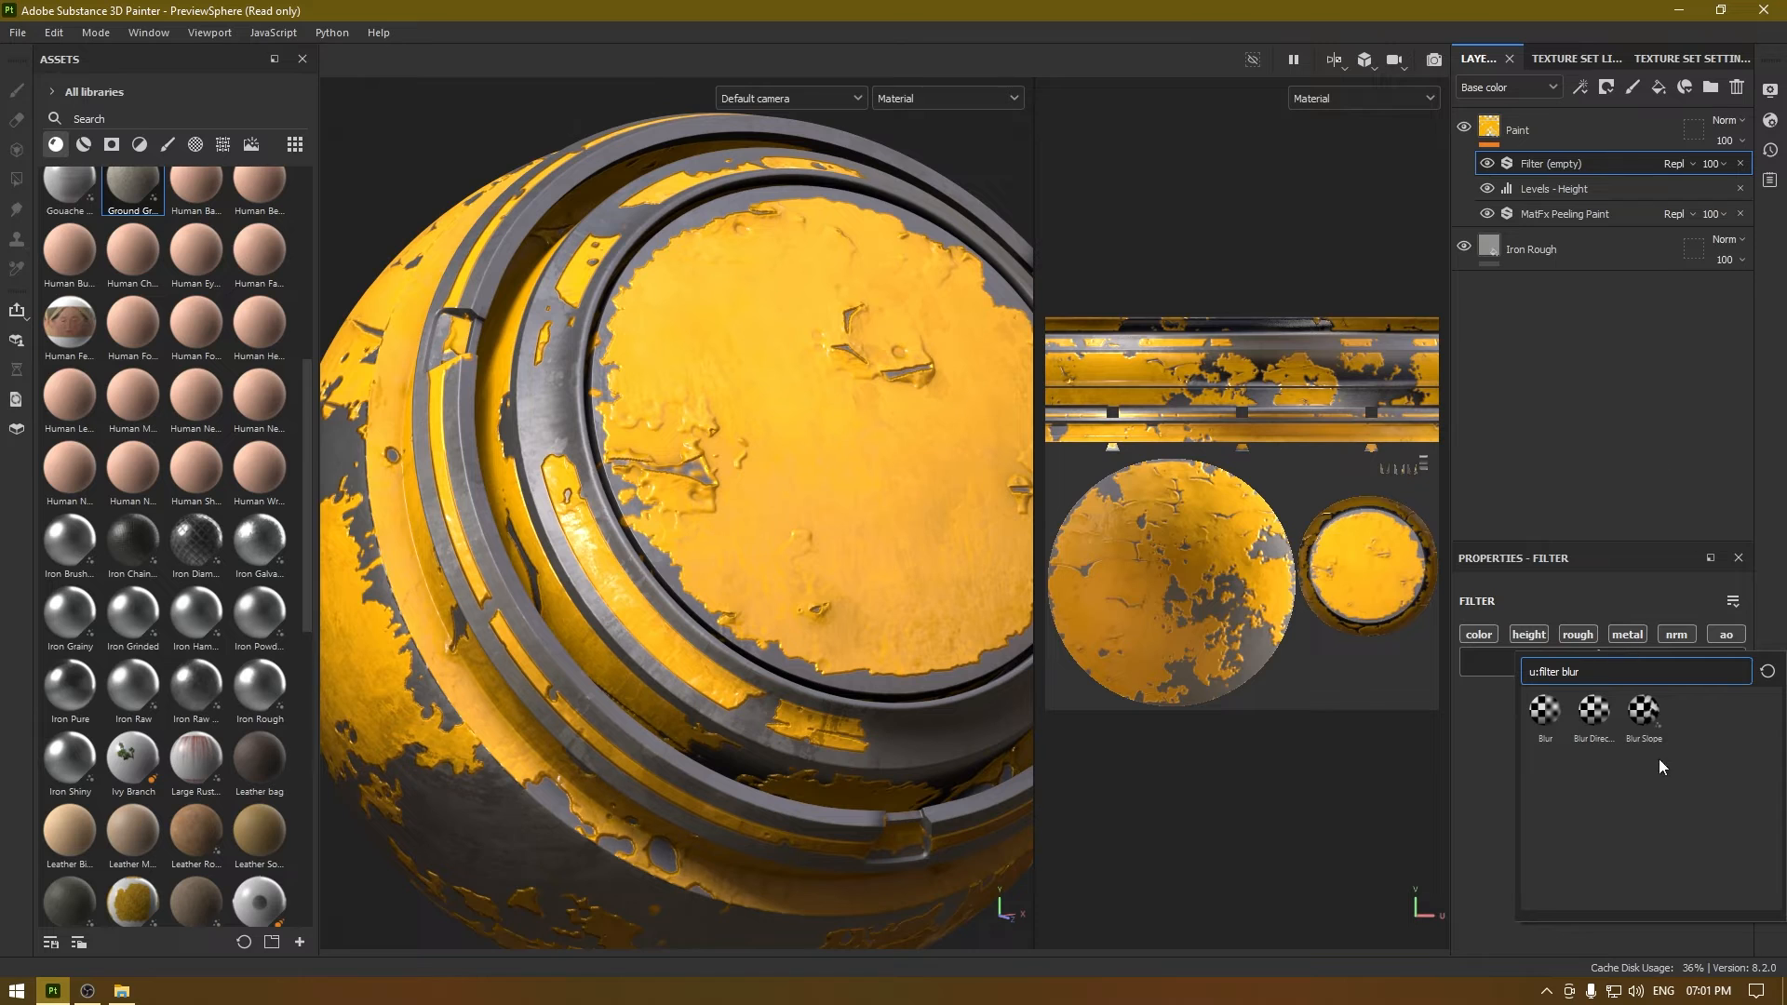
click(1642, 710)
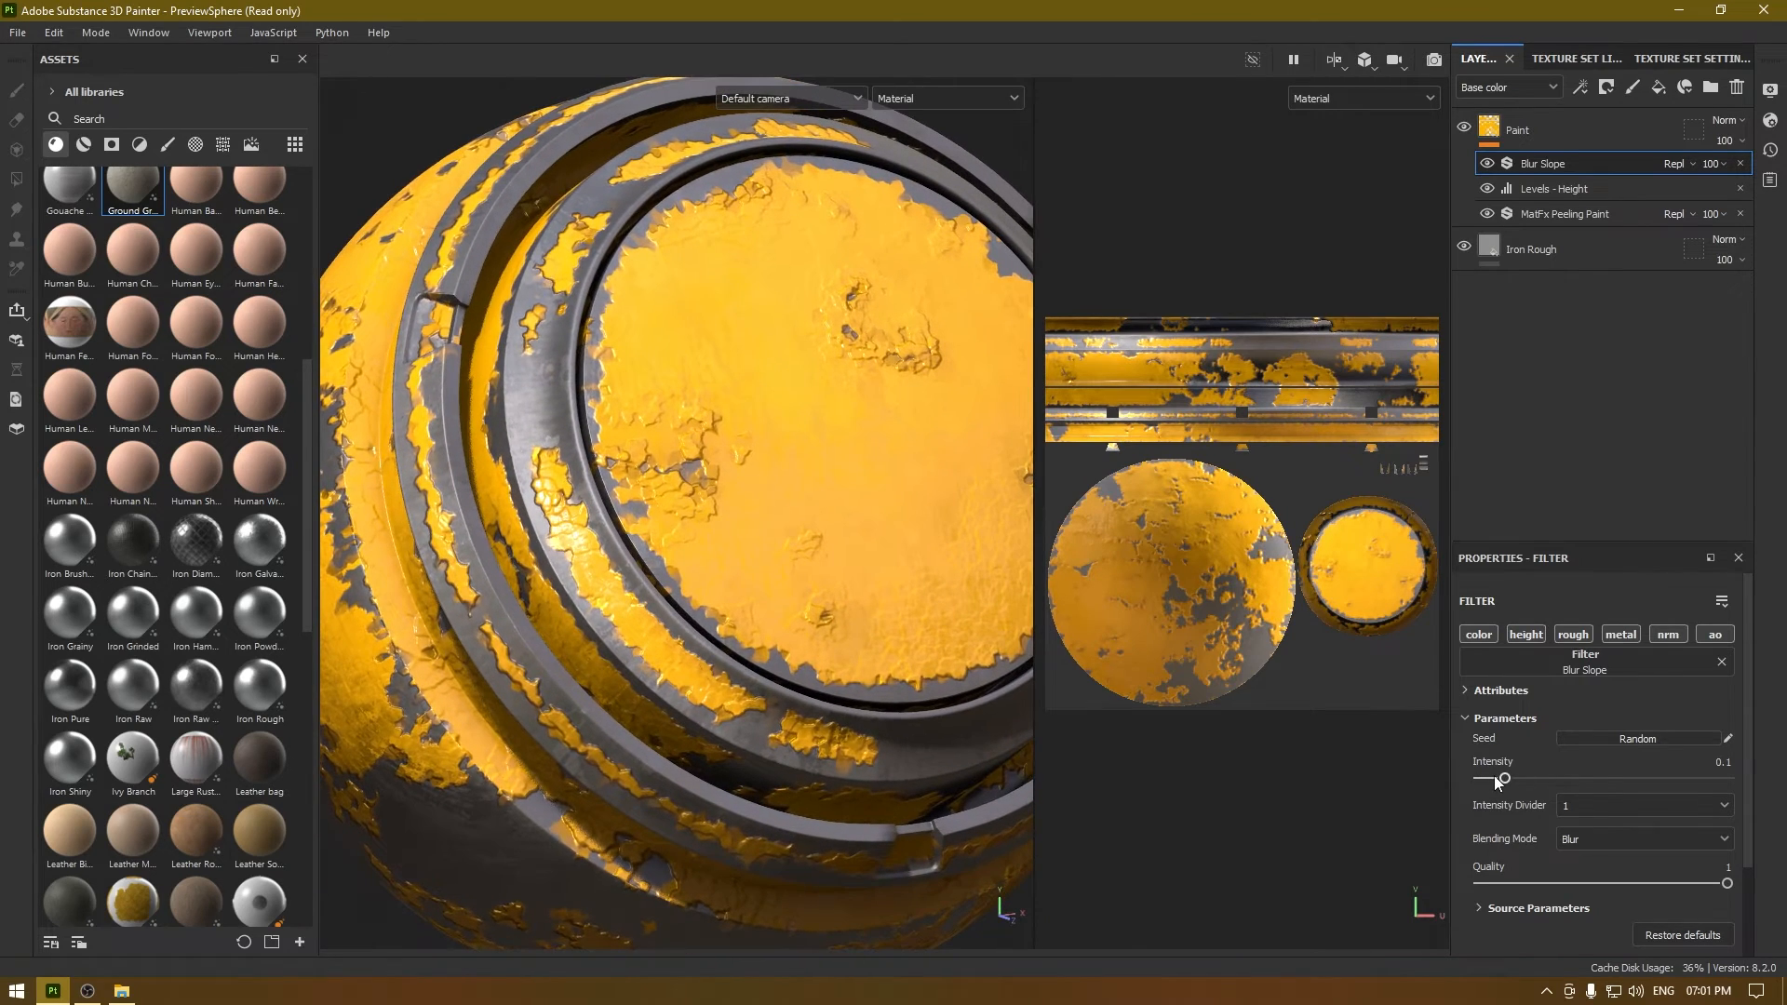
drag(1506, 777, 1496, 777)
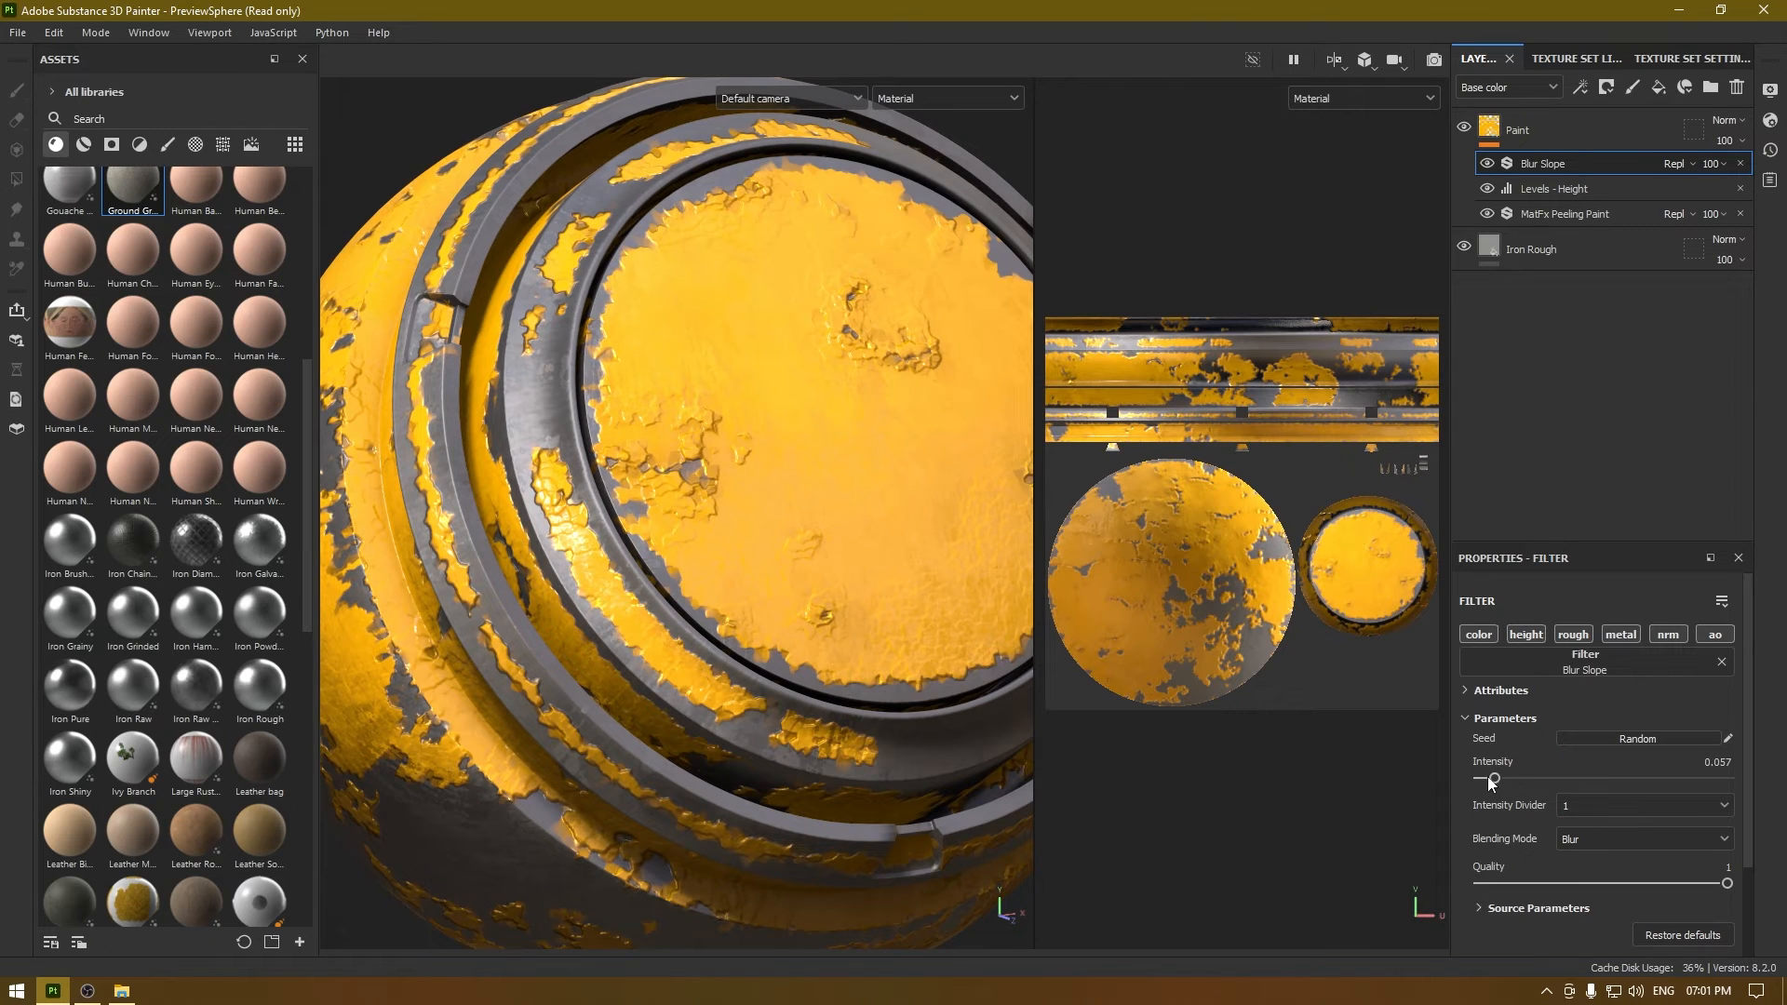
drag(1489, 777, 1515, 777)
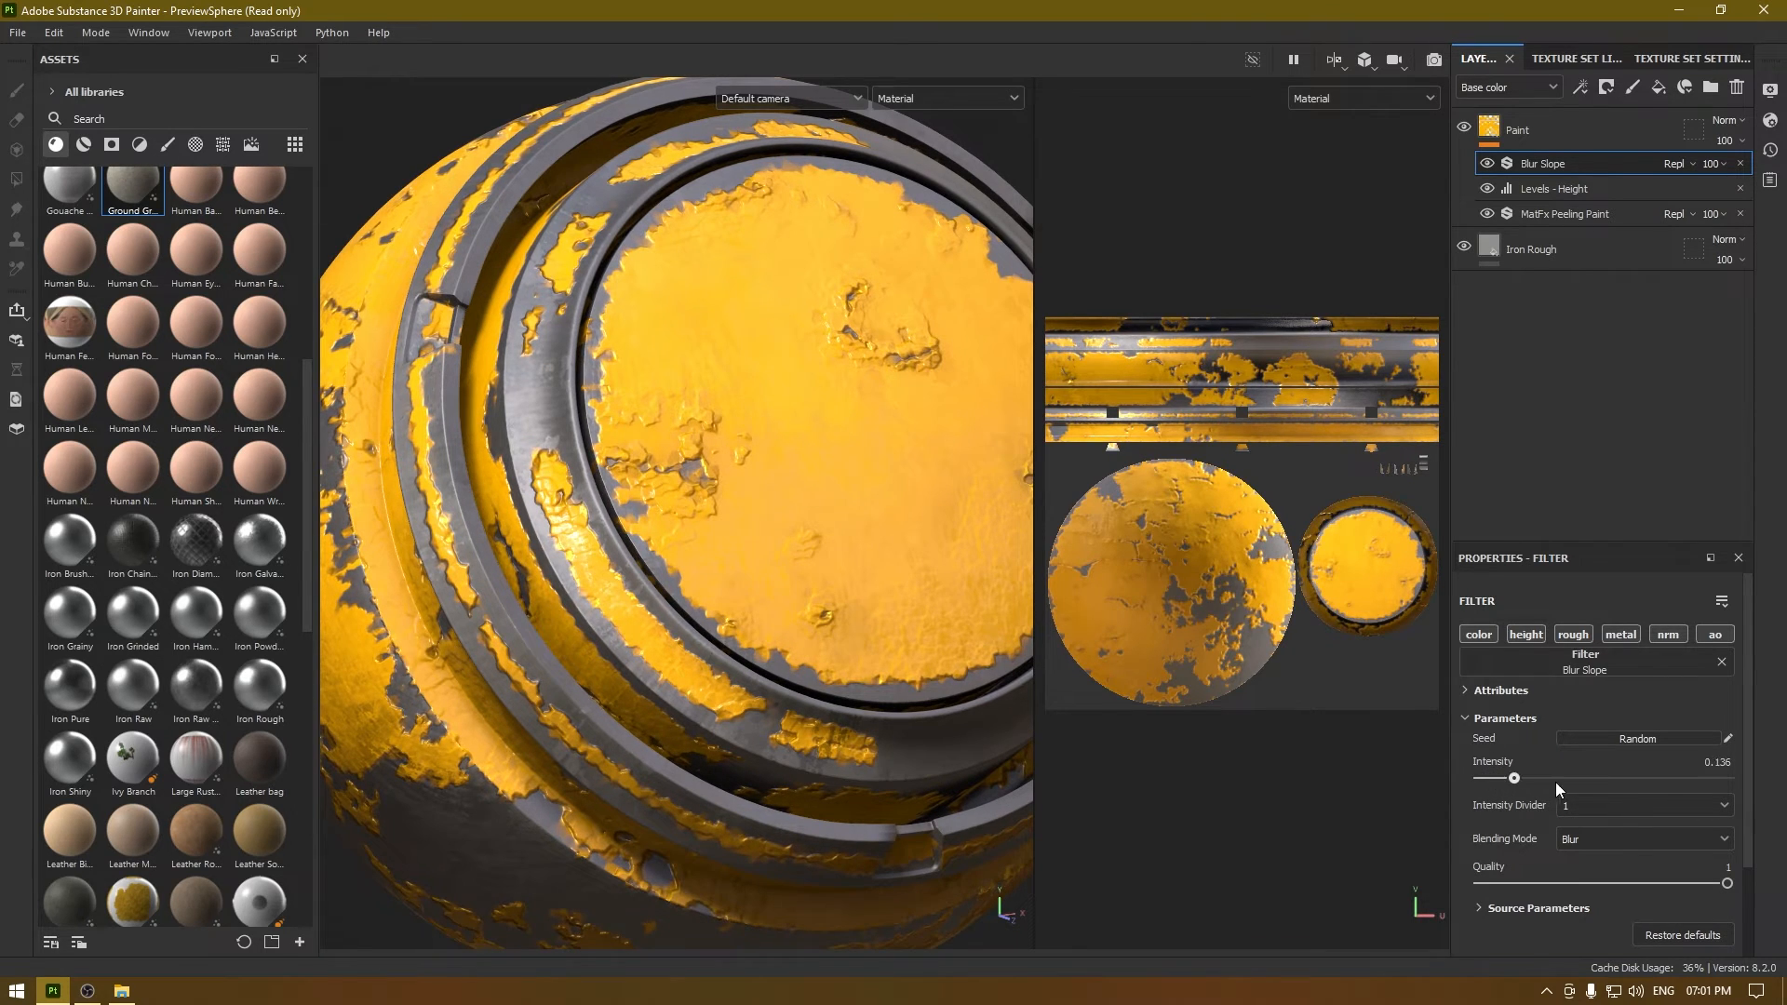
drag(1516, 779, 1562, 779)
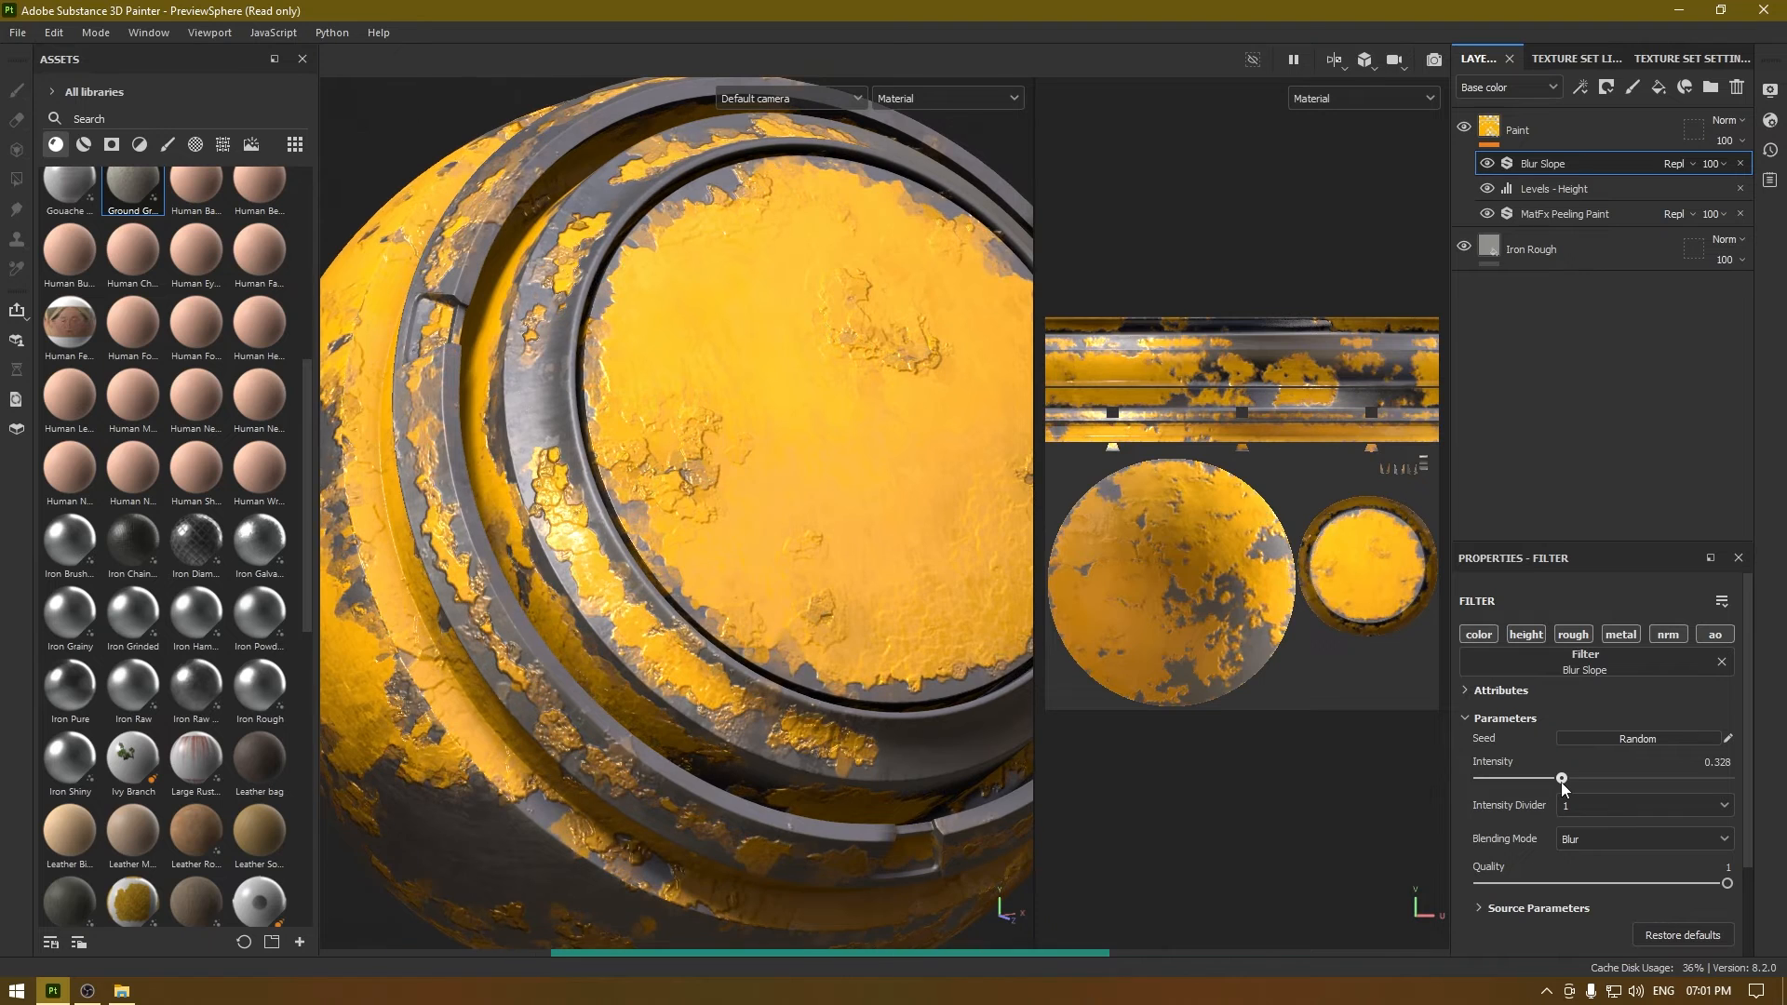
drag(1564, 778, 1560, 778)
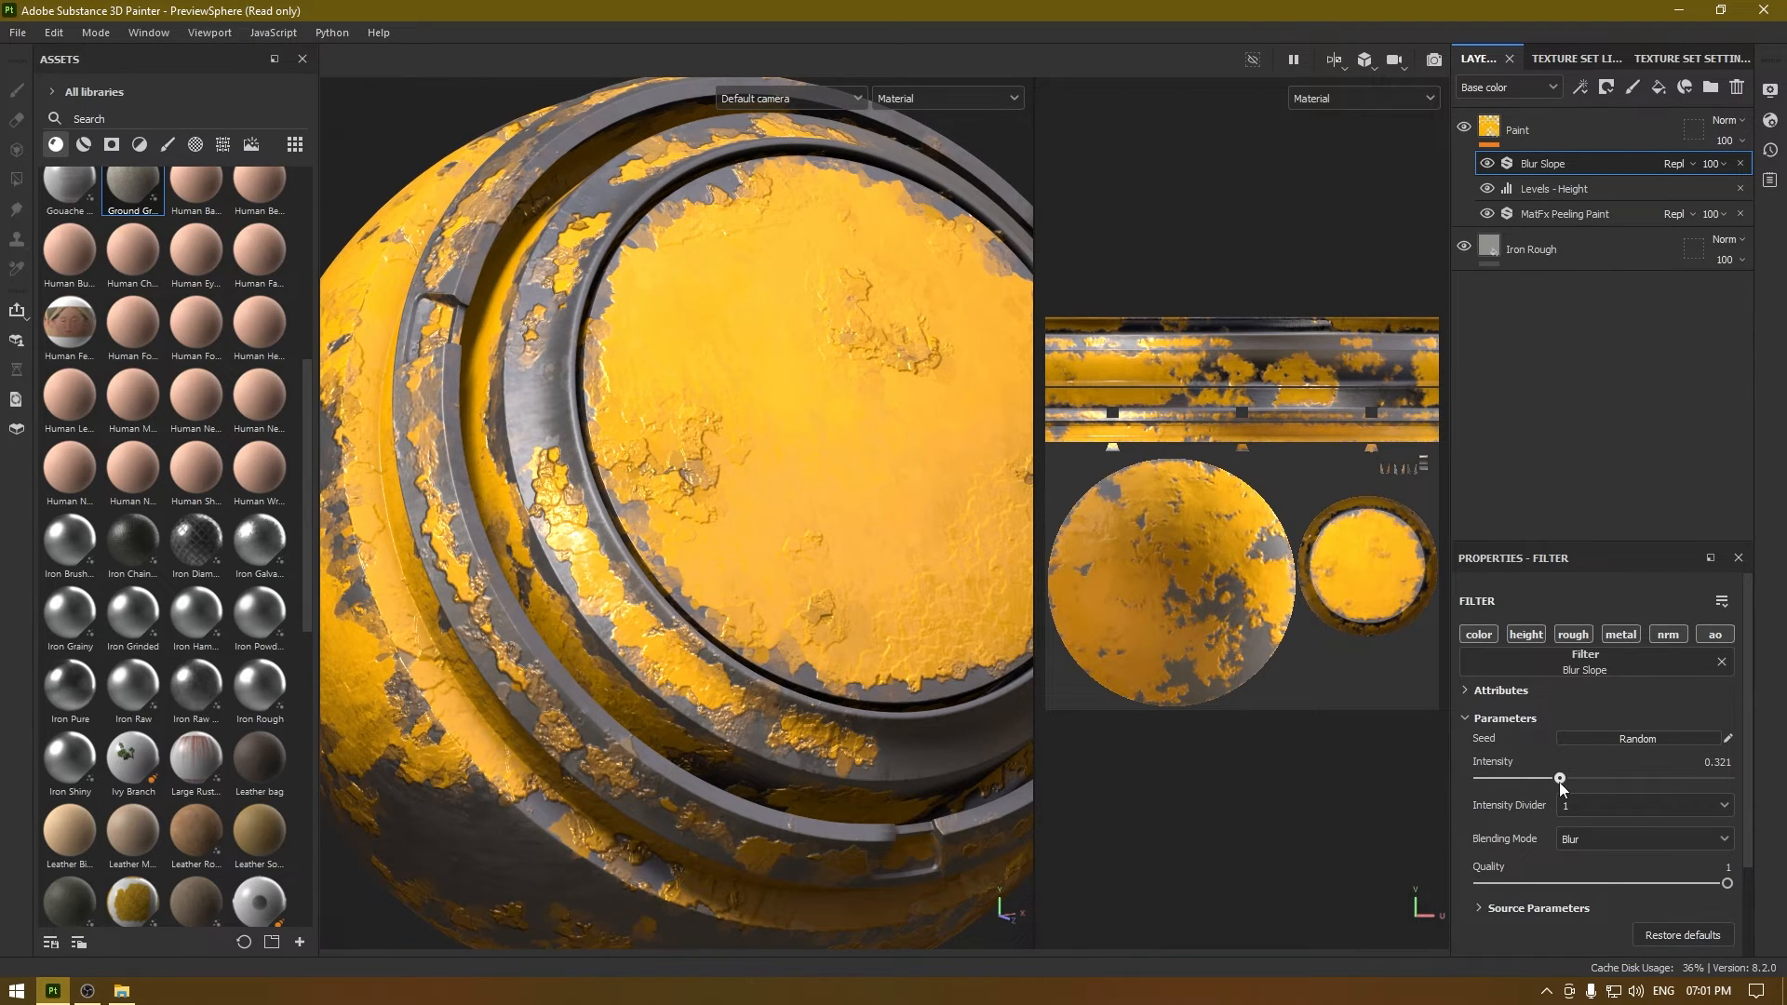
drag(1560, 778, 1510, 779)
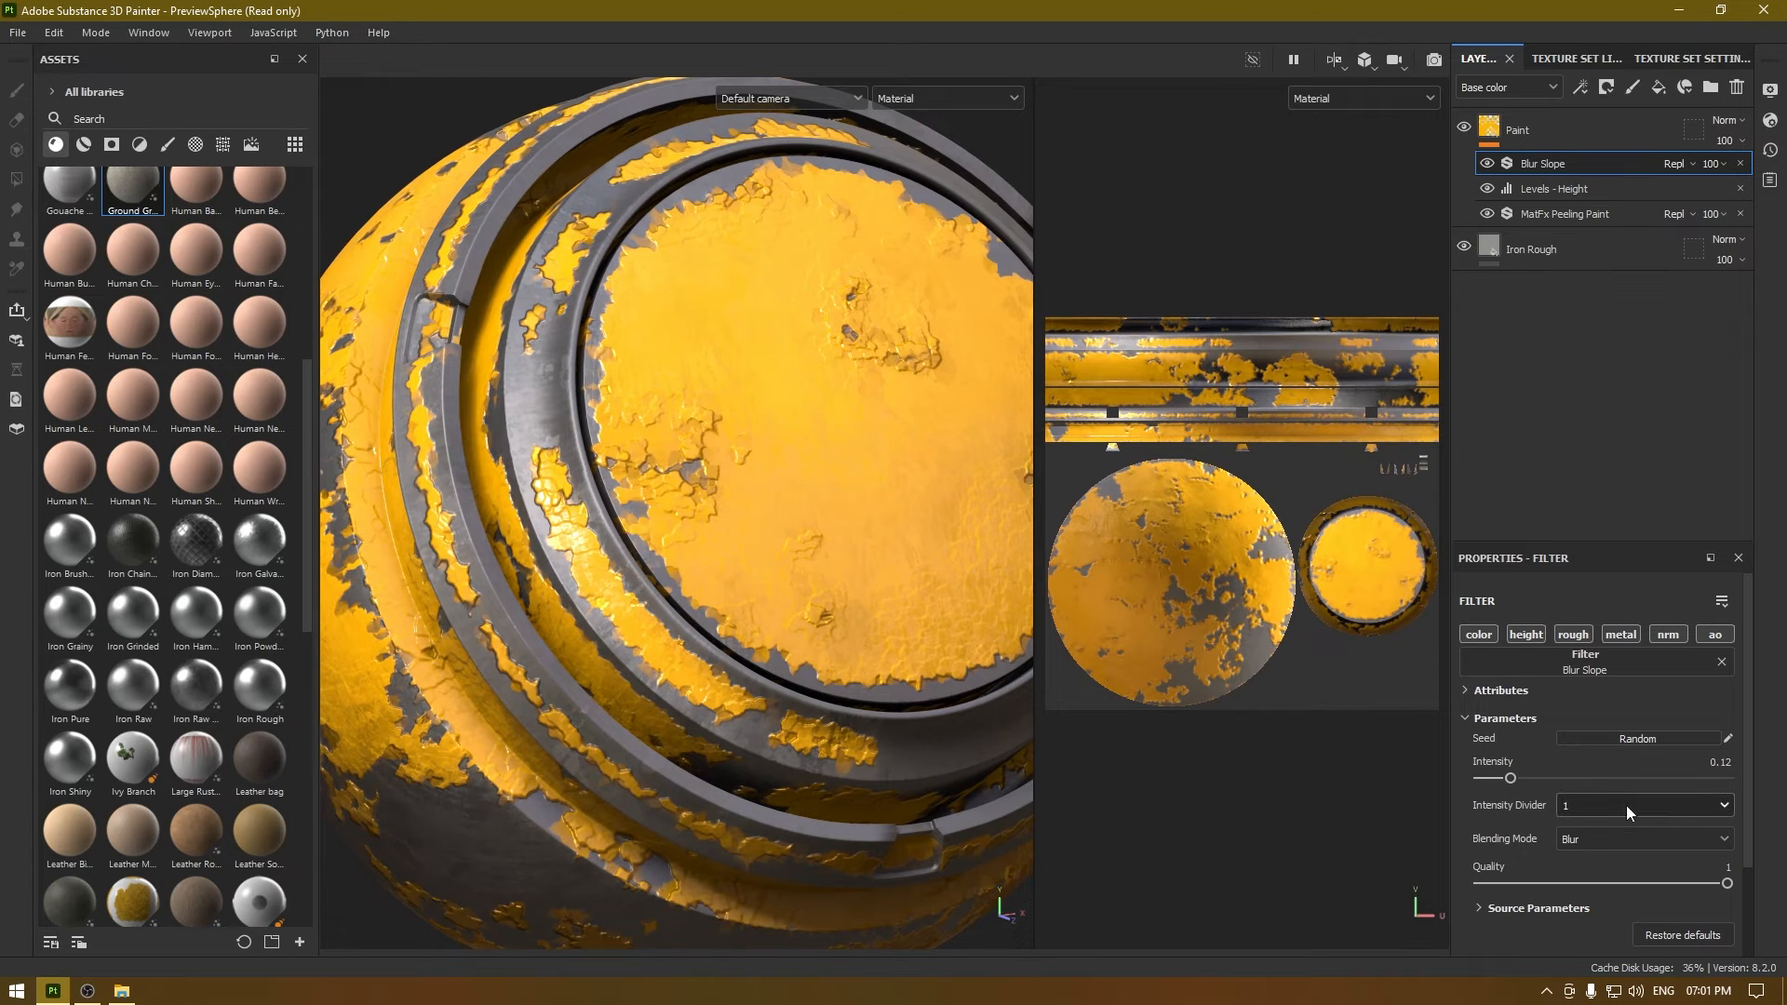
Set the Blur Slope intensity divider to 10 and quality to about 0.6
click(1641, 805)
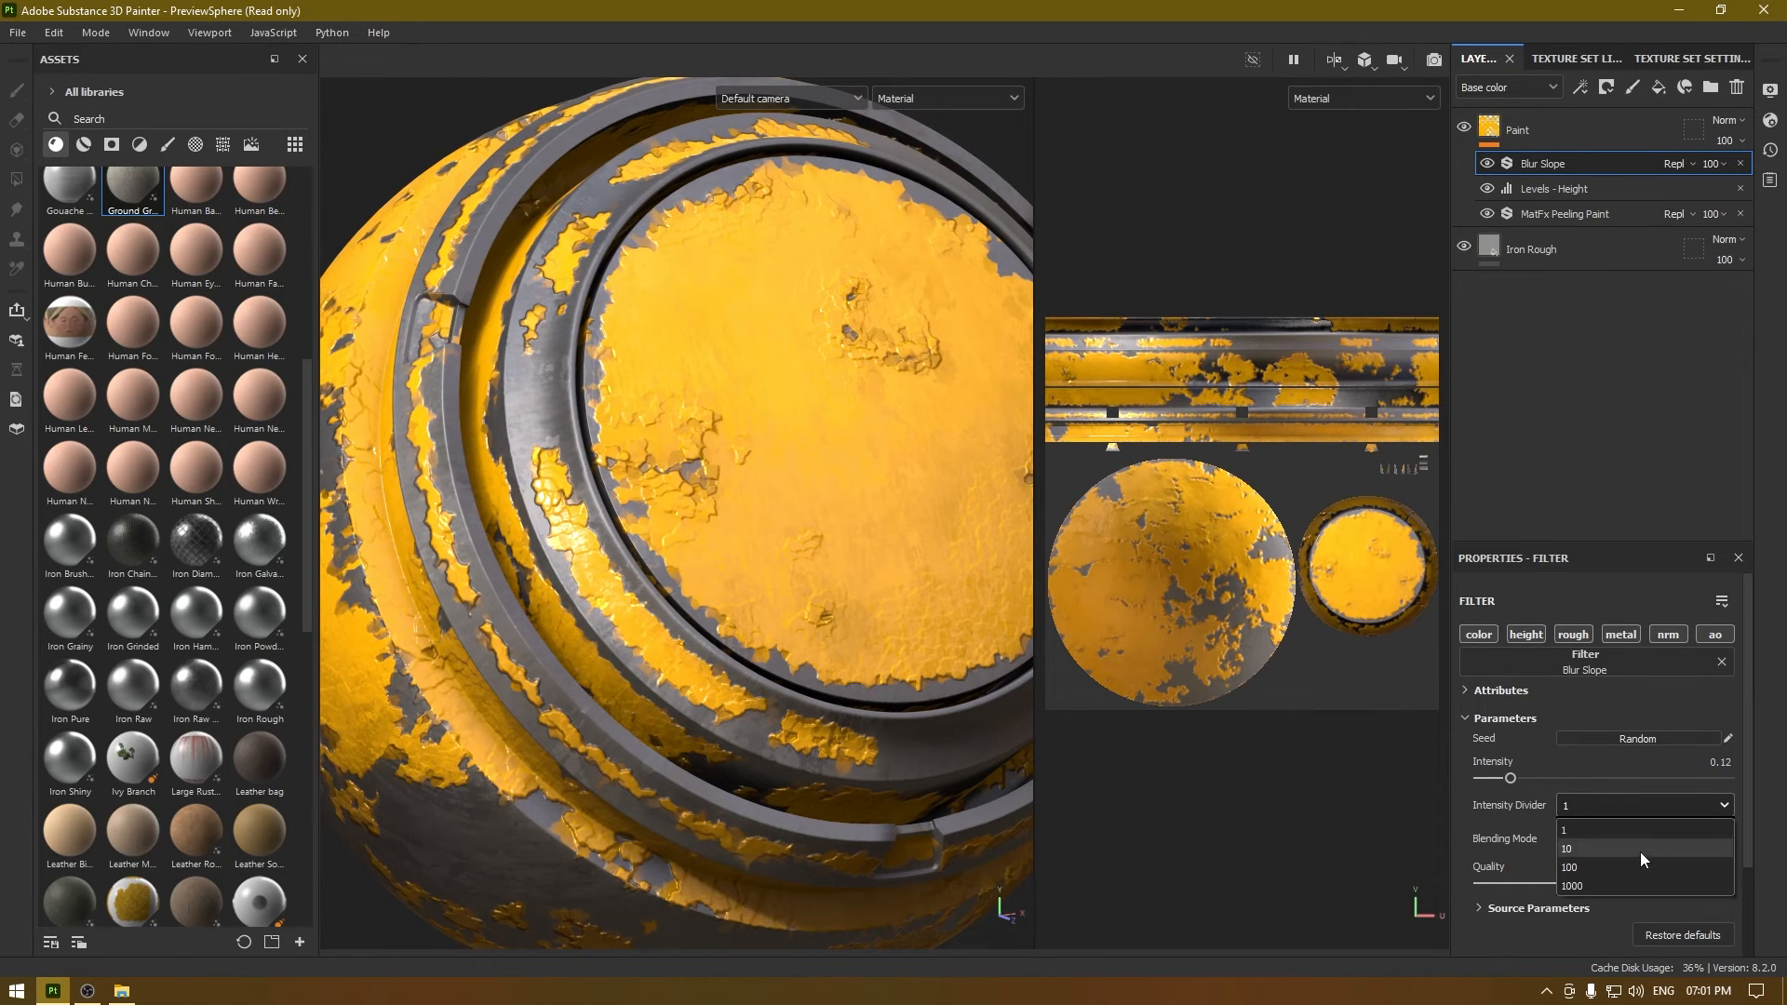
click(1564, 849)
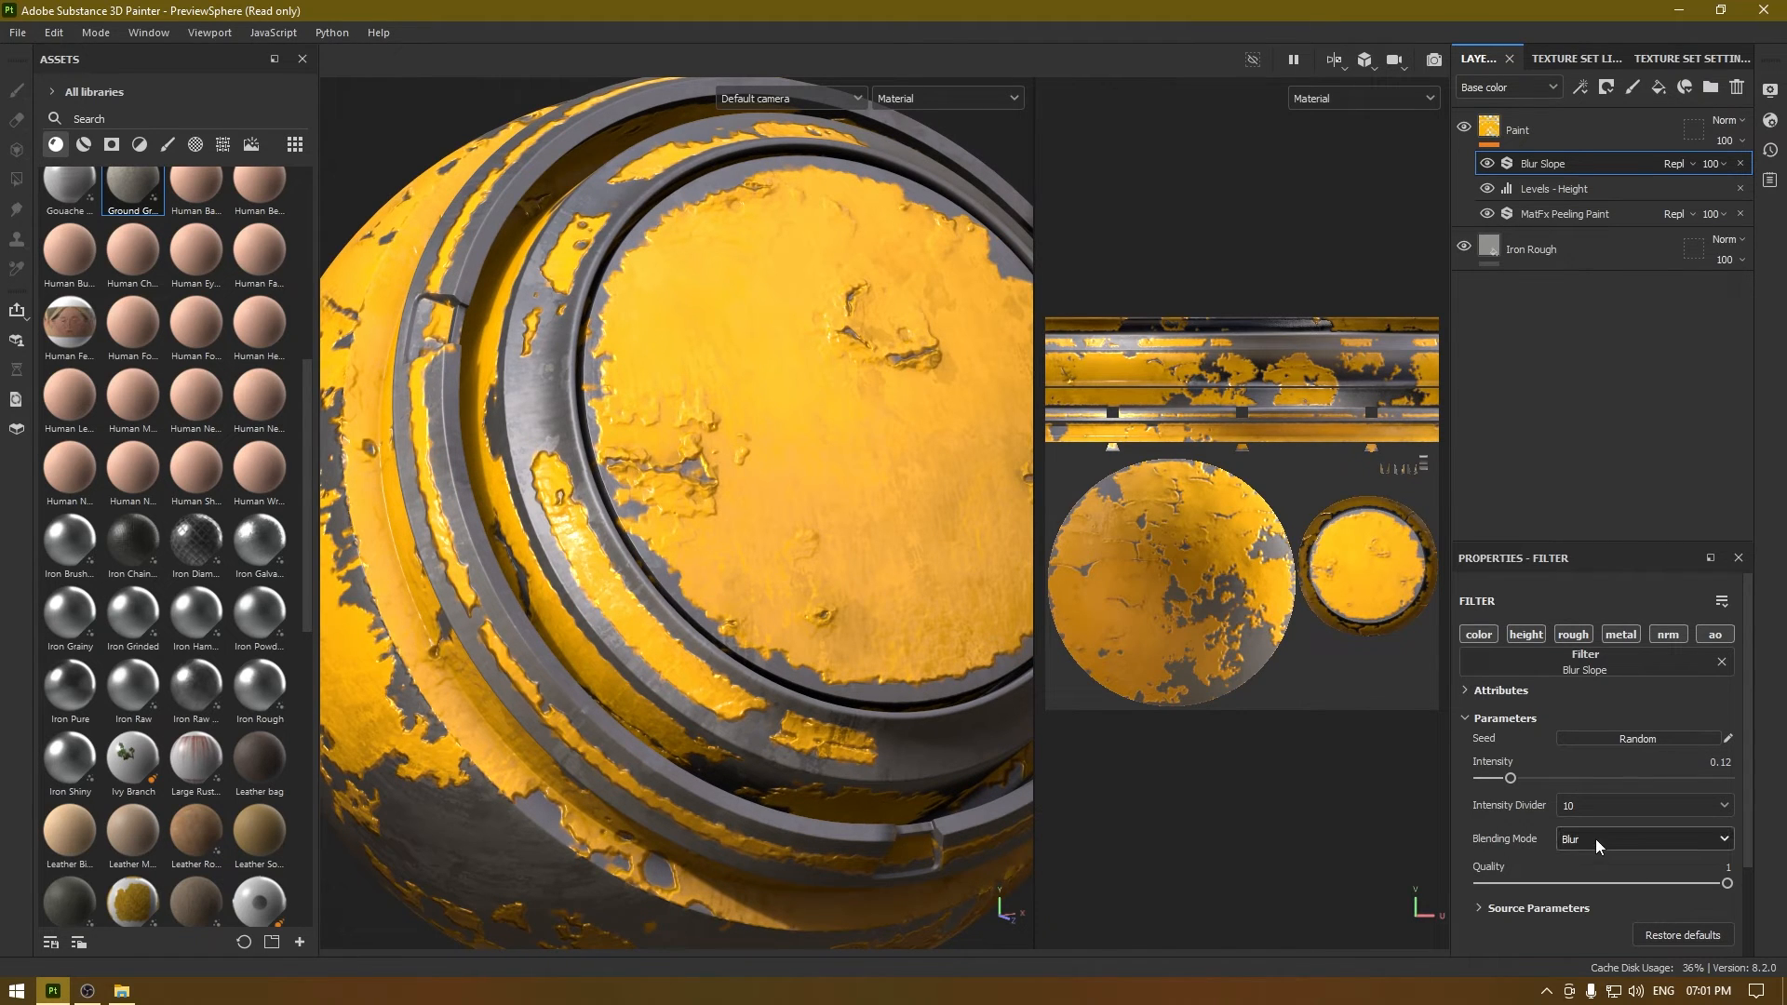
drag(1726, 883, 1607, 883)
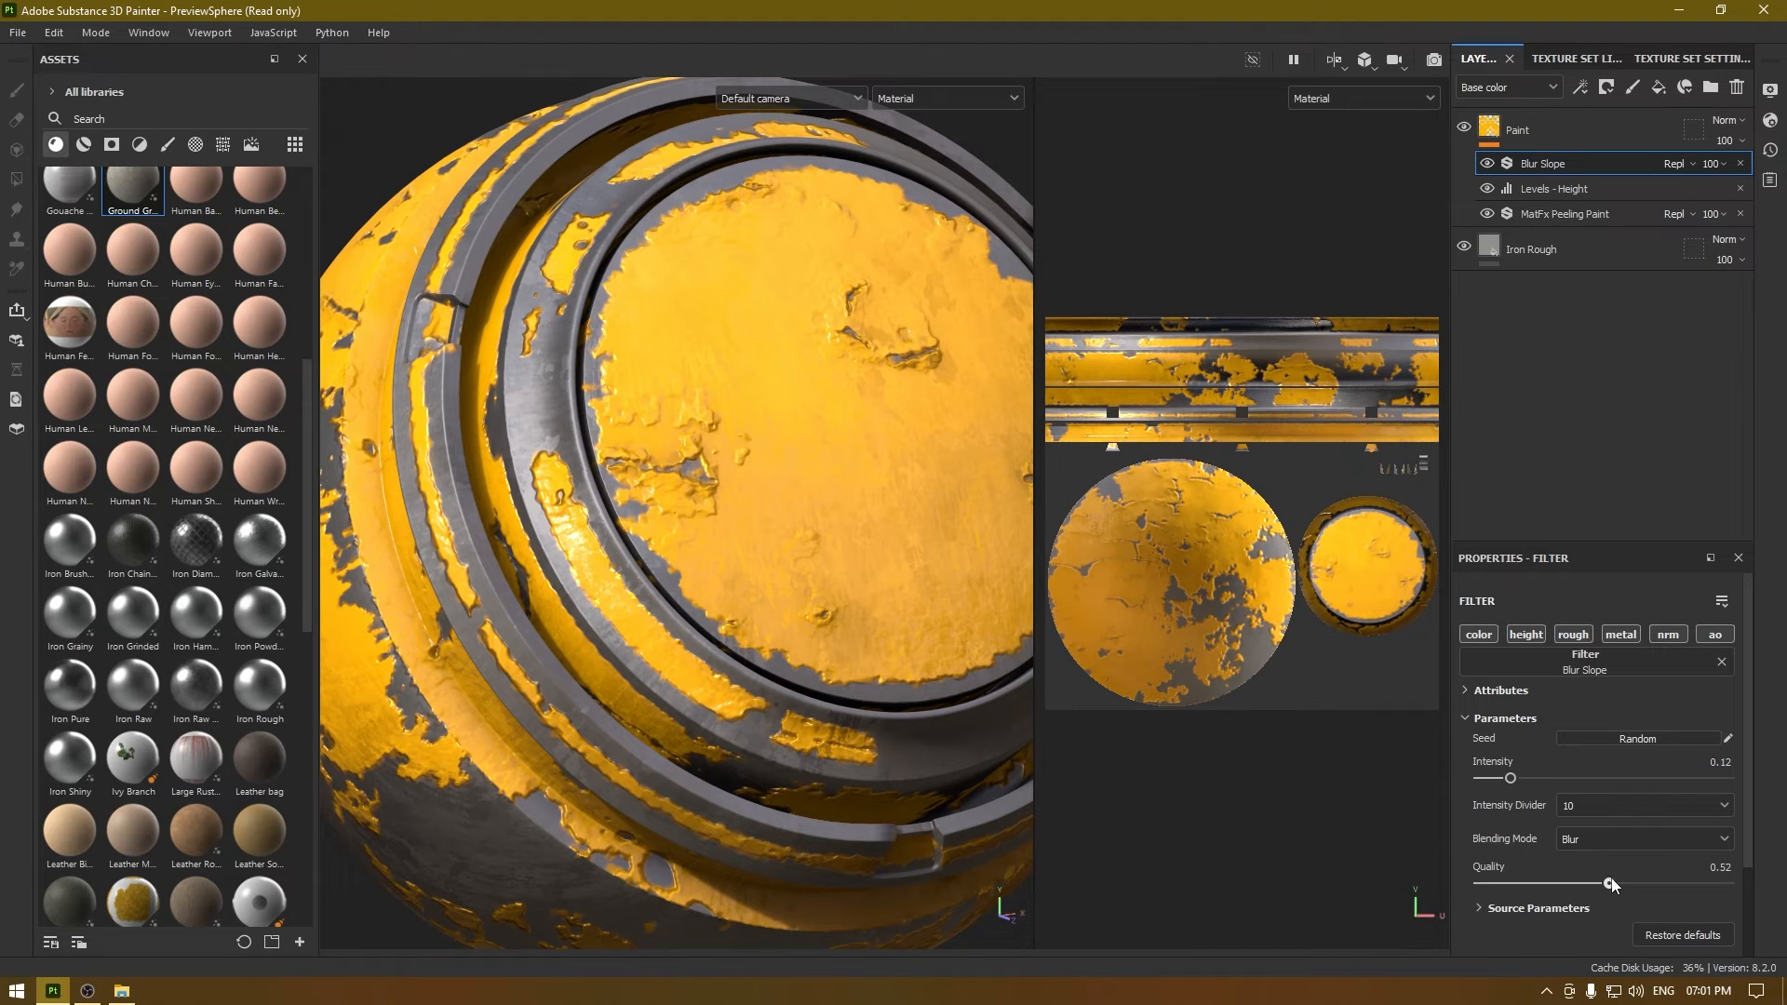
drag(1583, 885, 1628, 884)
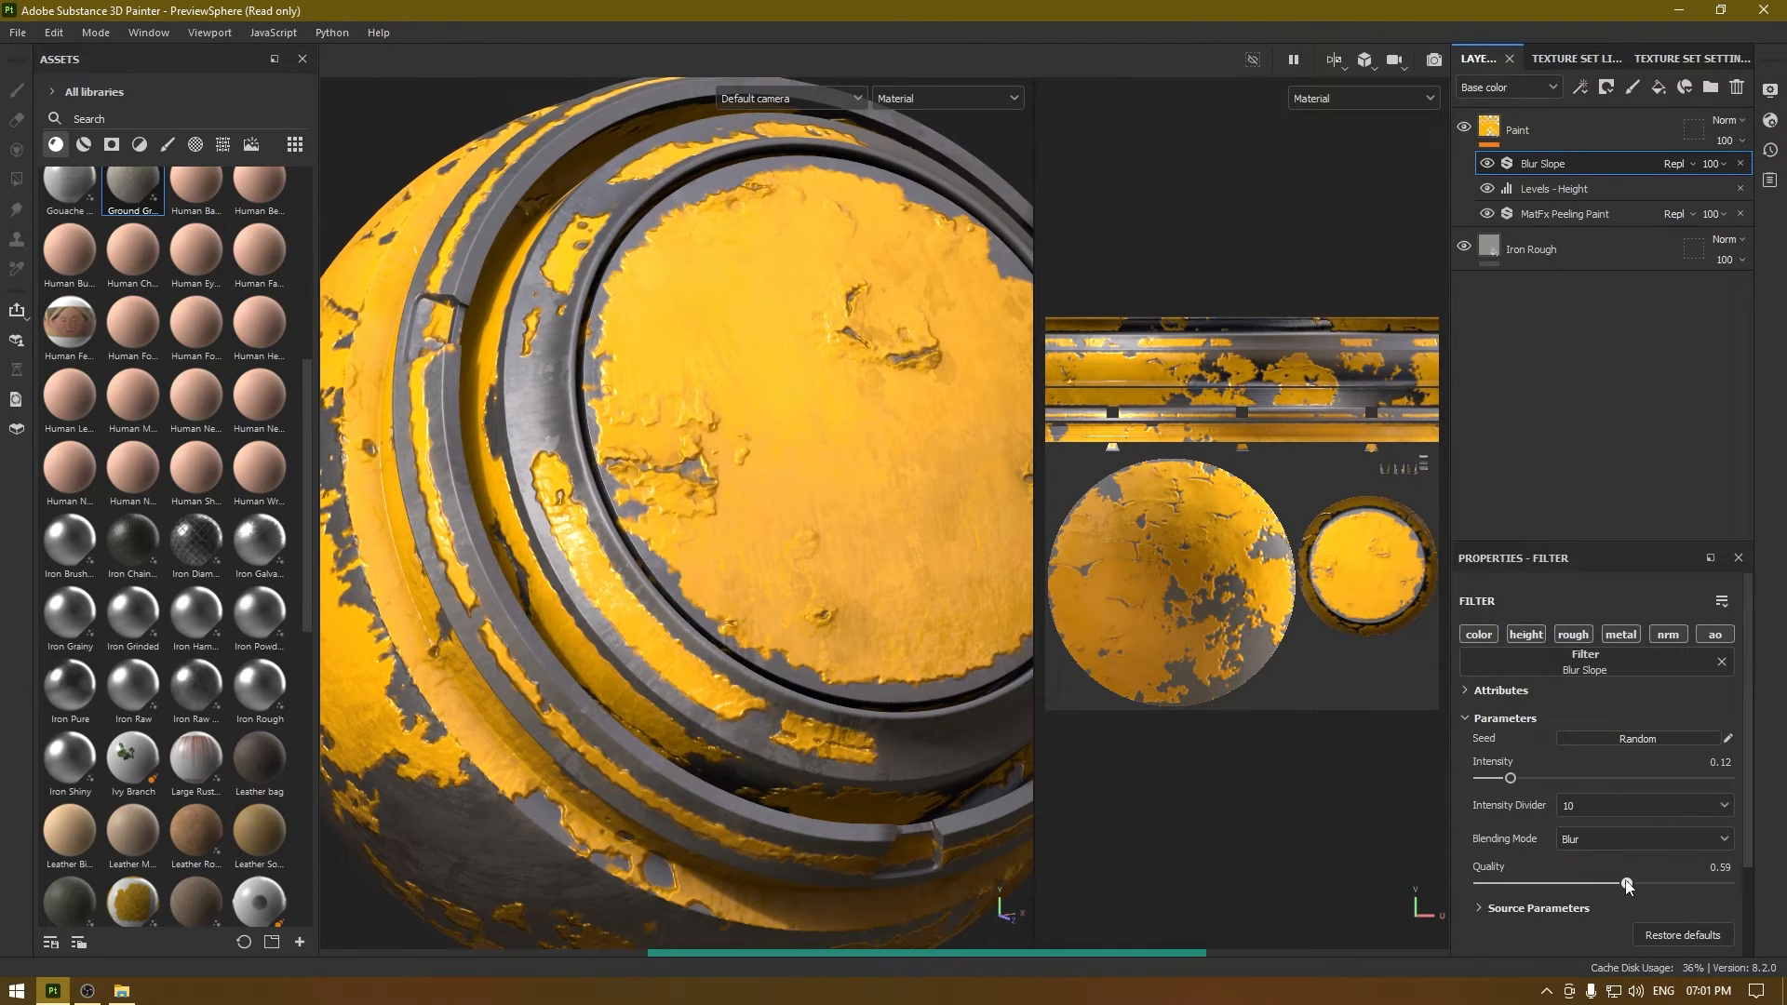
drag(1622, 885, 1629, 885)
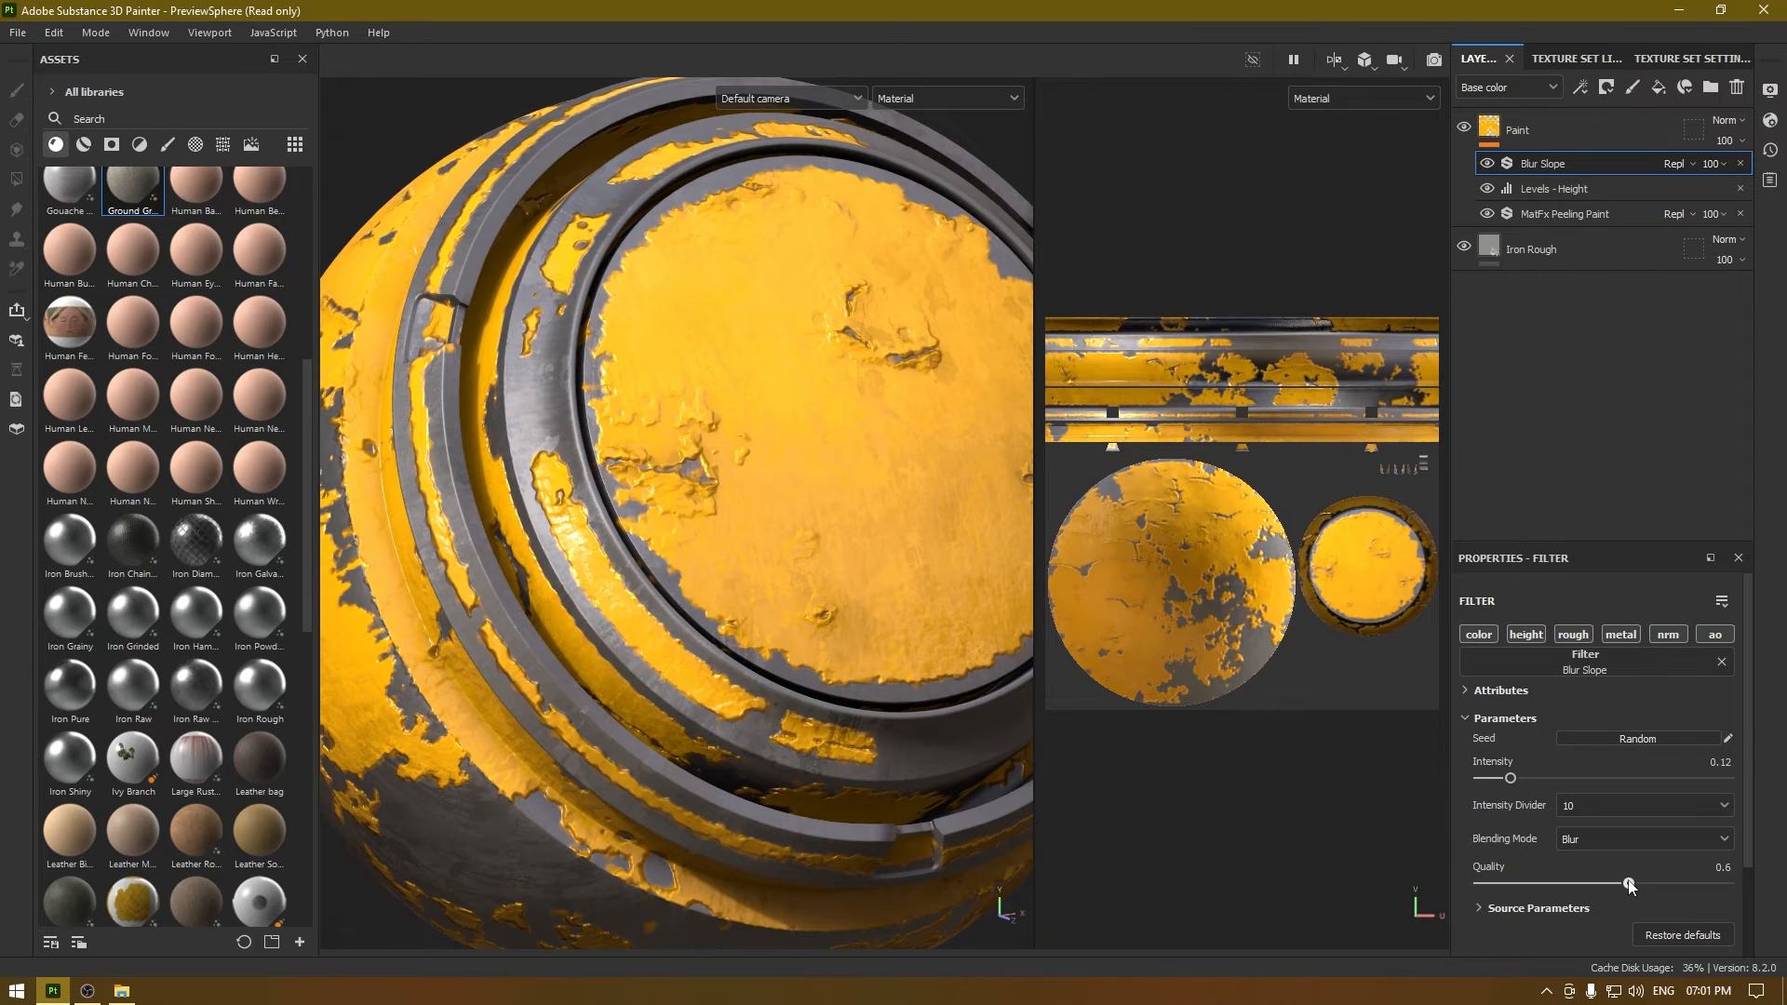
drag(1628, 885, 1658, 884)
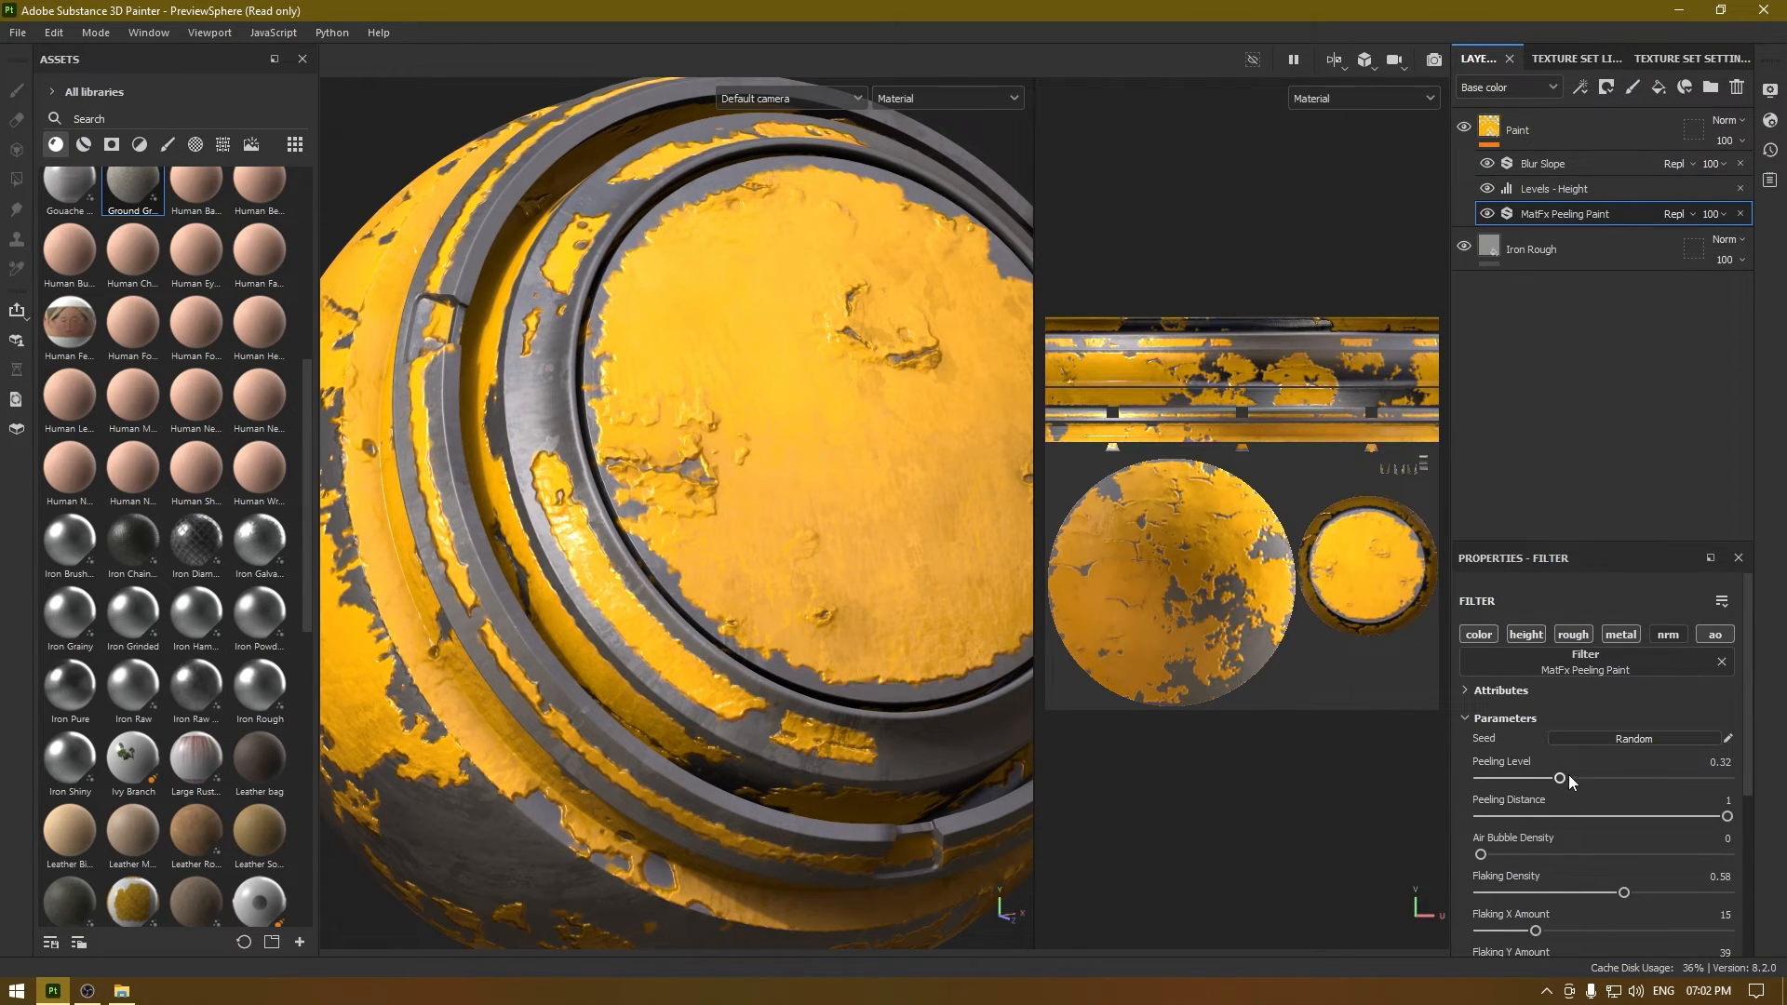
Lower Peeling Level to 0.23 and orbit the sphere to check the paint edges
drag(1561, 777, 1540, 777)
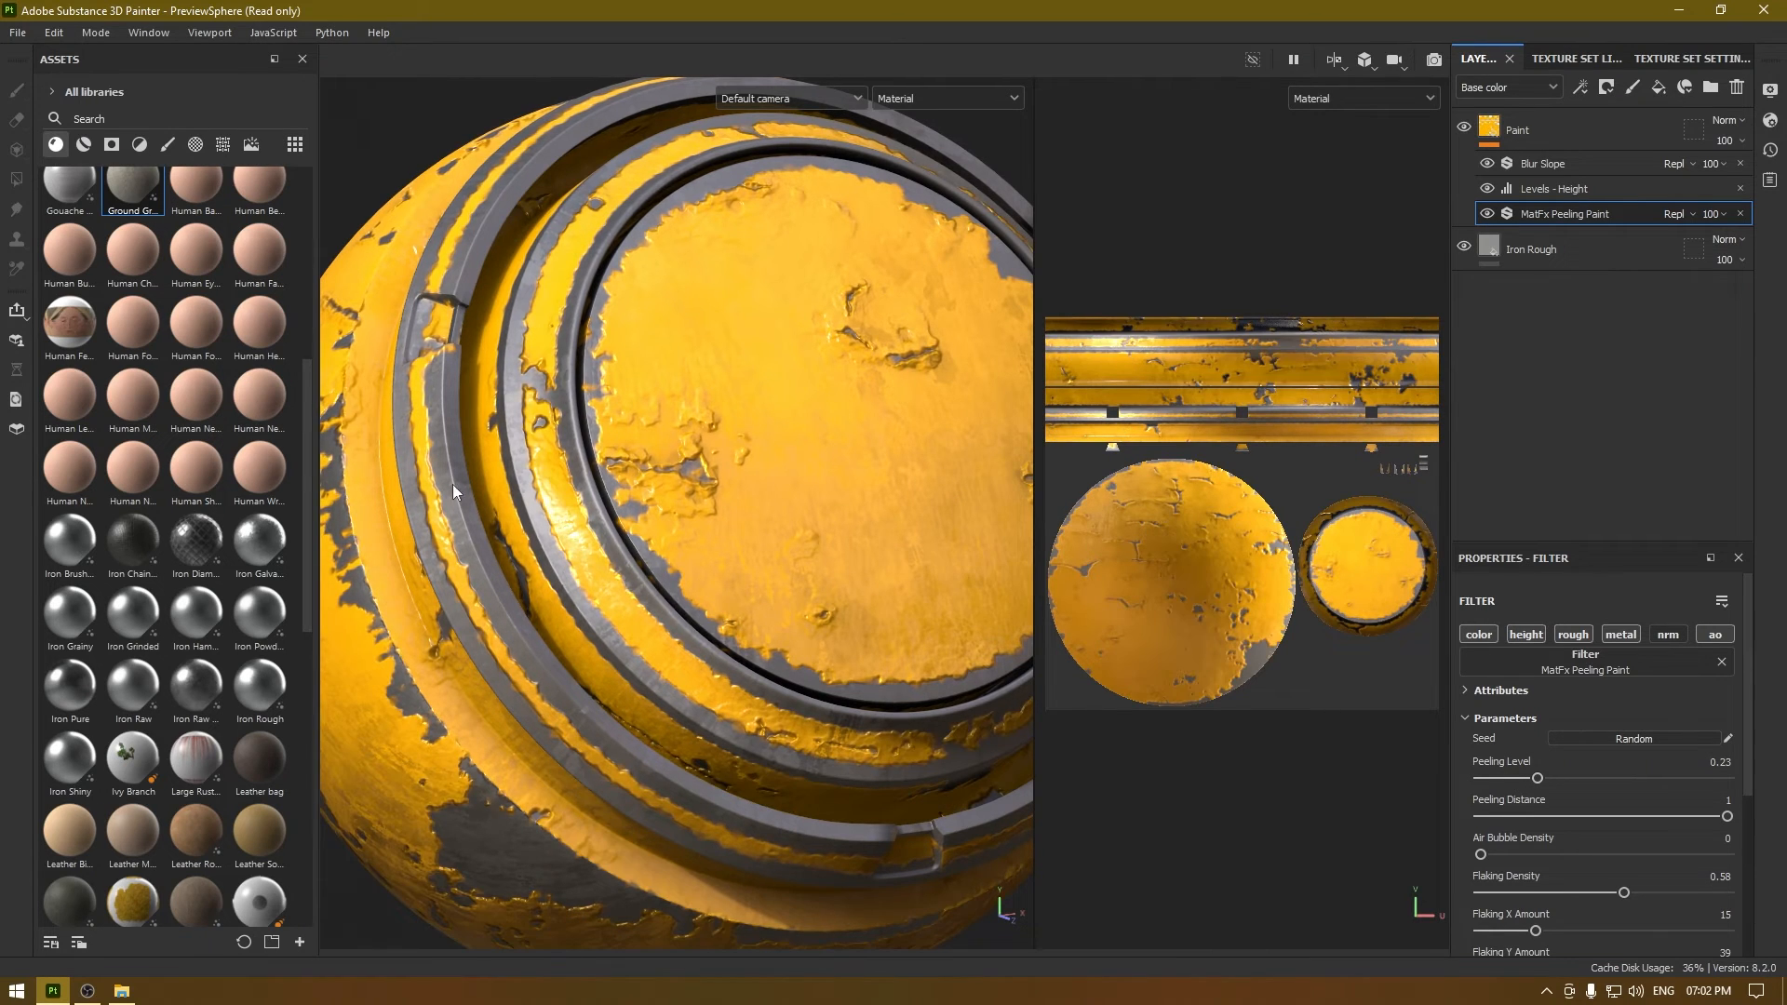
drag(672, 491, 672, 588)
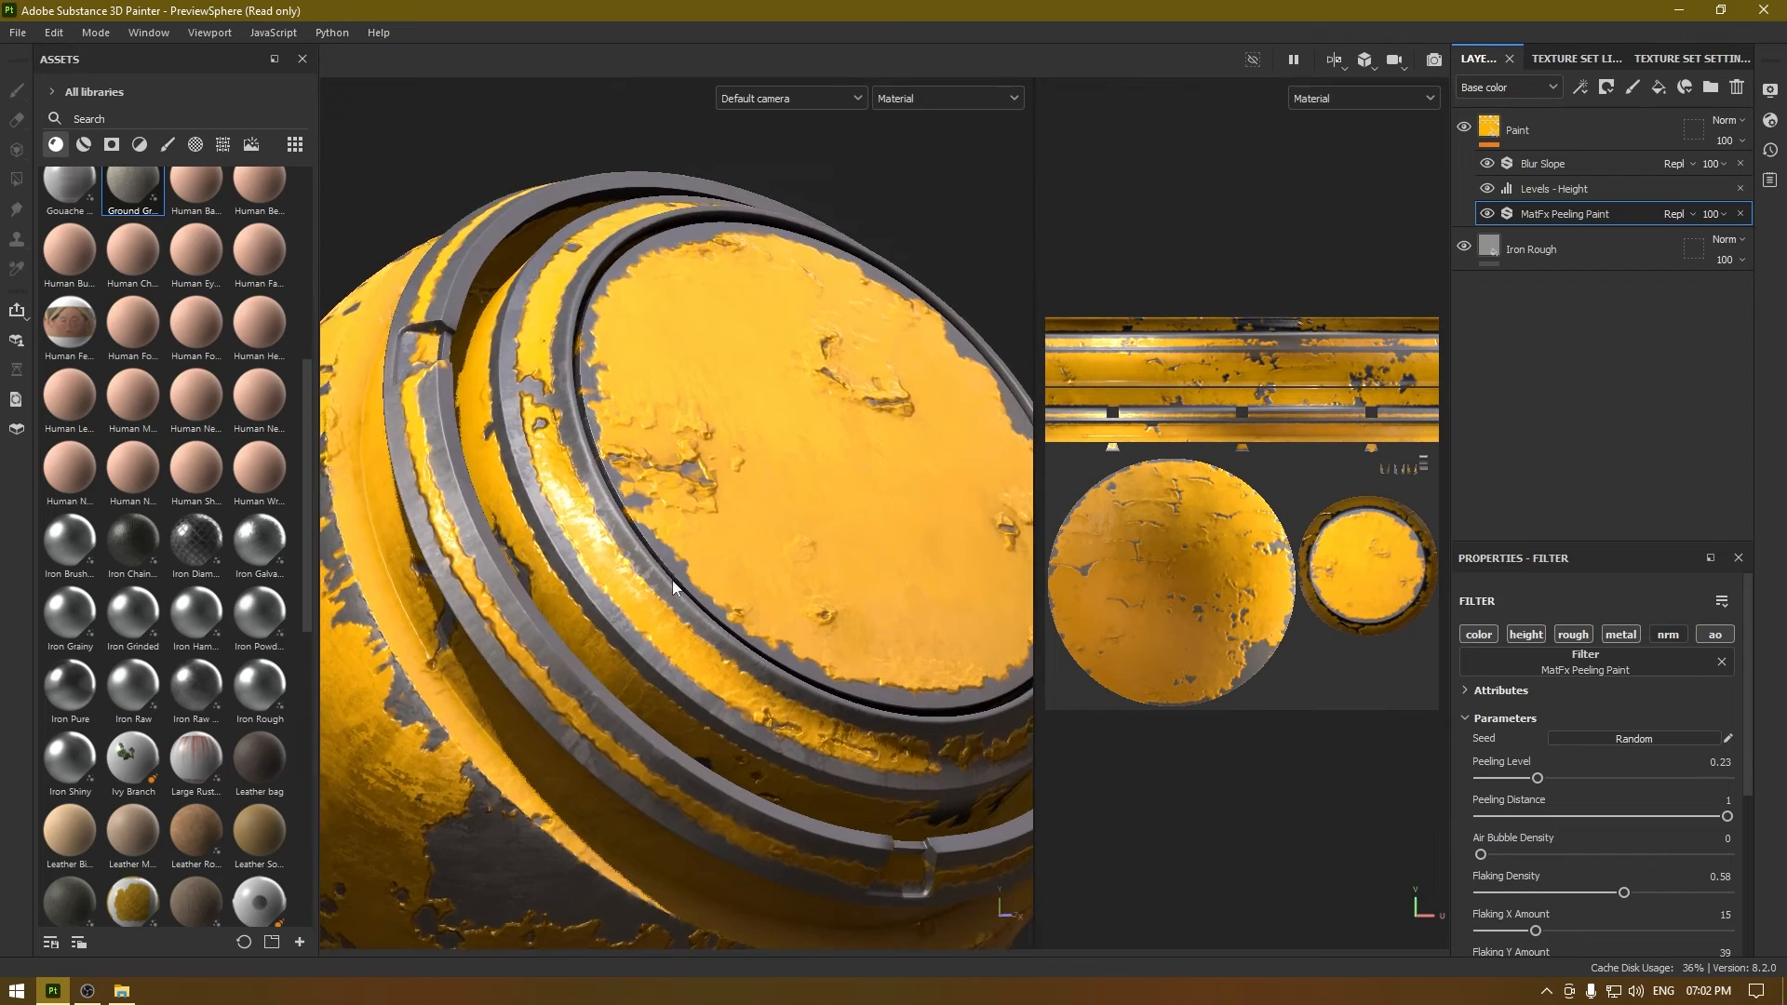
drag(672, 588, 530, 442)
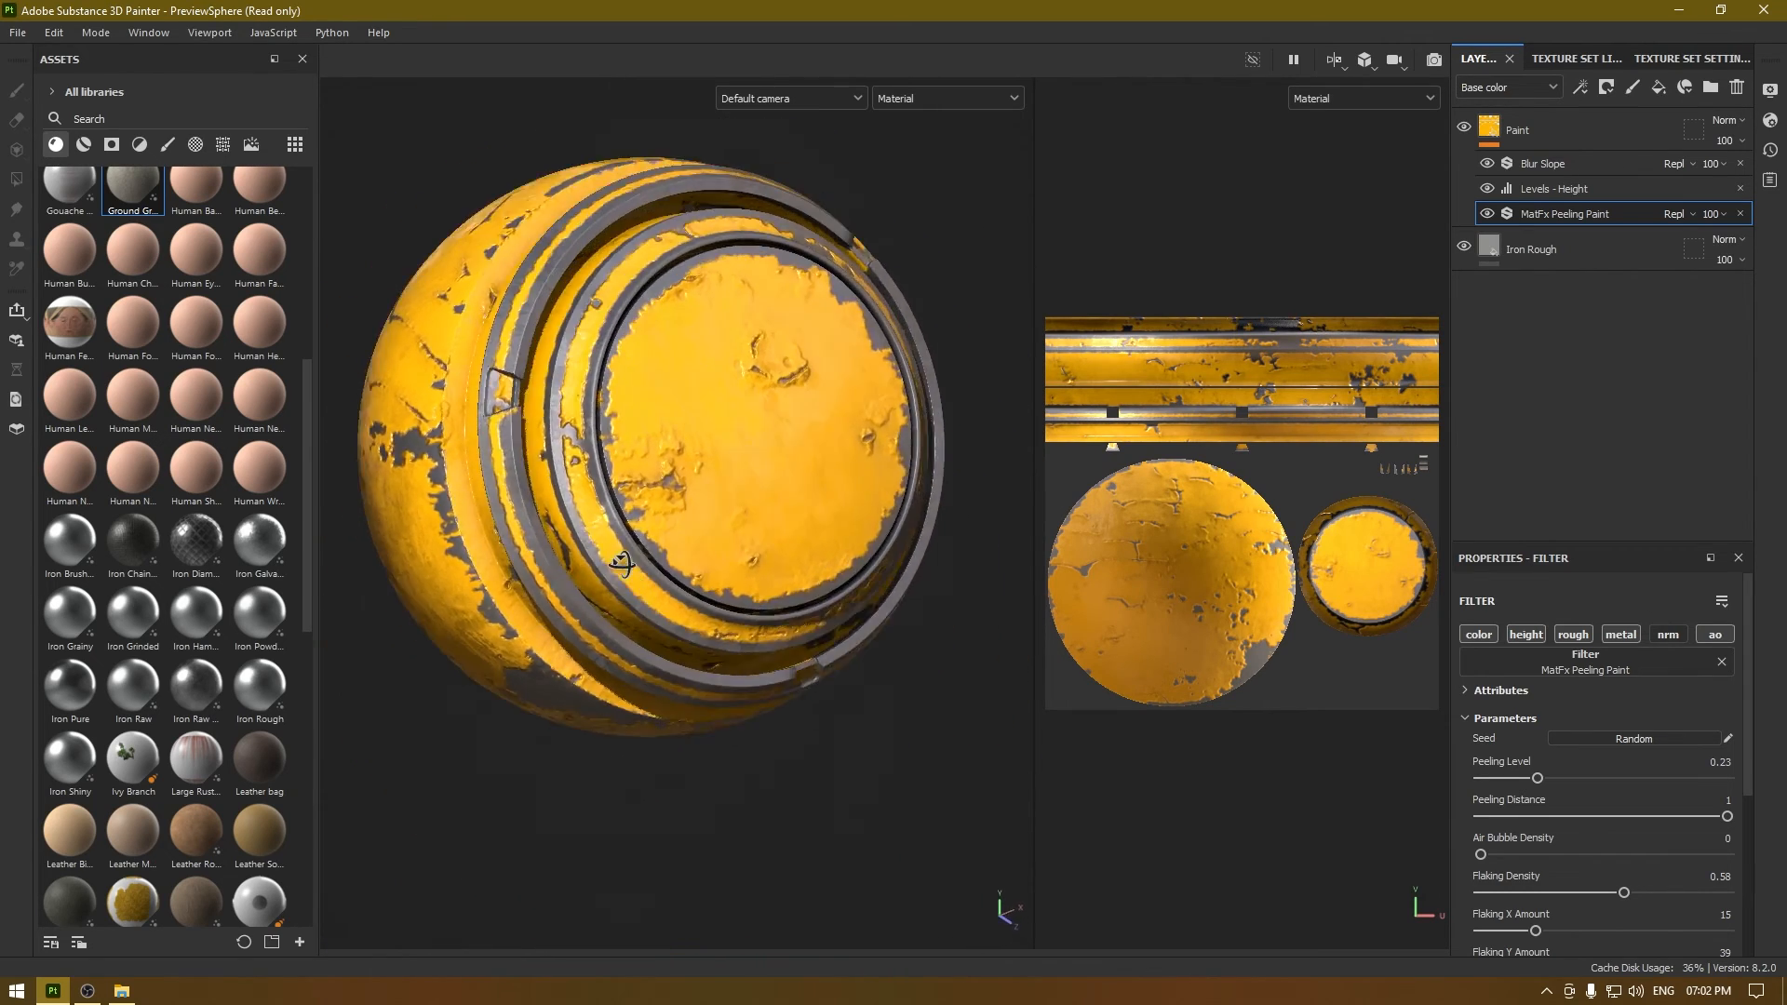
drag(621, 564, 655, 528)
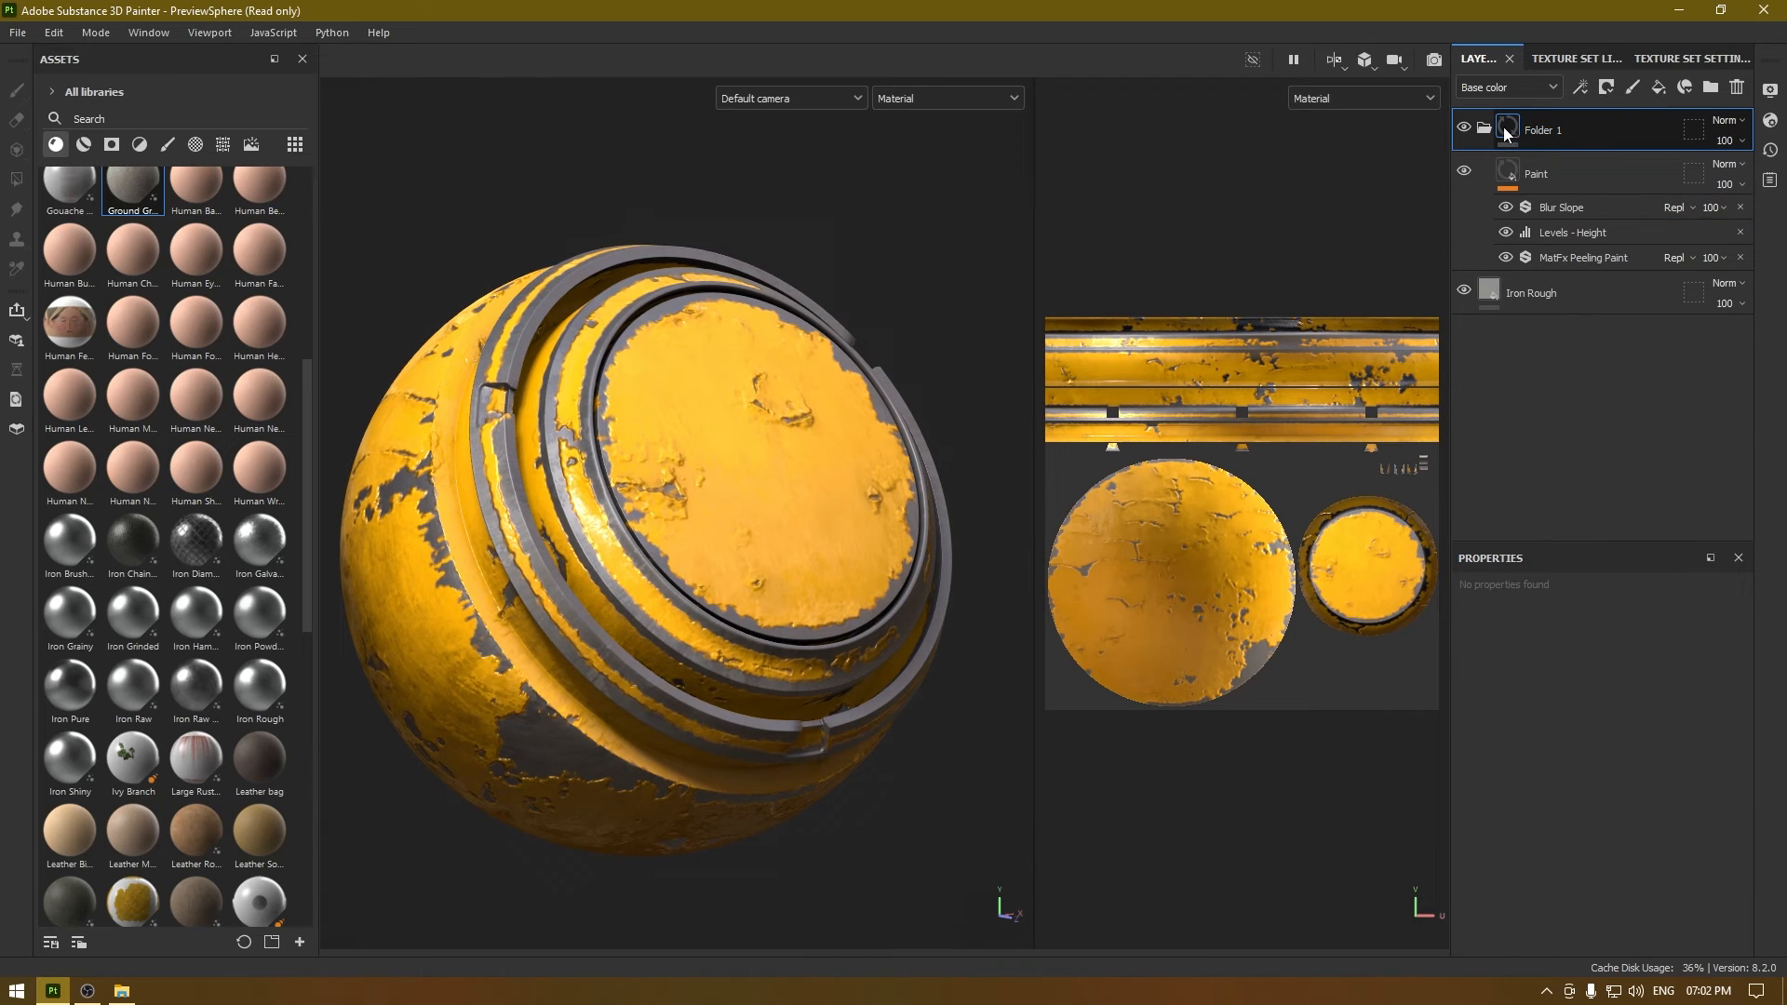
Save Folder 1 as a smart material, locate it in Assets and rename it
right_click(1543, 128)
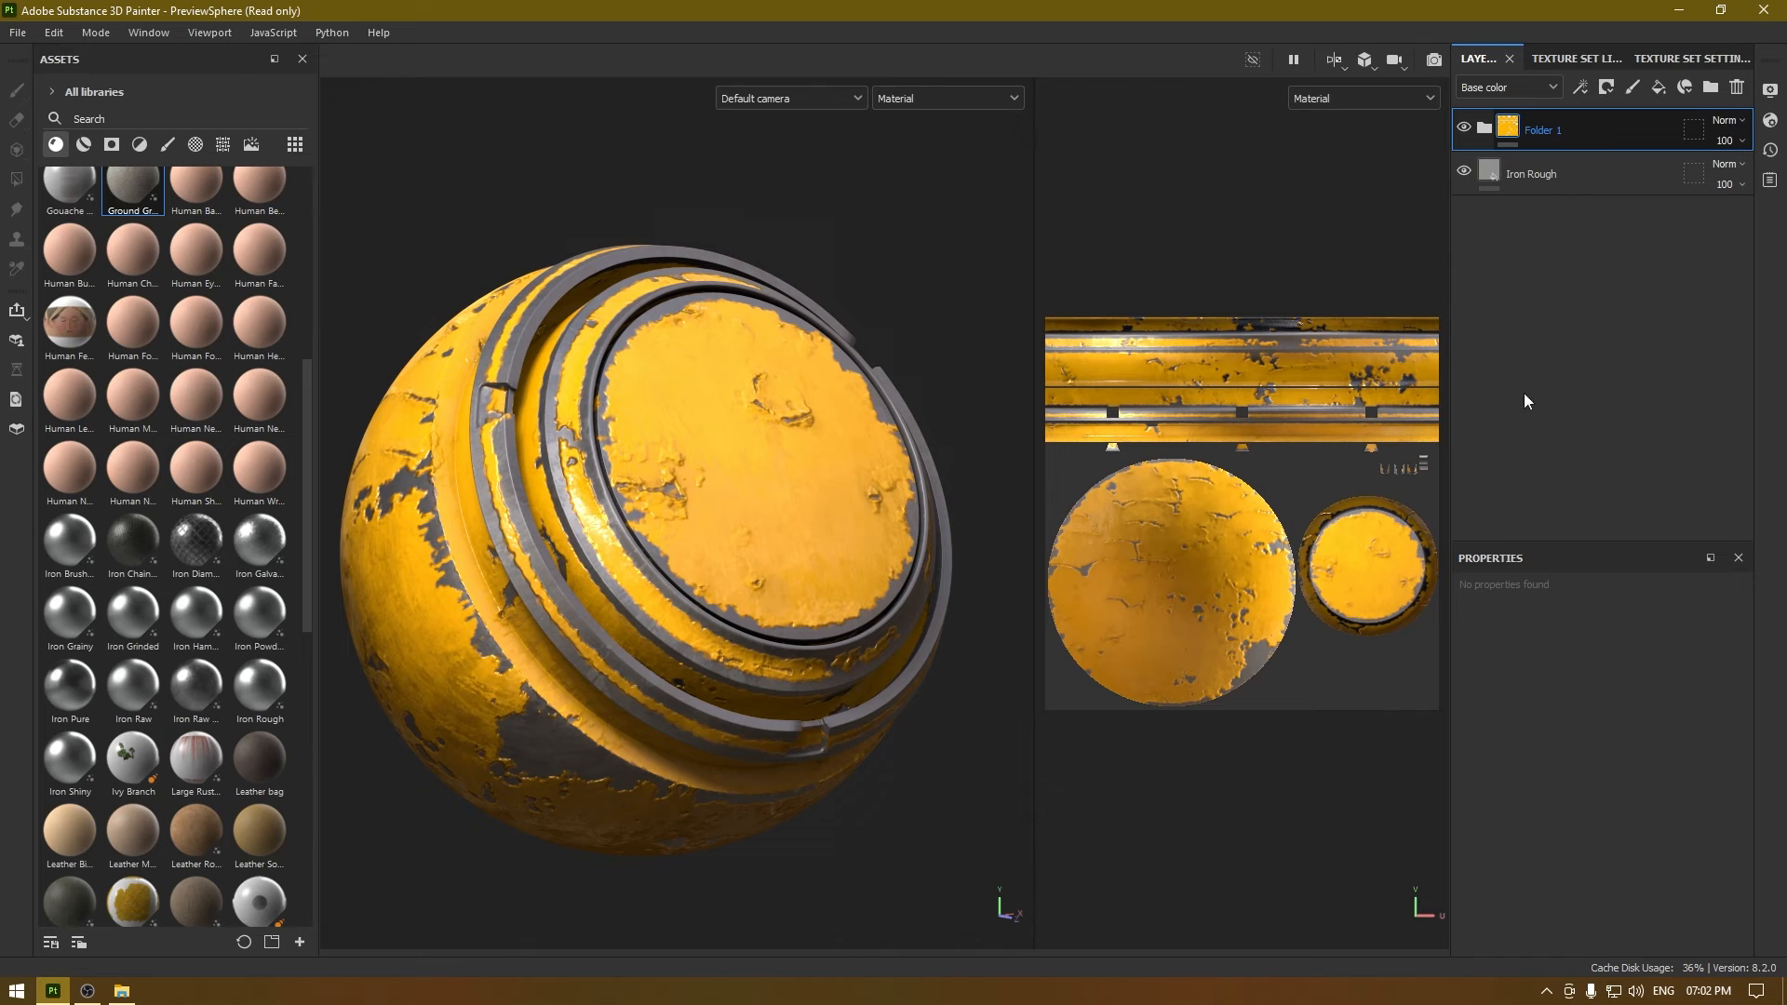
text(smartmaterial)
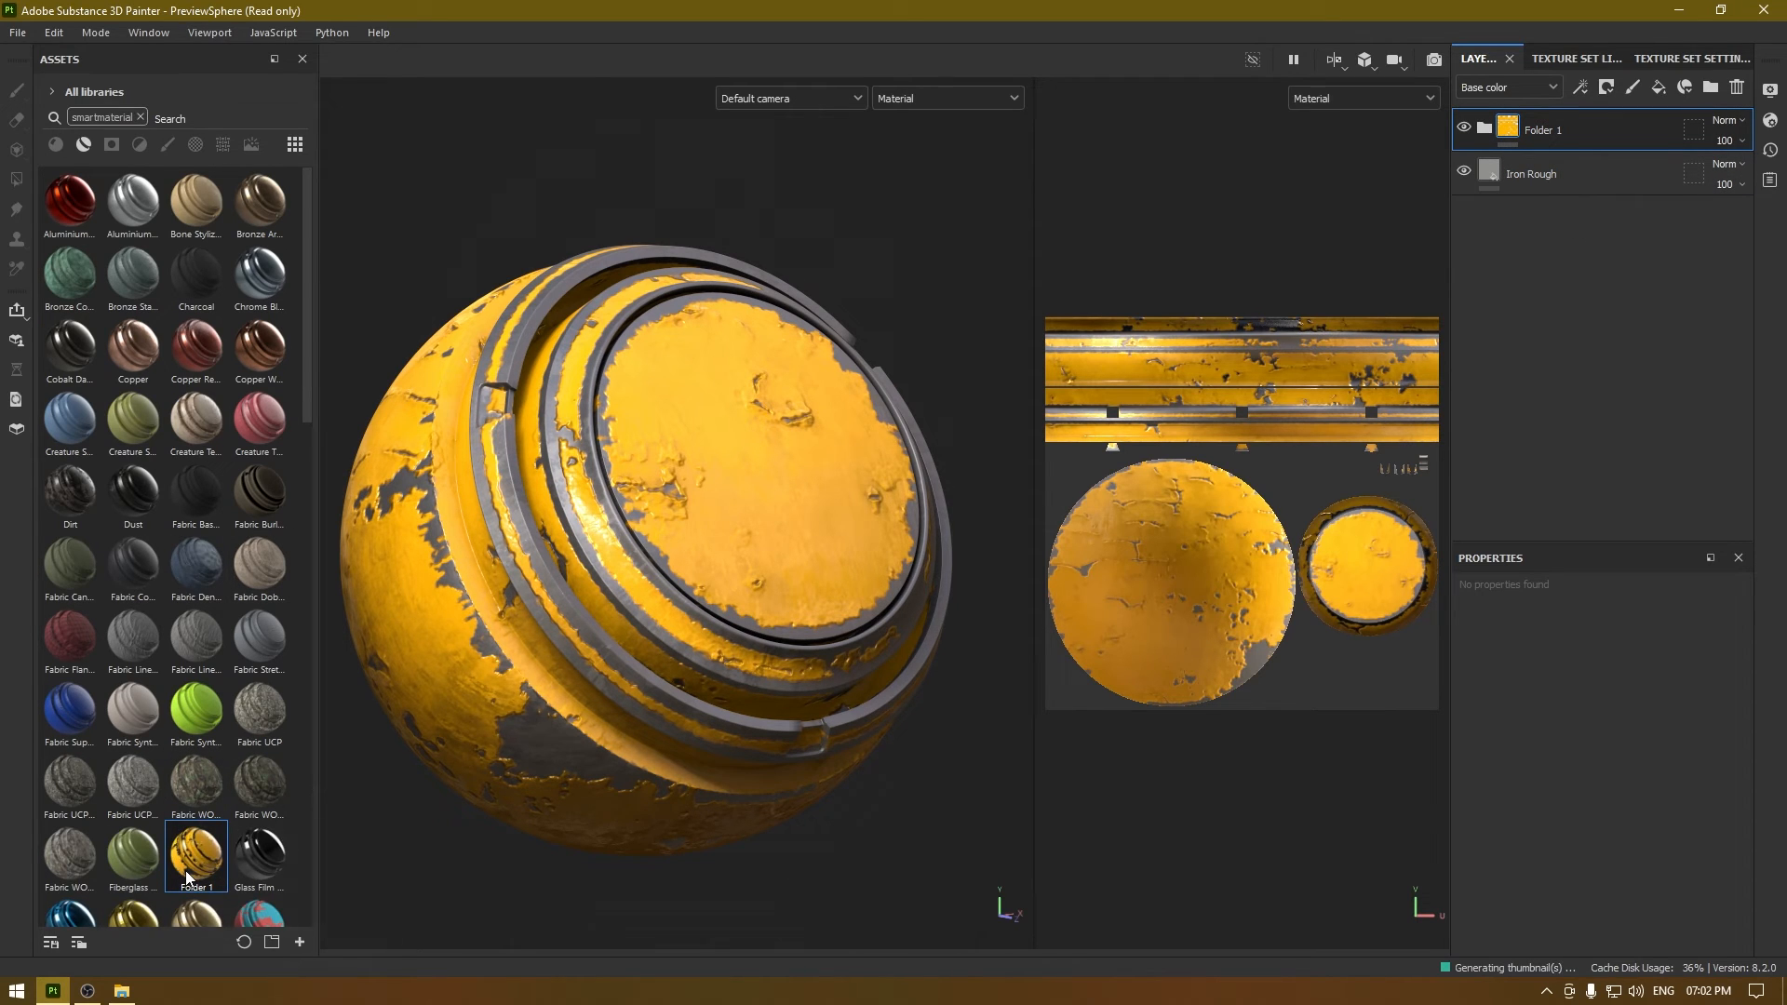
right_click(195, 854)
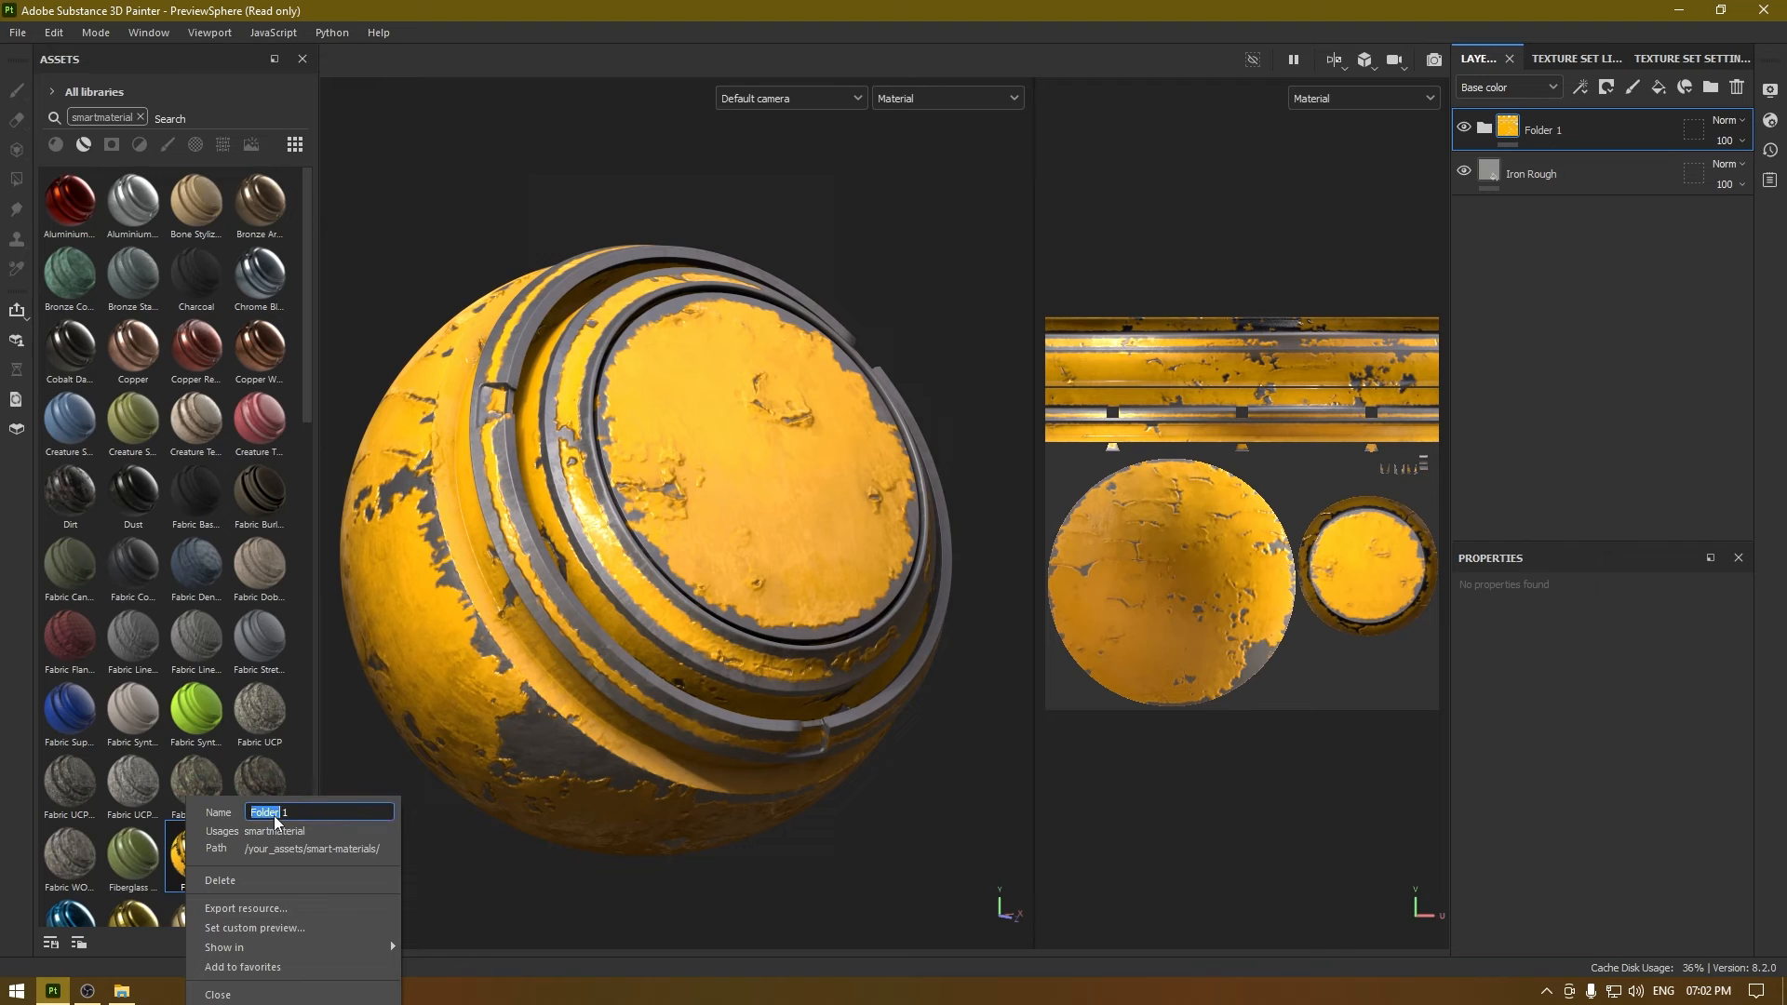
text(Pai)
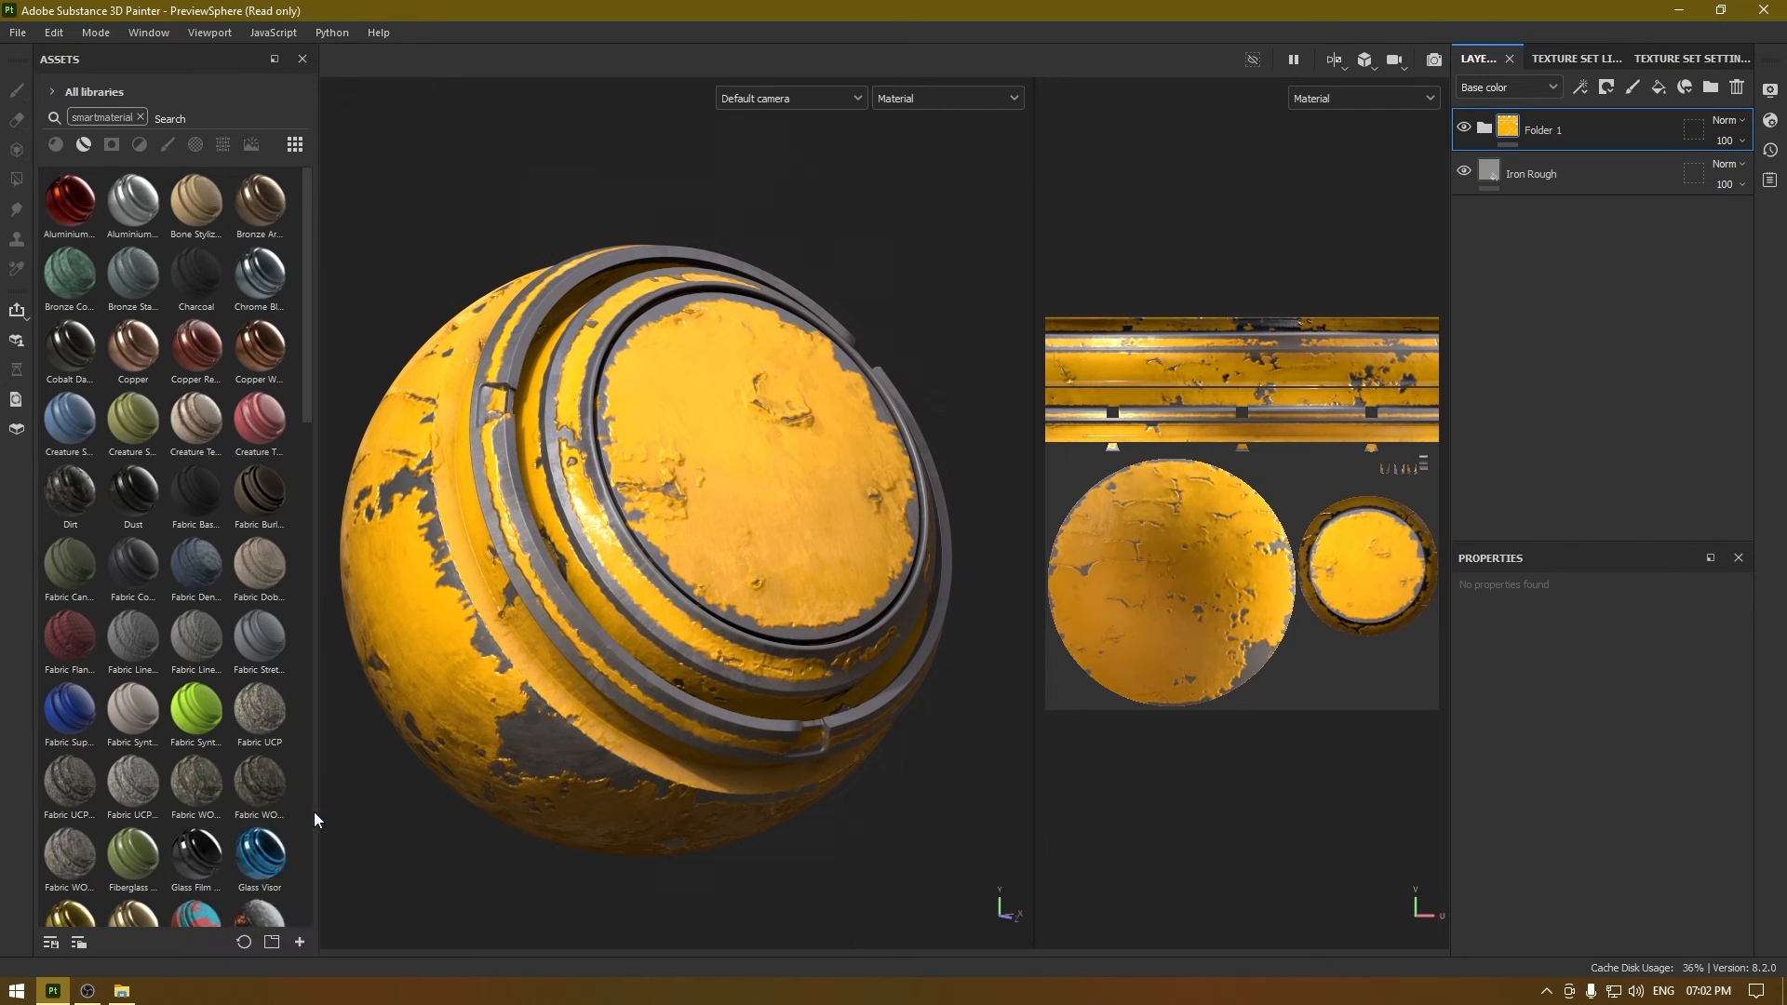
click(1532, 173)
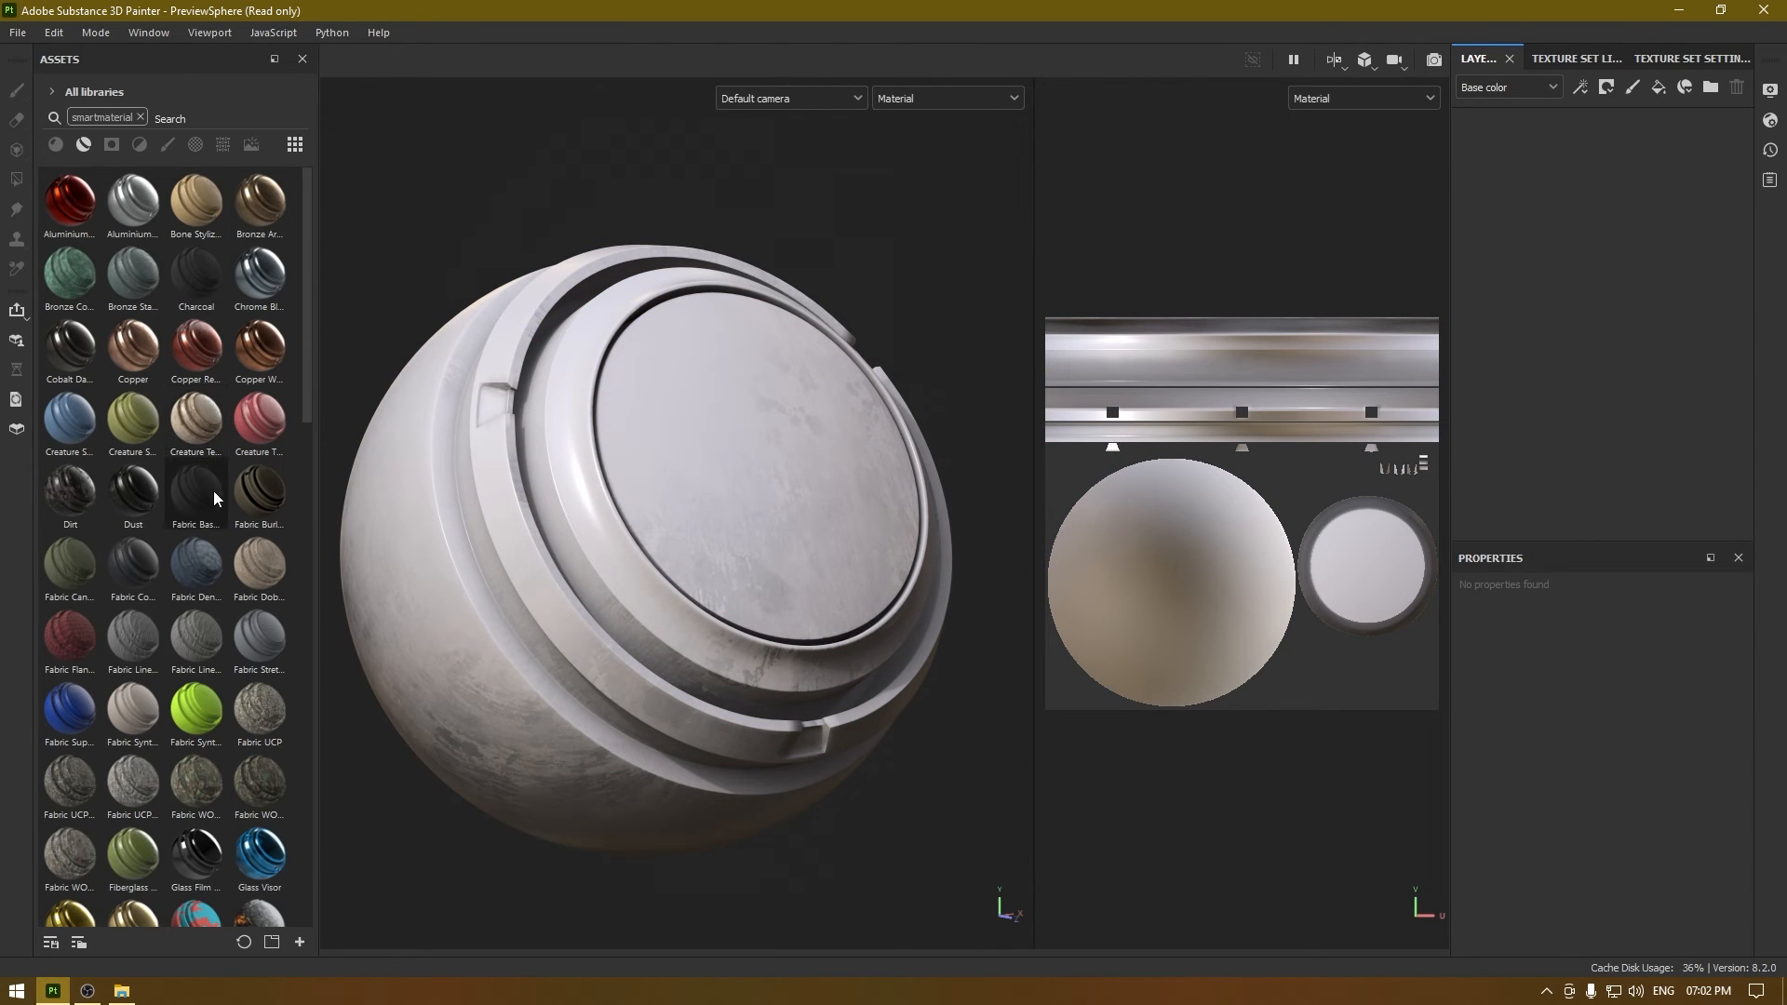
Apply the Wood Chest Stylized smart material to the sphere from the Assets list
scroll(down, 3)
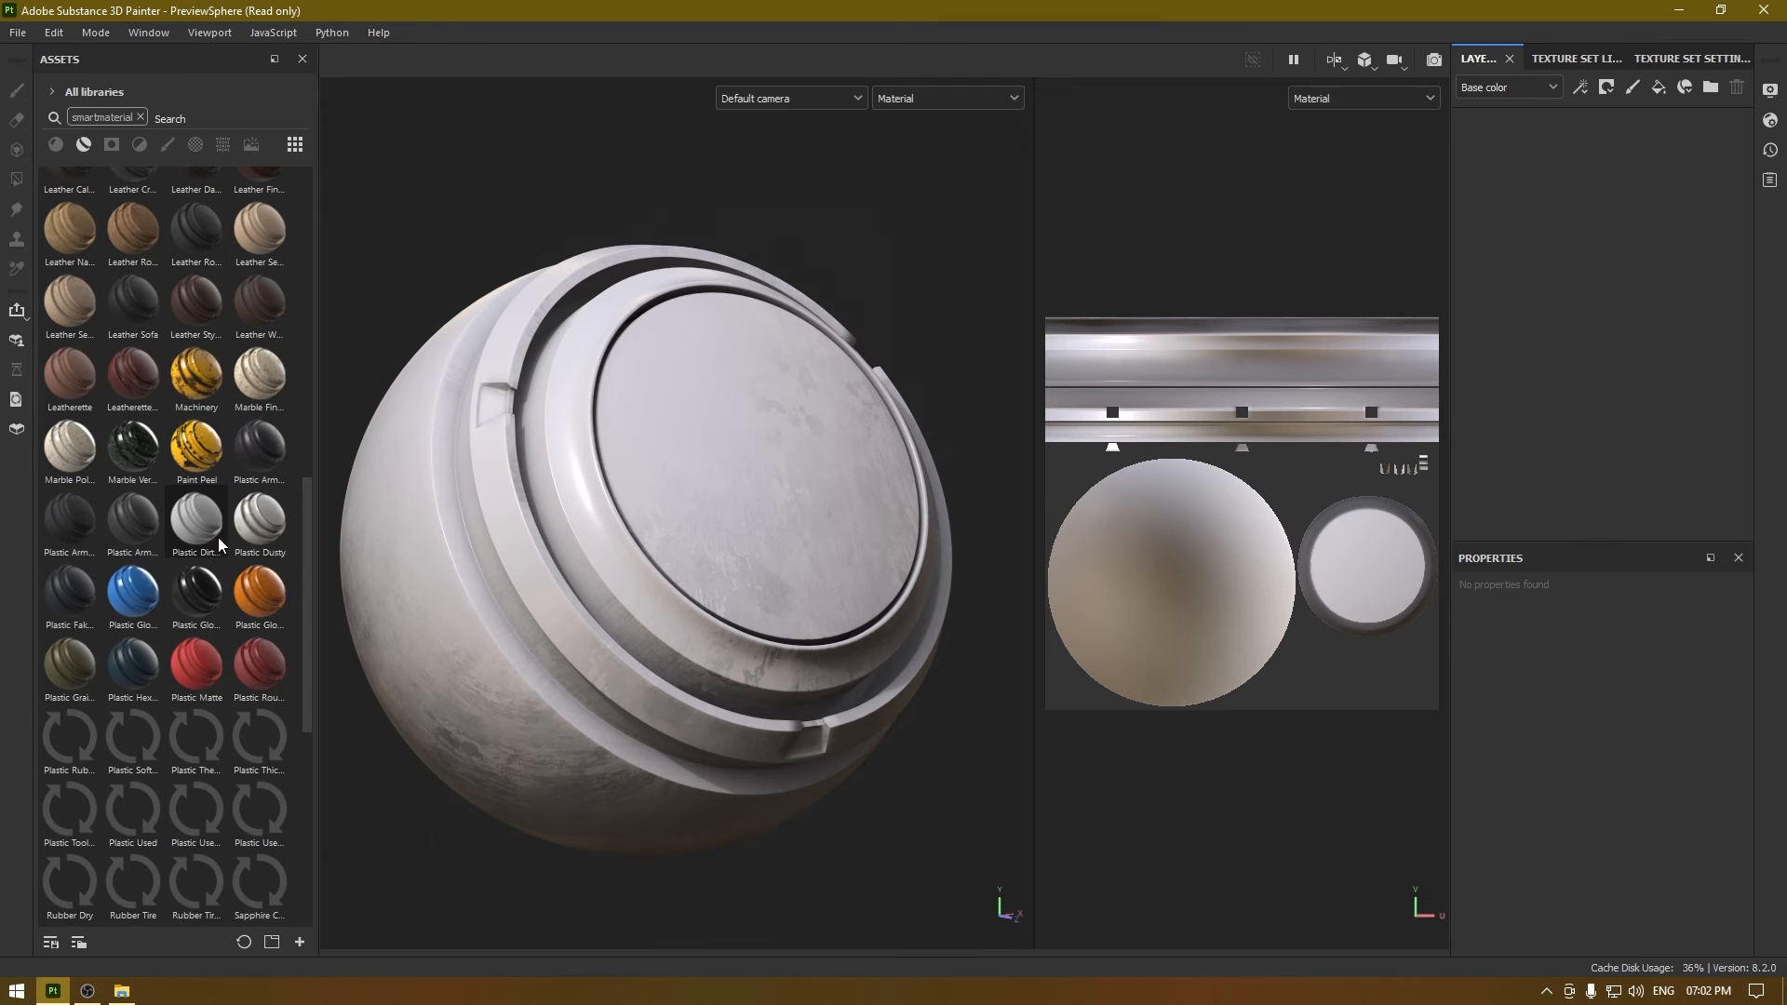
scroll(down, 3)
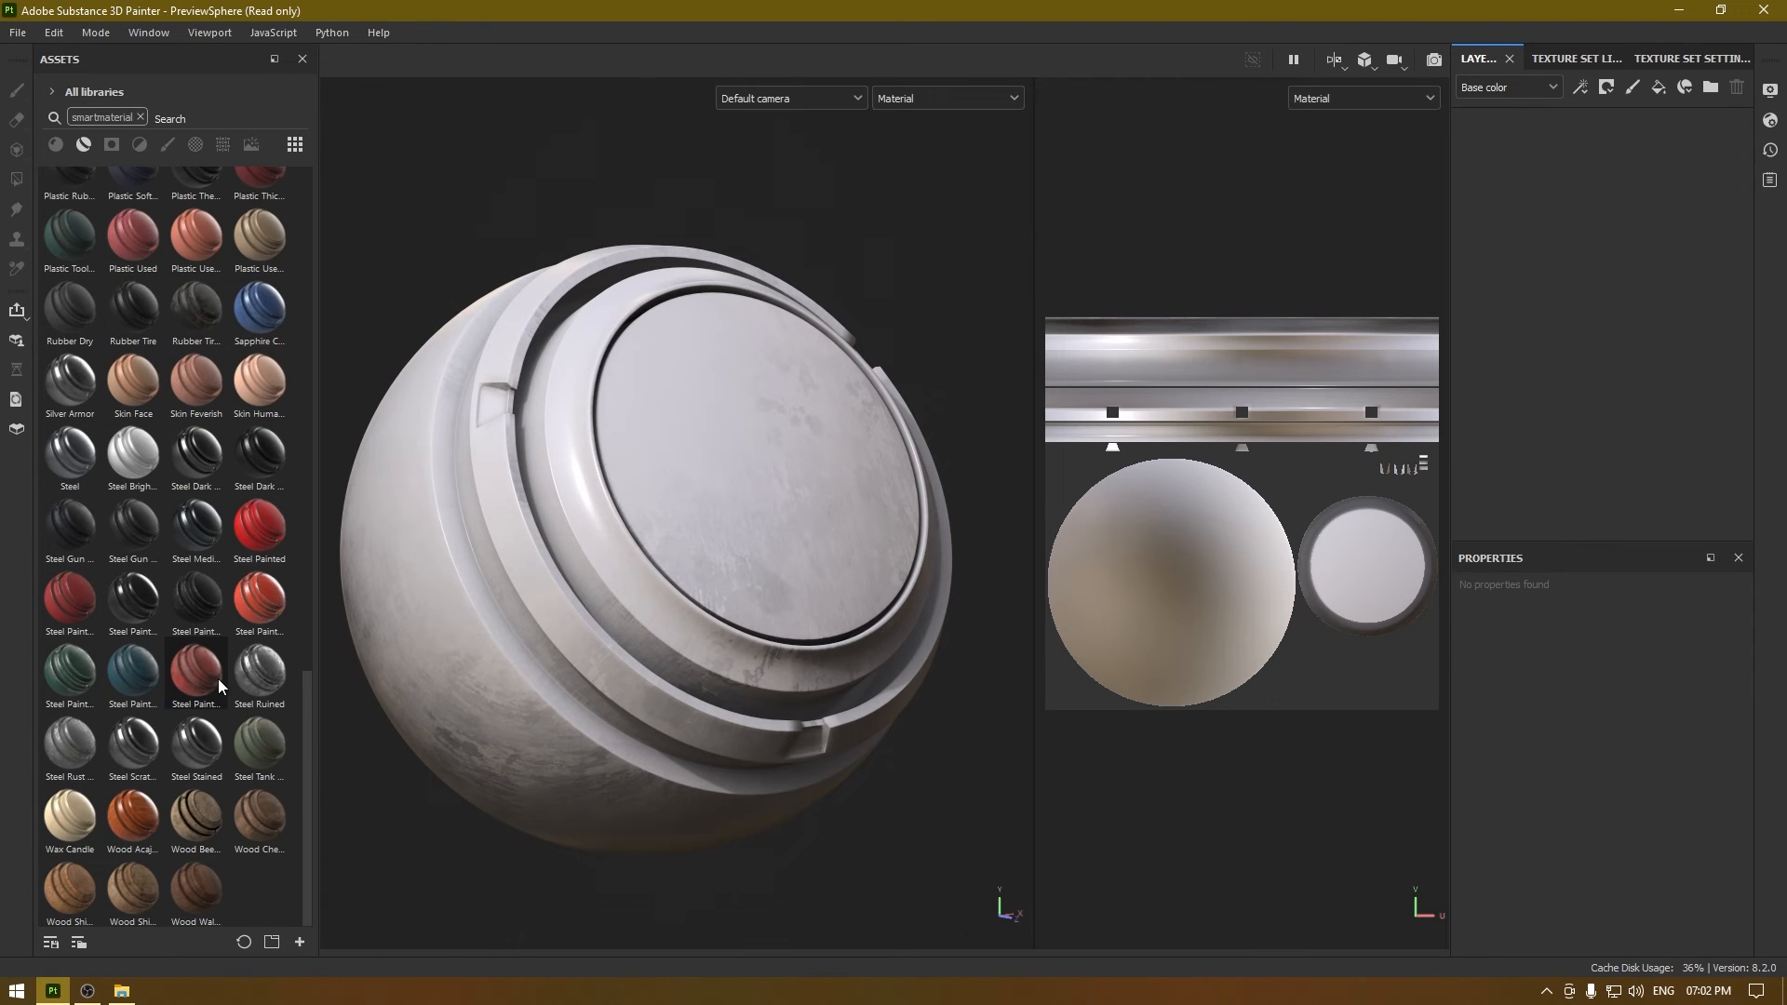
click(259, 816)
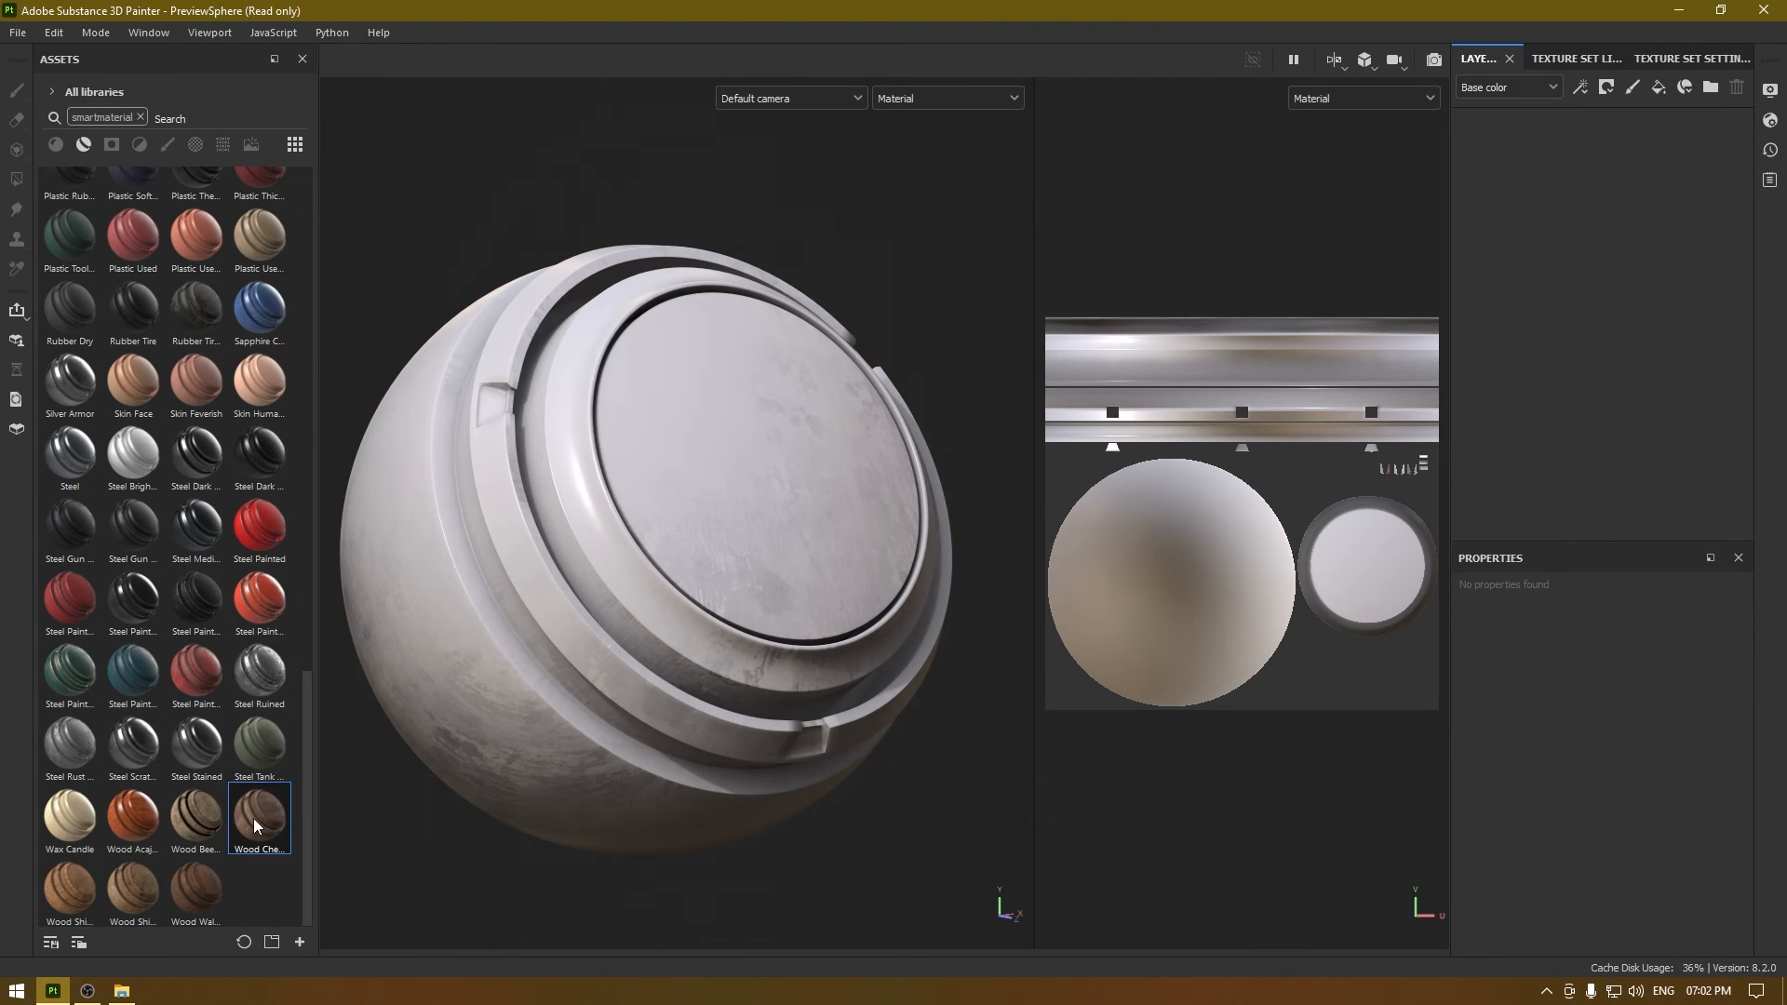
double_click(258, 818)
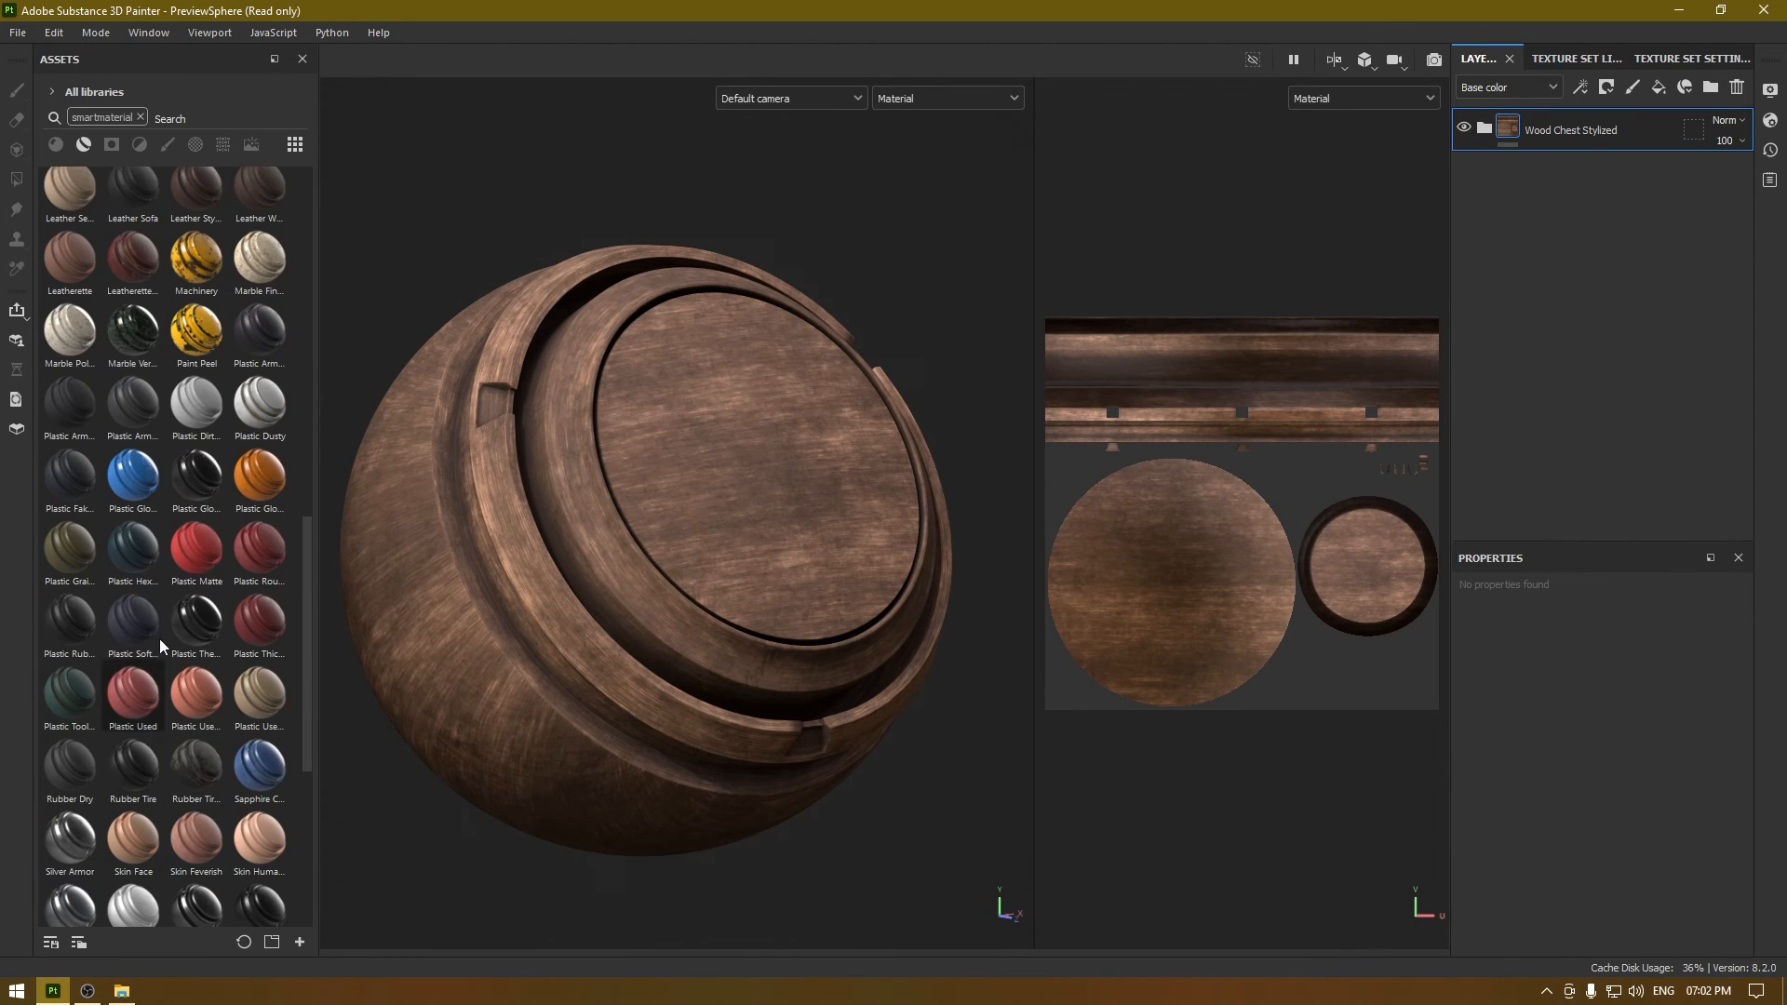
click(194, 330)
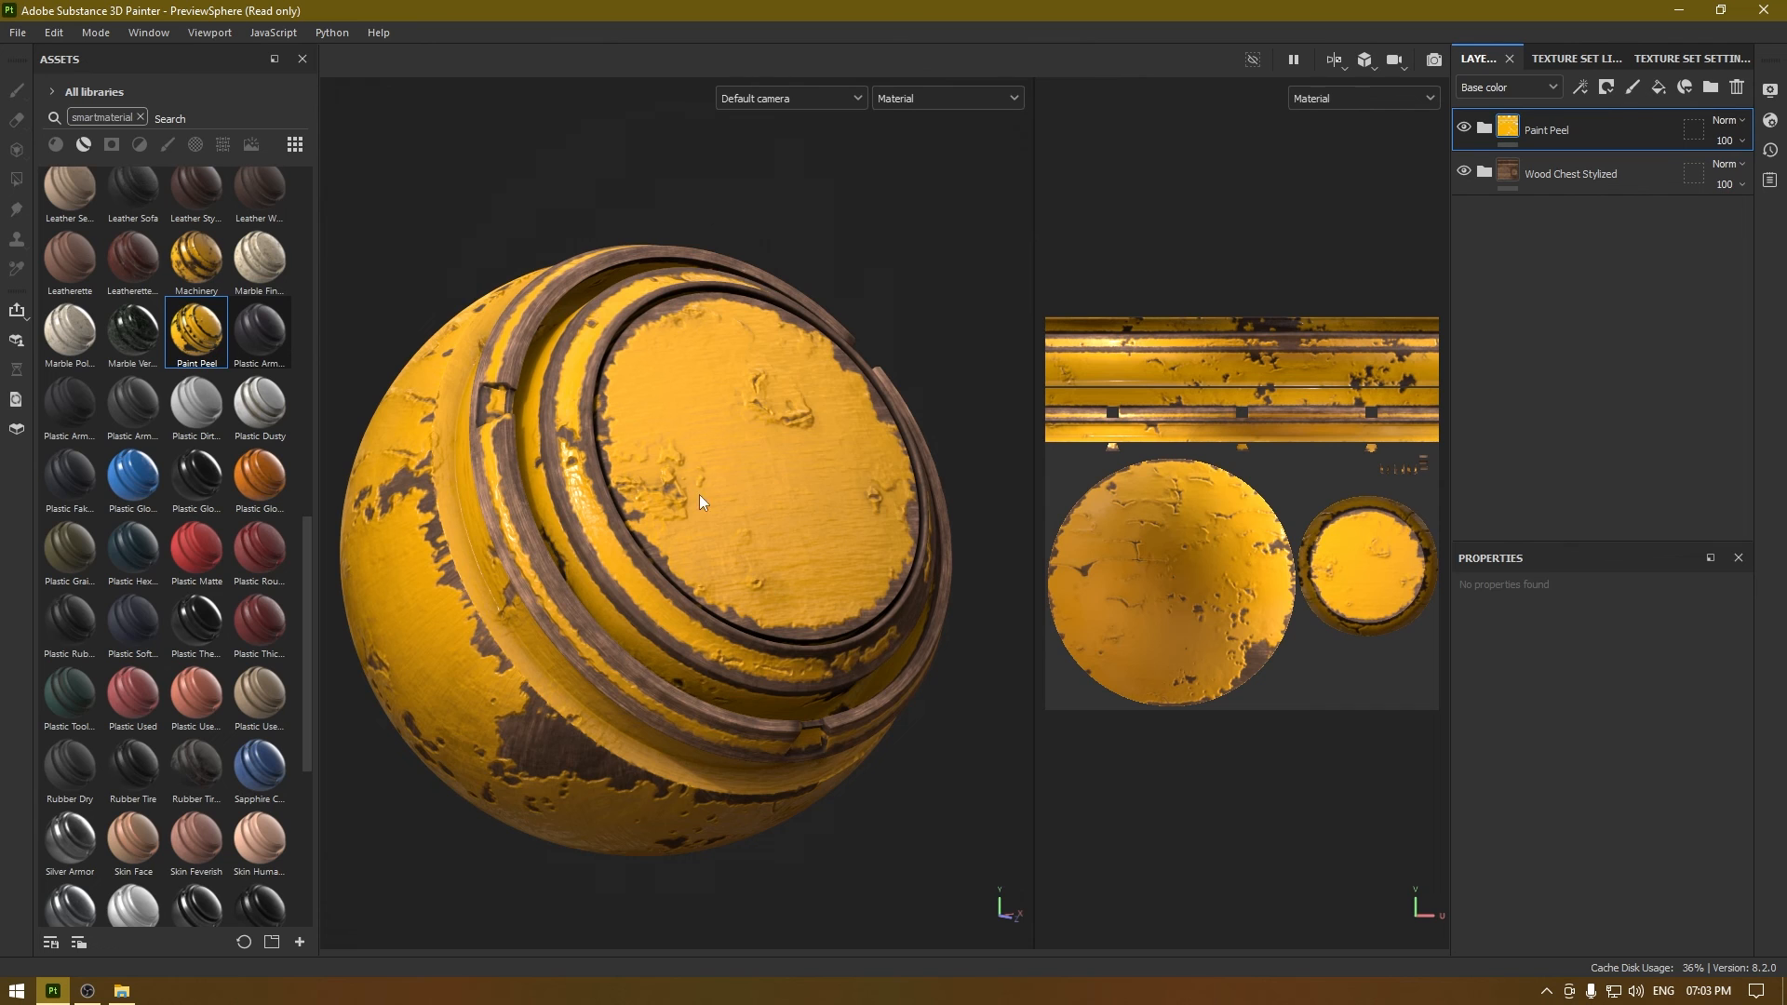
Orbit and zoom the sphere to inspect the yellow paint peeling over the wood
drag(701, 502, 692, 532)
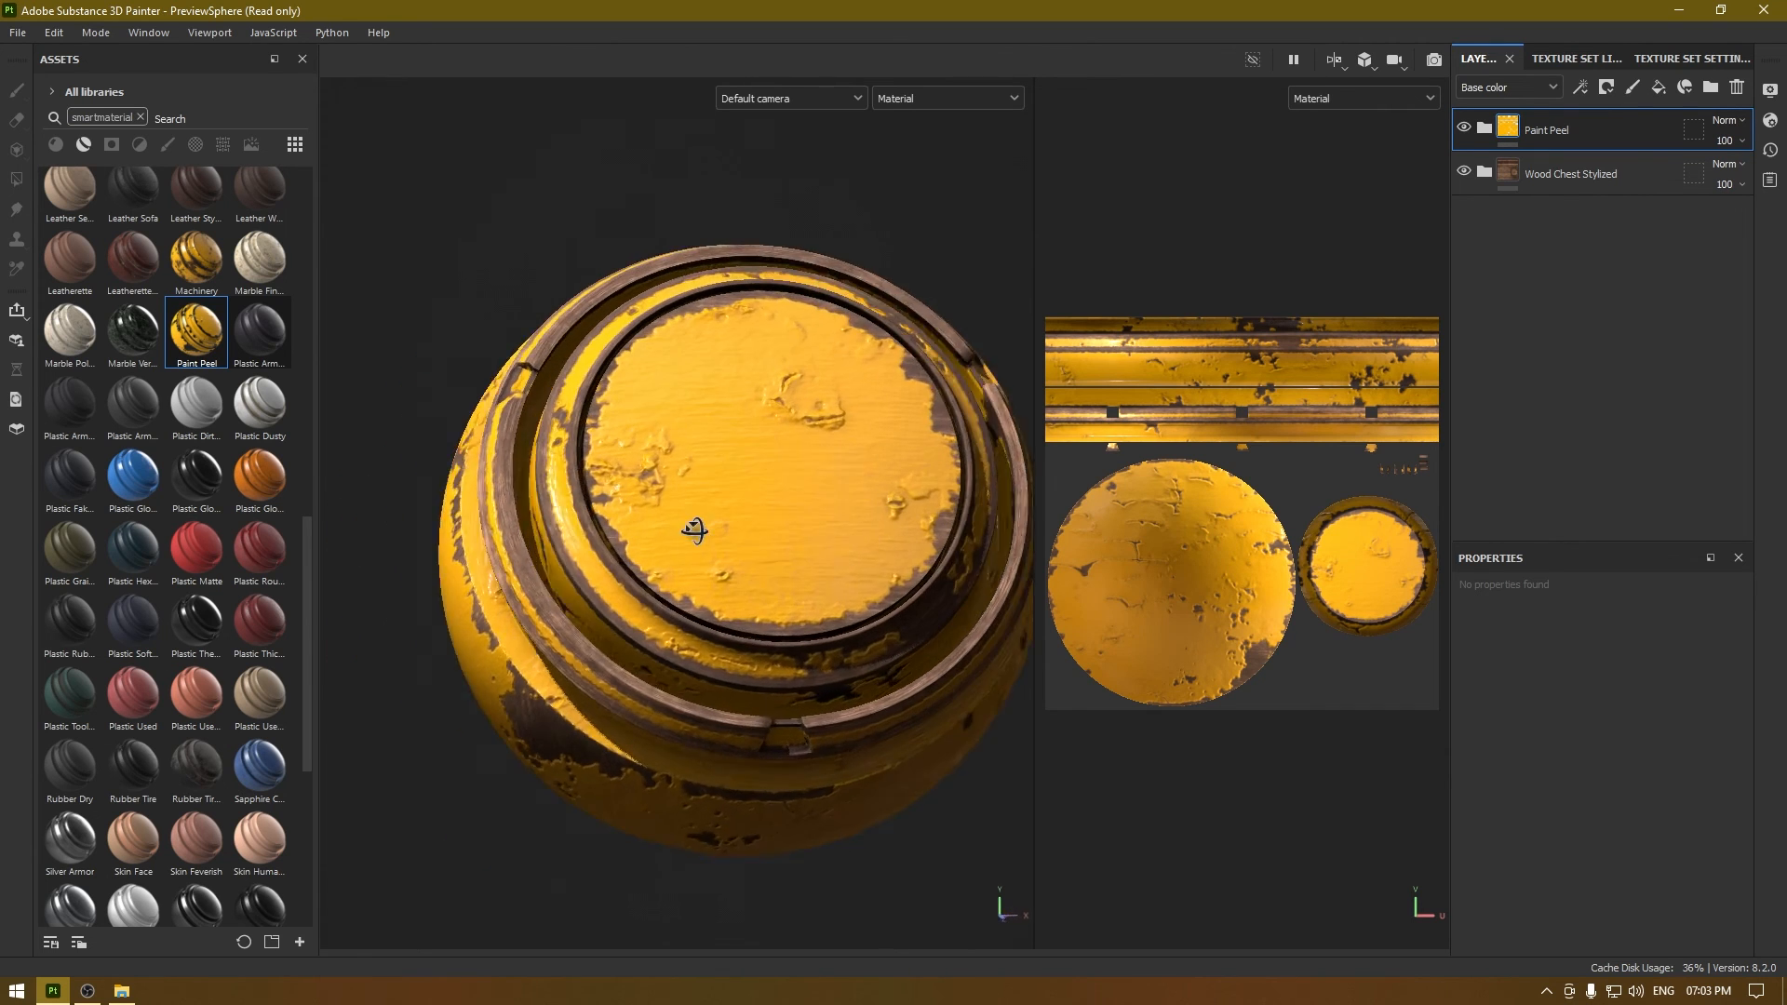
drag(693, 529, 793, 636)
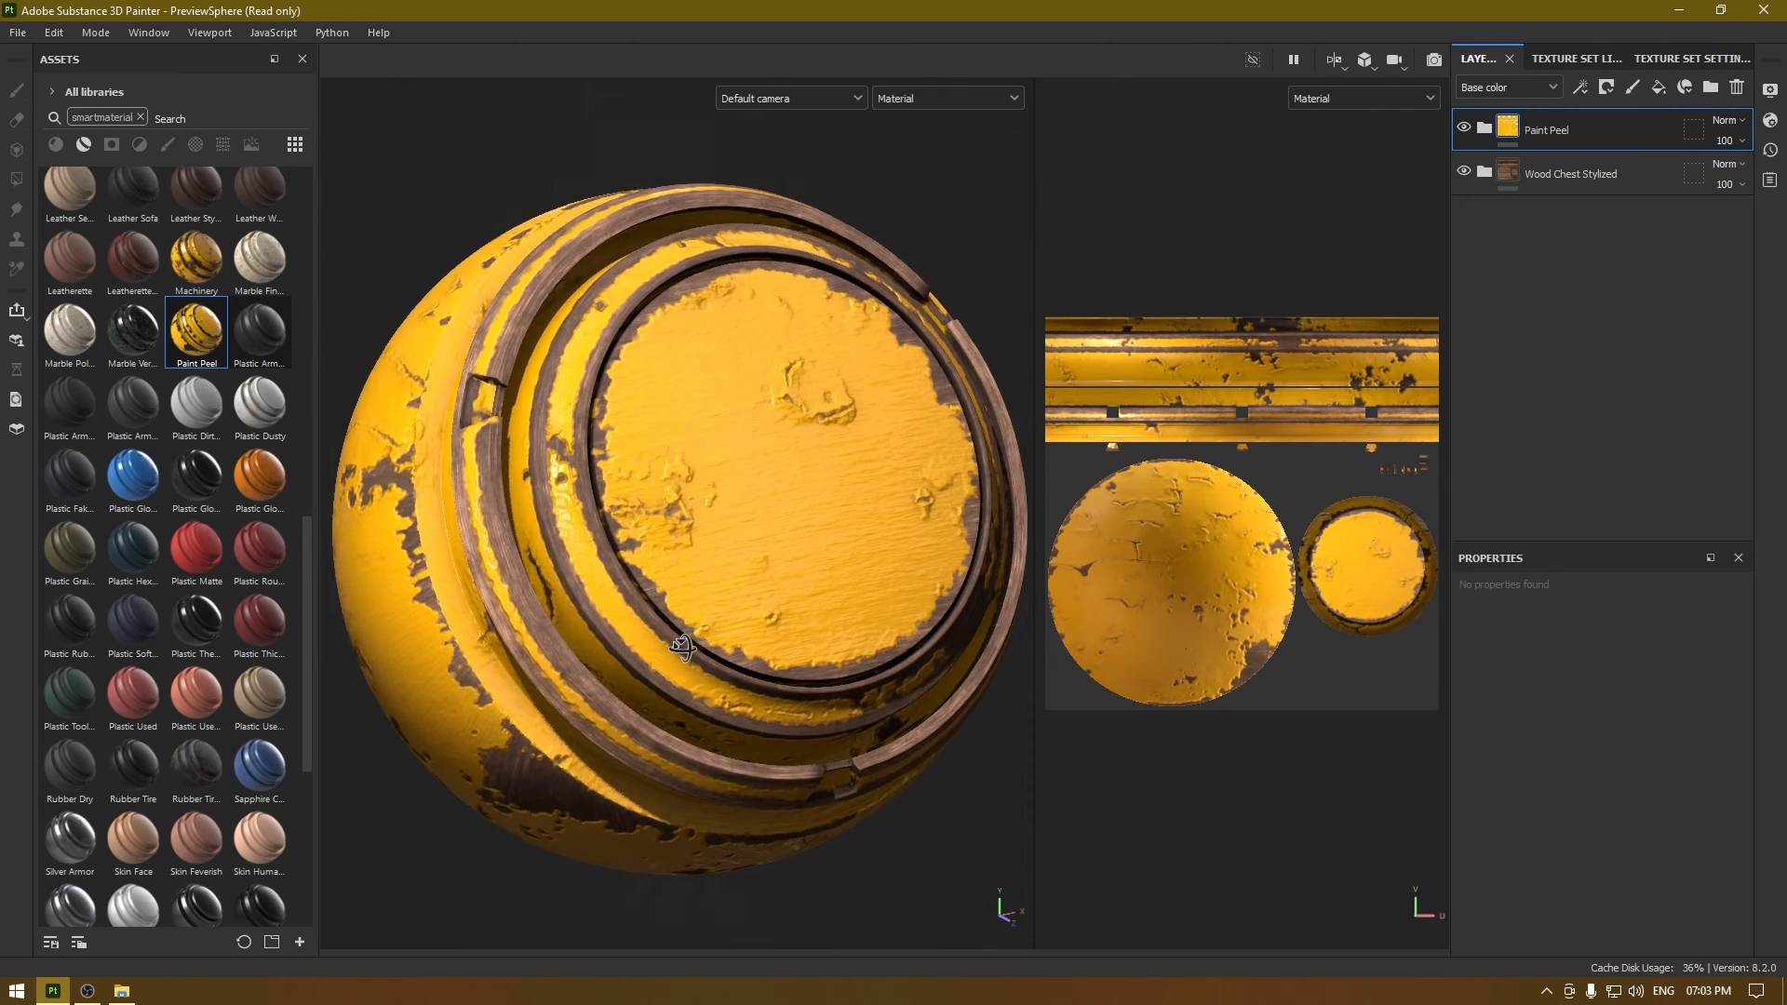
drag(685, 648, 654, 517)
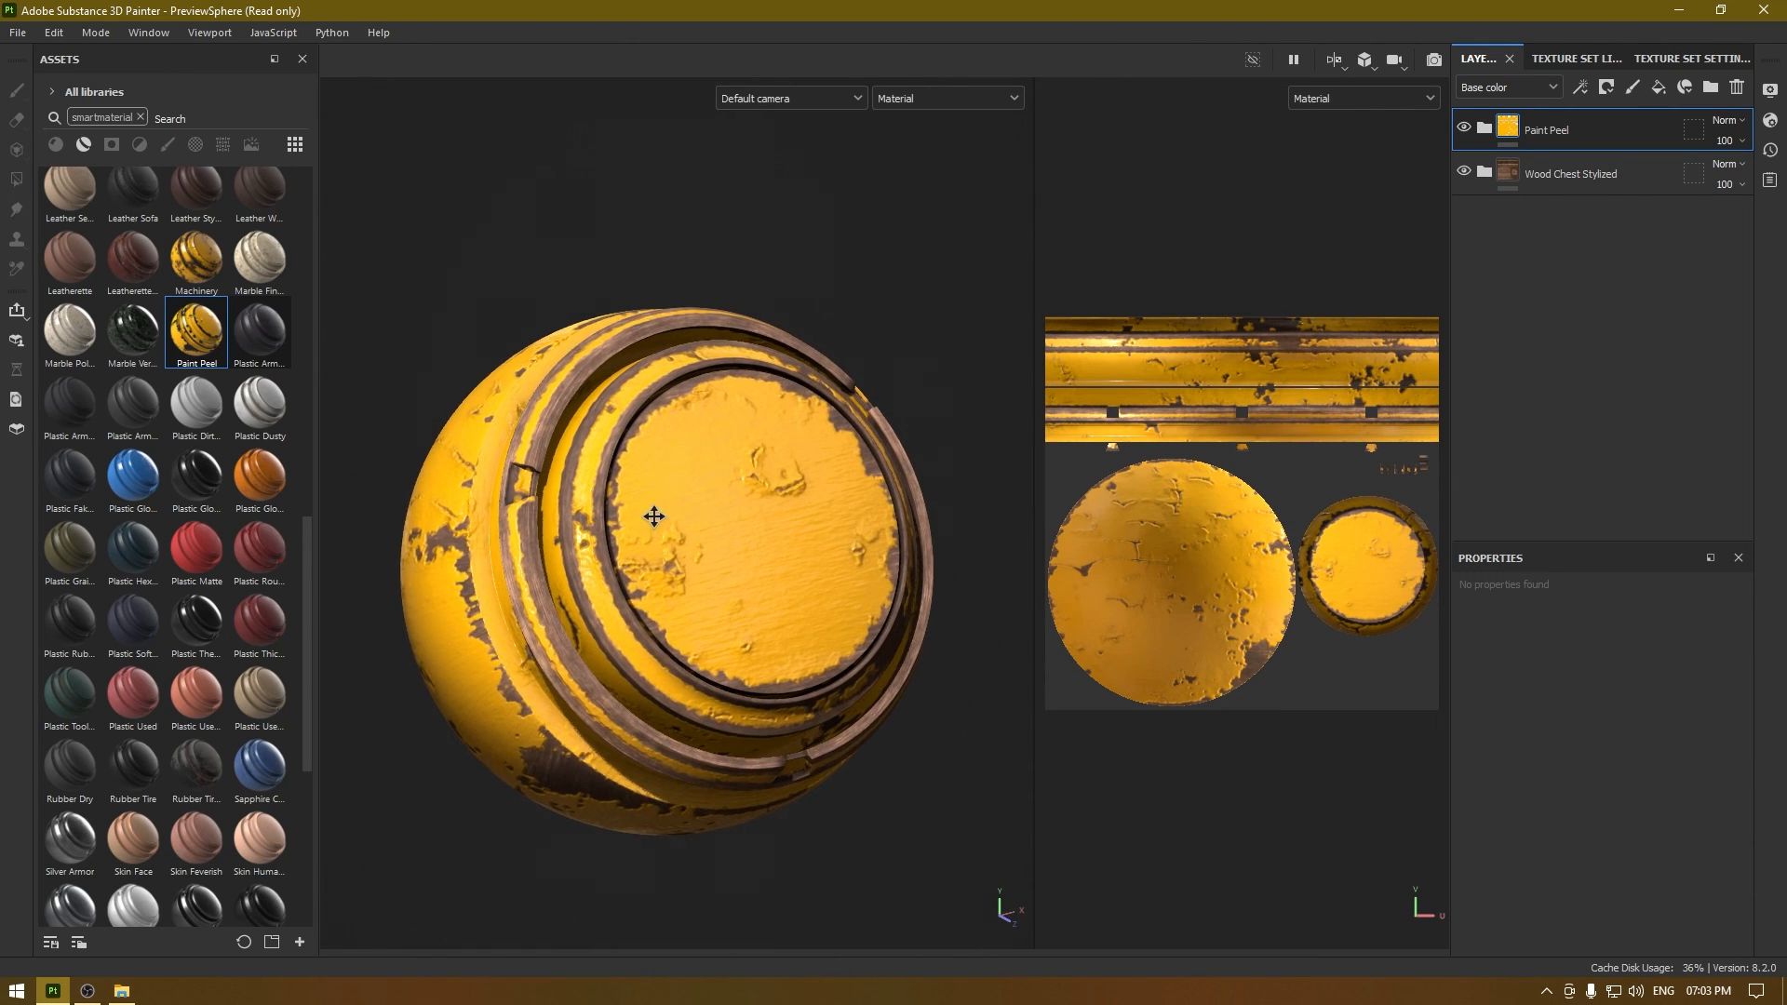
drag(653, 516, 715, 584)
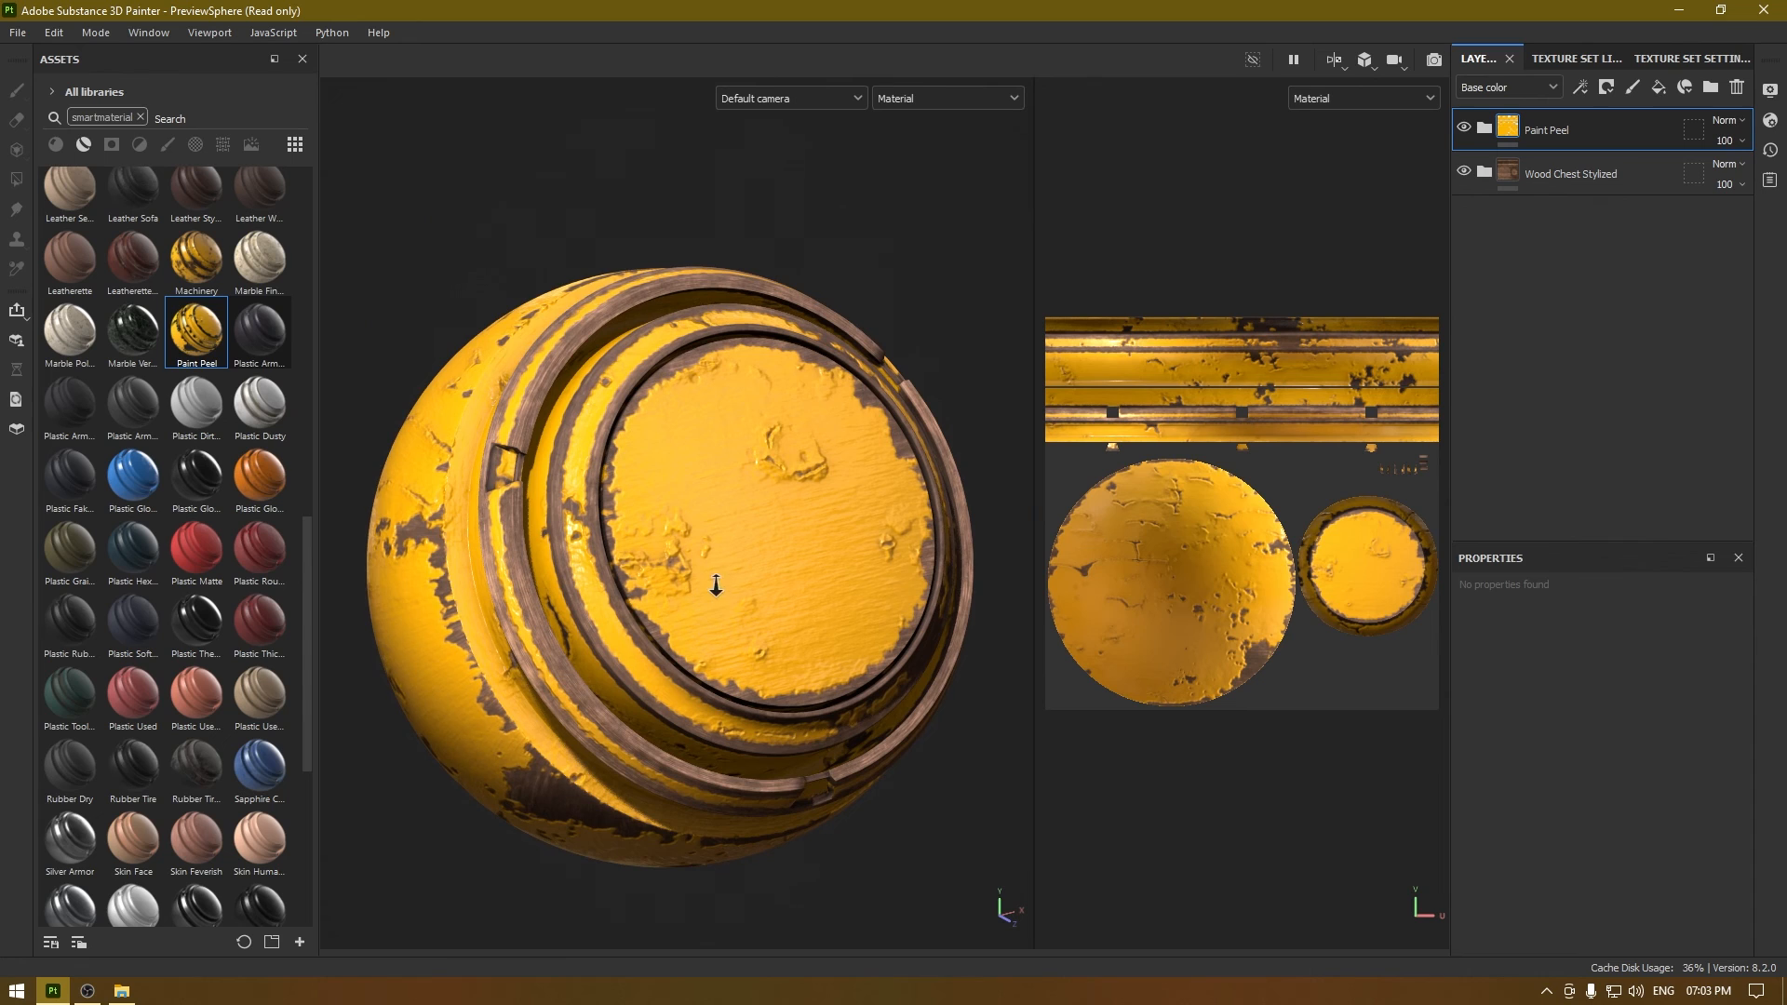